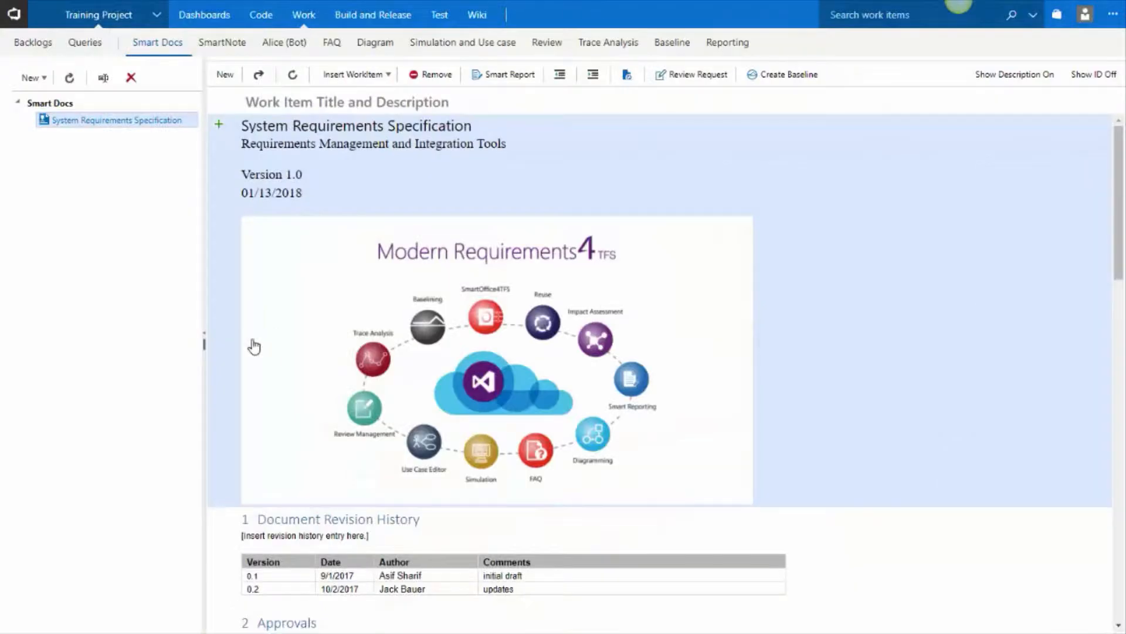
mouse_move(146, 213)
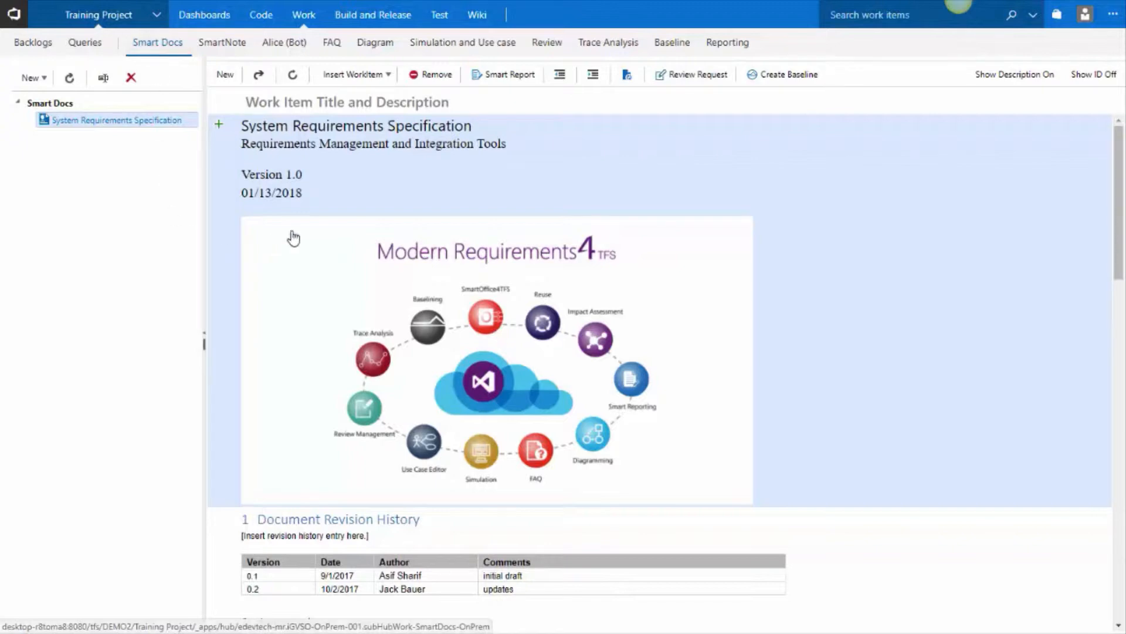
Start a new child User Story under 6.3 Requirements Documentaiton
scroll("down", 3)
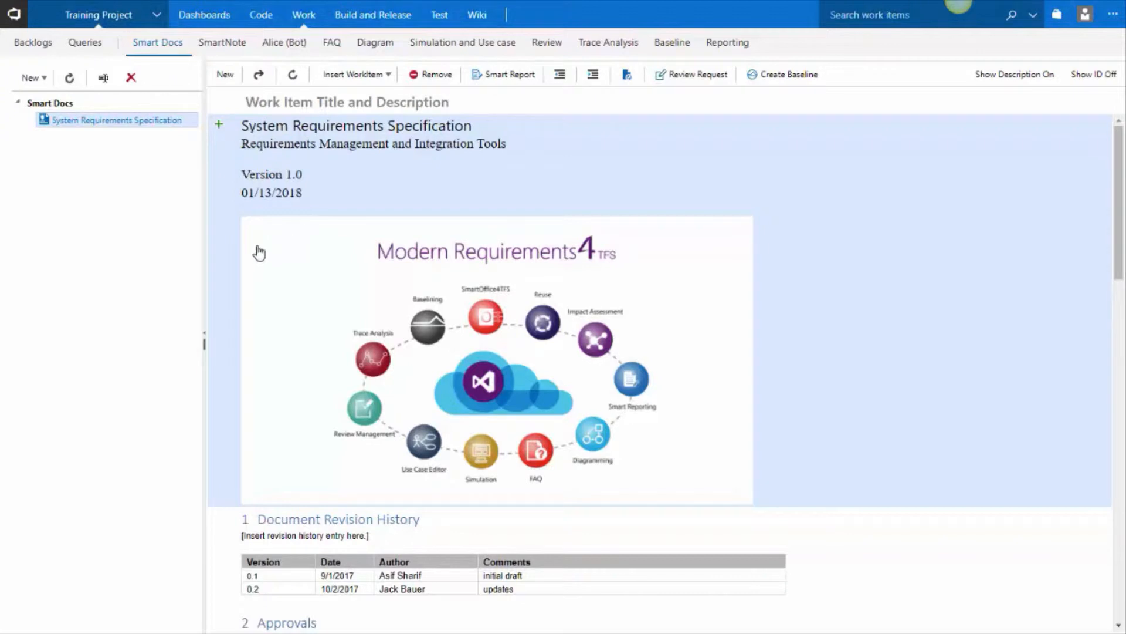
mouse_move(396, 345)
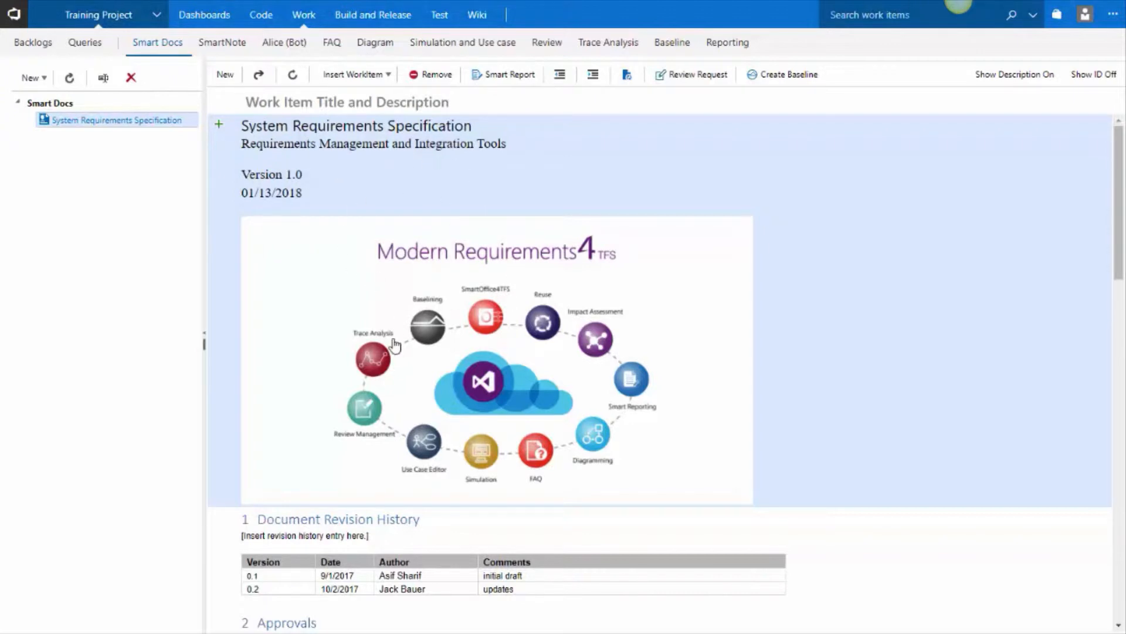
scroll("down", 3)
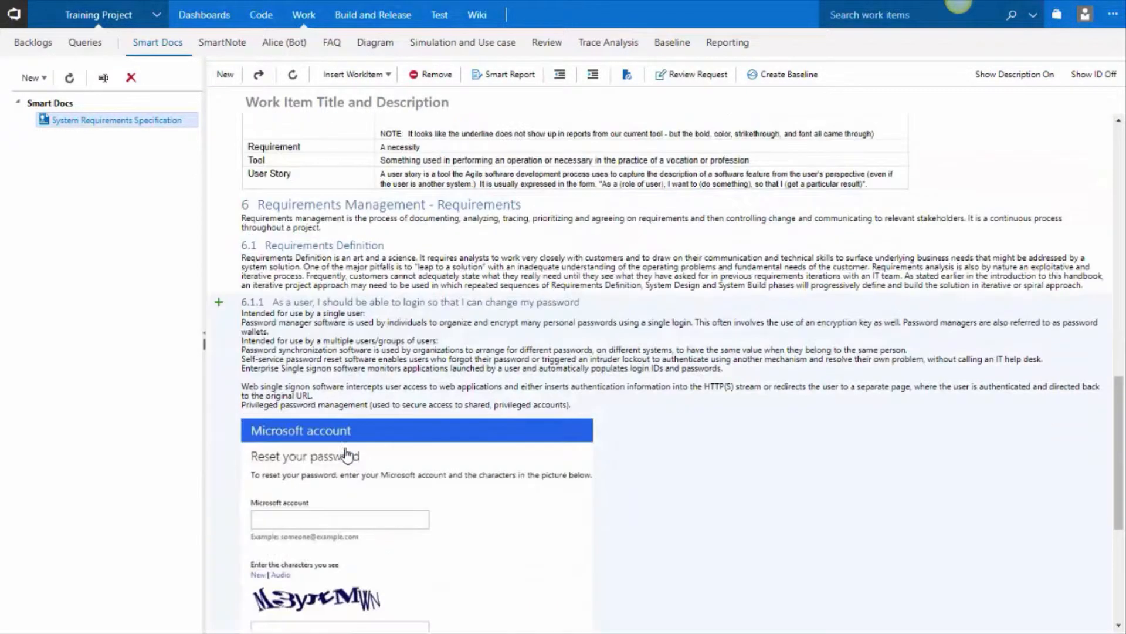
scroll("down", 3)
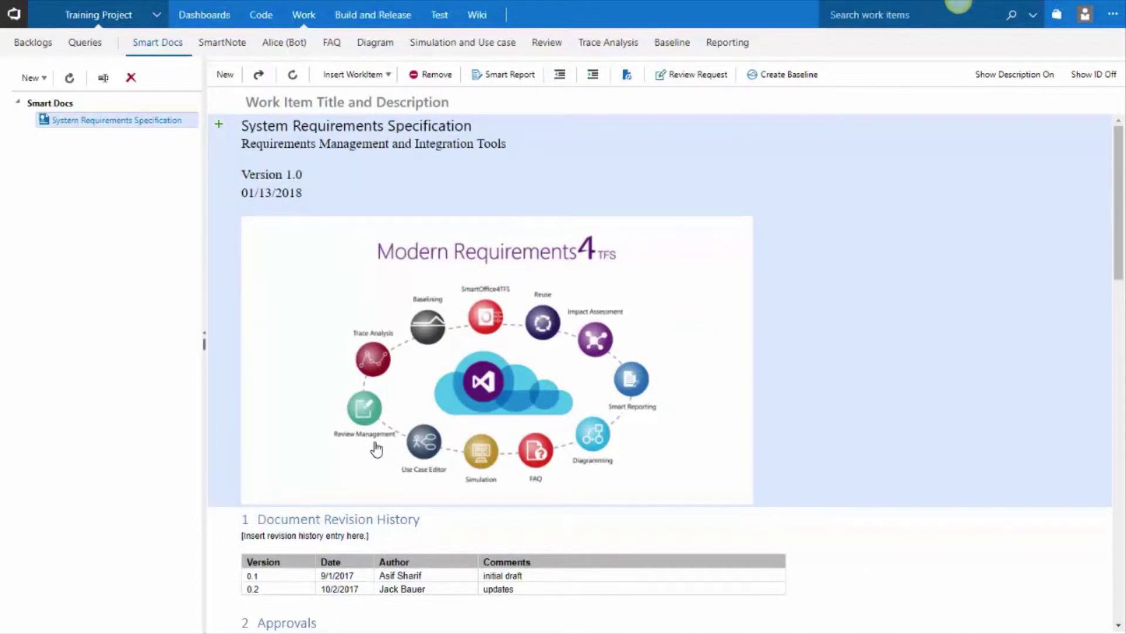
scroll("down", 3)
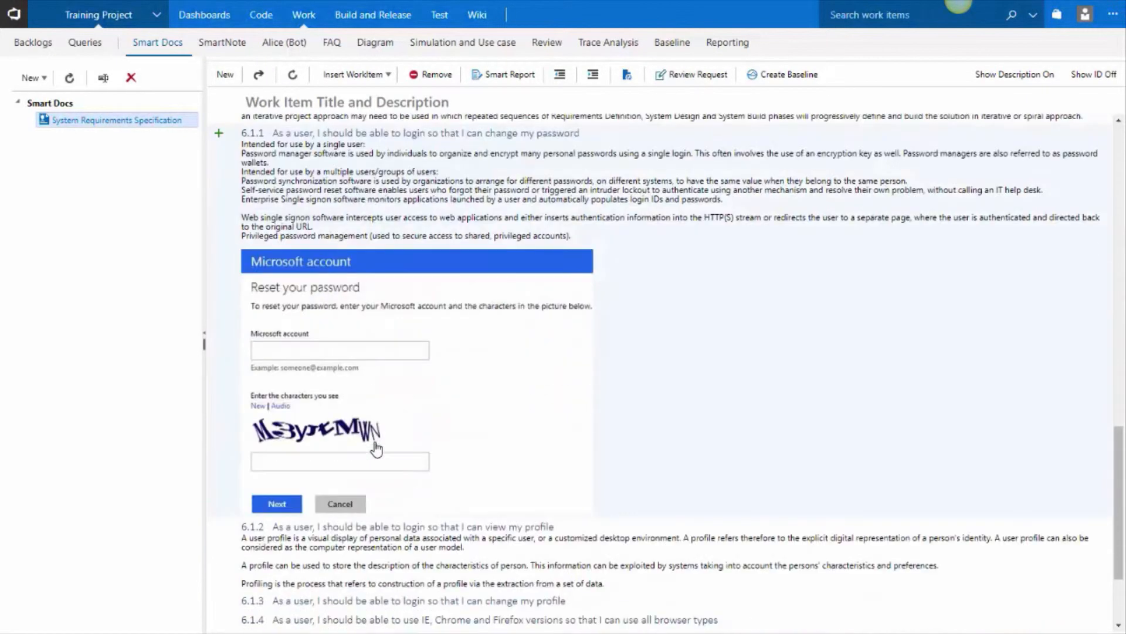
scroll("down", 3)
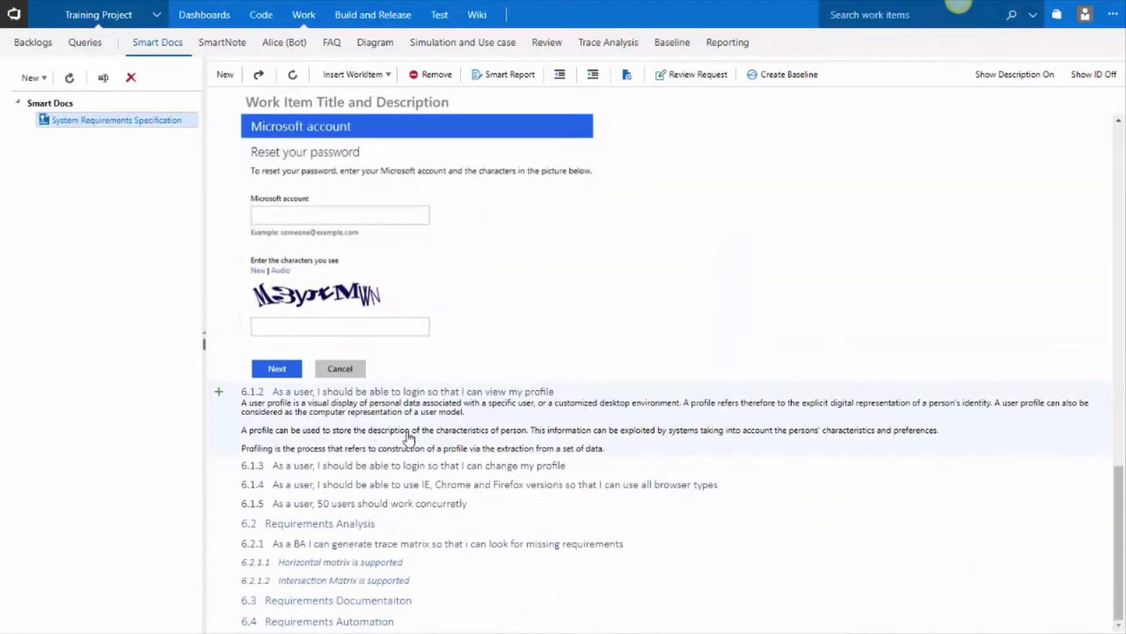
mouse_move(241, 601)
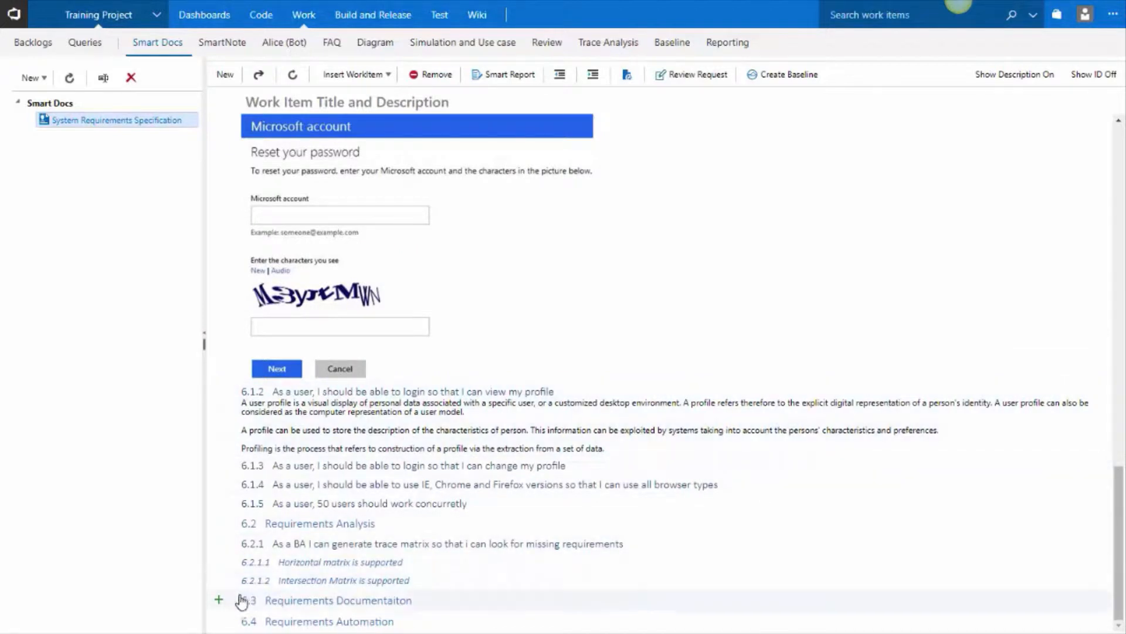
mouse_move(216, 615)
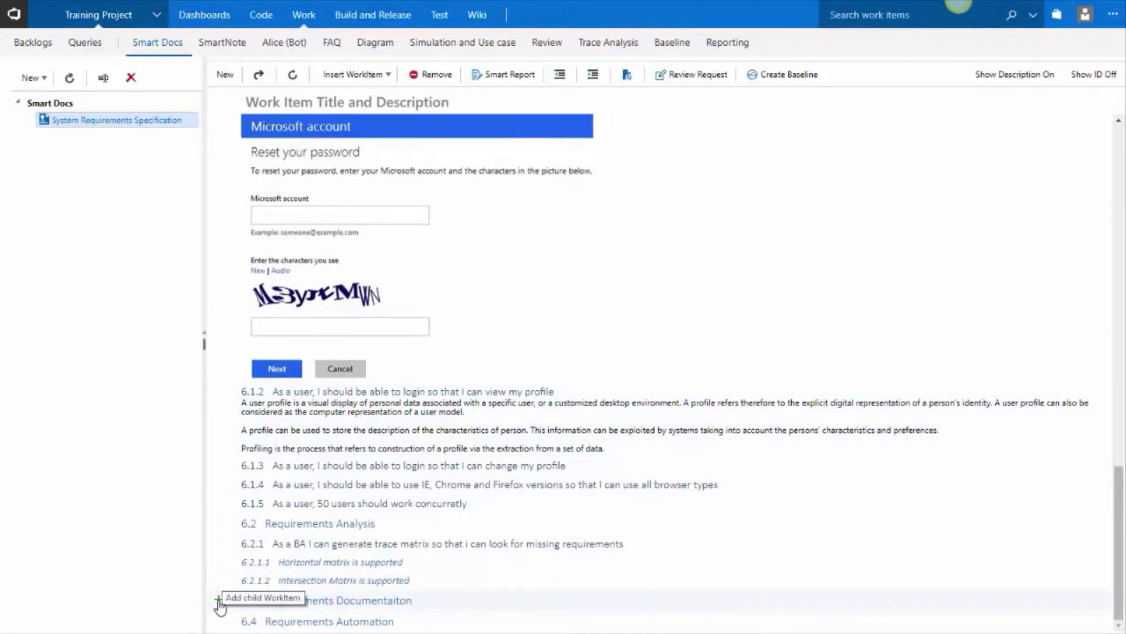
left_click(218, 614)
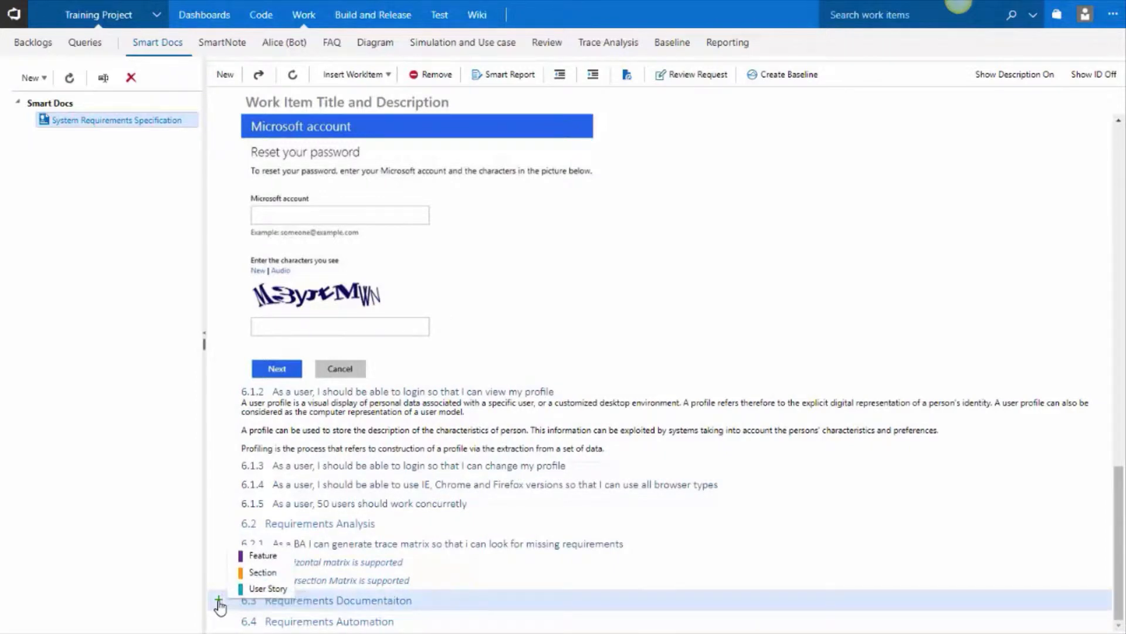
mouse_move(267, 563)
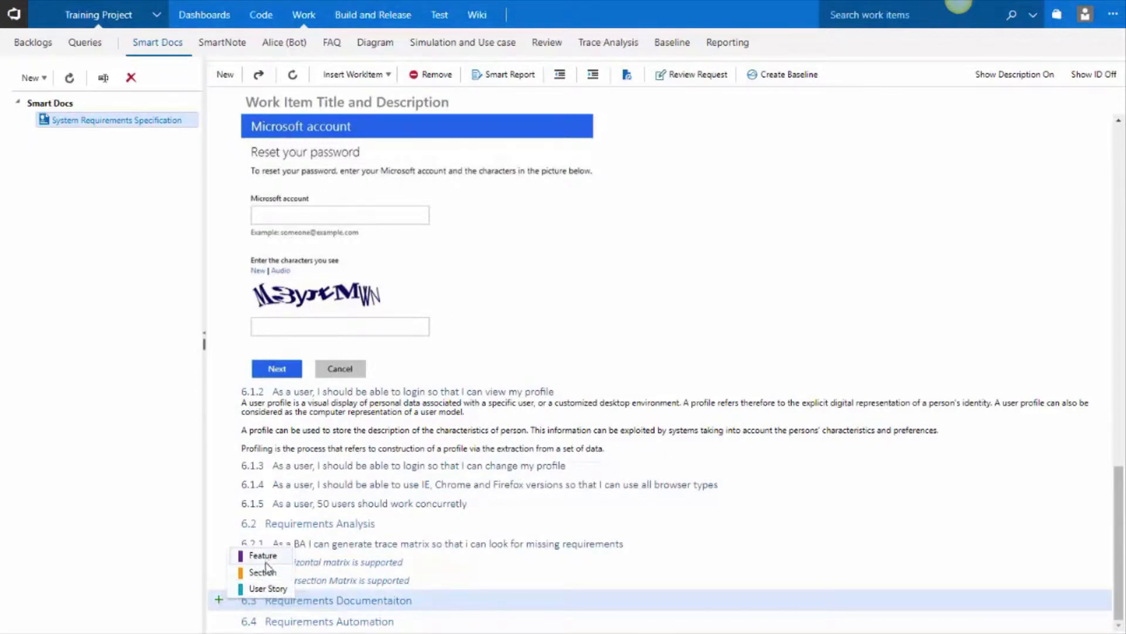
mouse_move(268, 589)
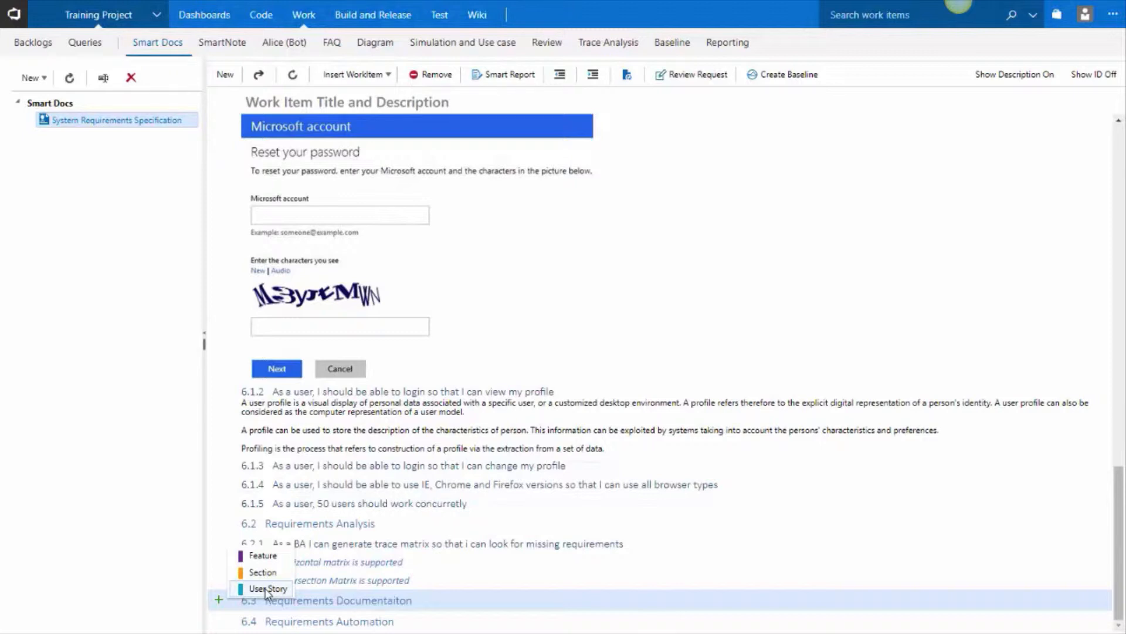
left_click(266, 590)
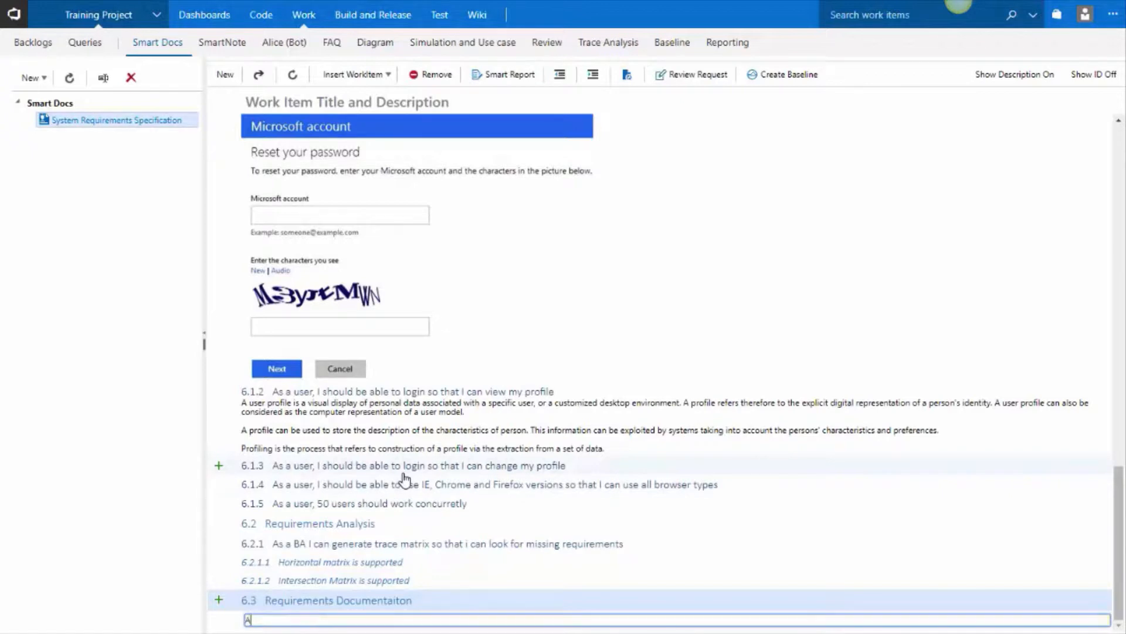
Title the story 'As a ... document ... I can share with other stakeholders'
type("As a BA I can generate")
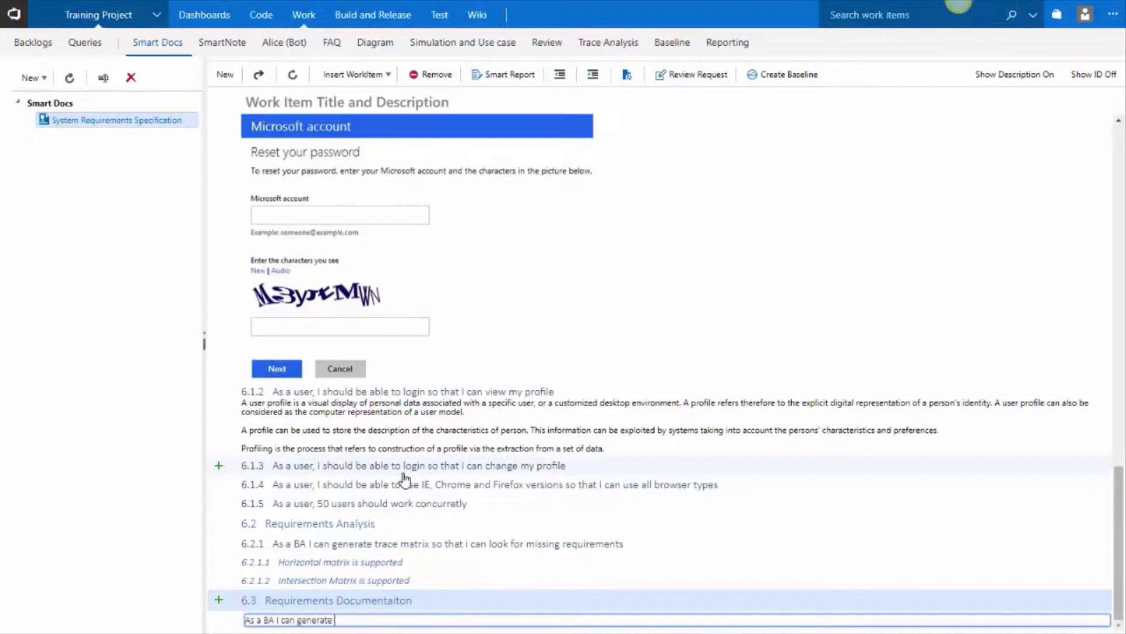
type("documents in Word format so that")
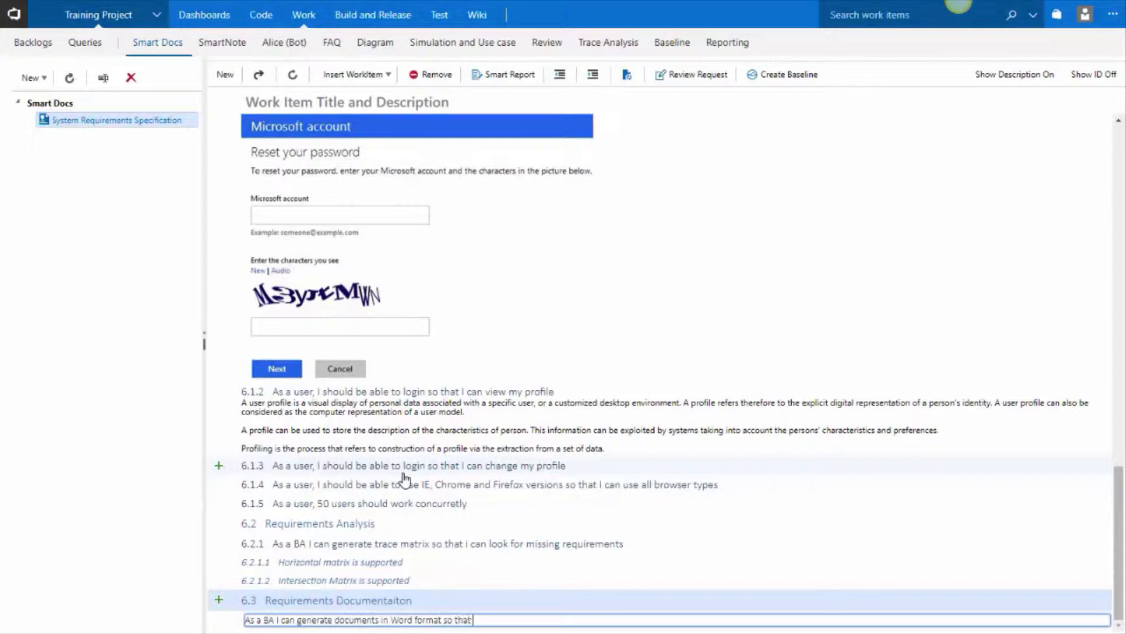
type("I can share with o")
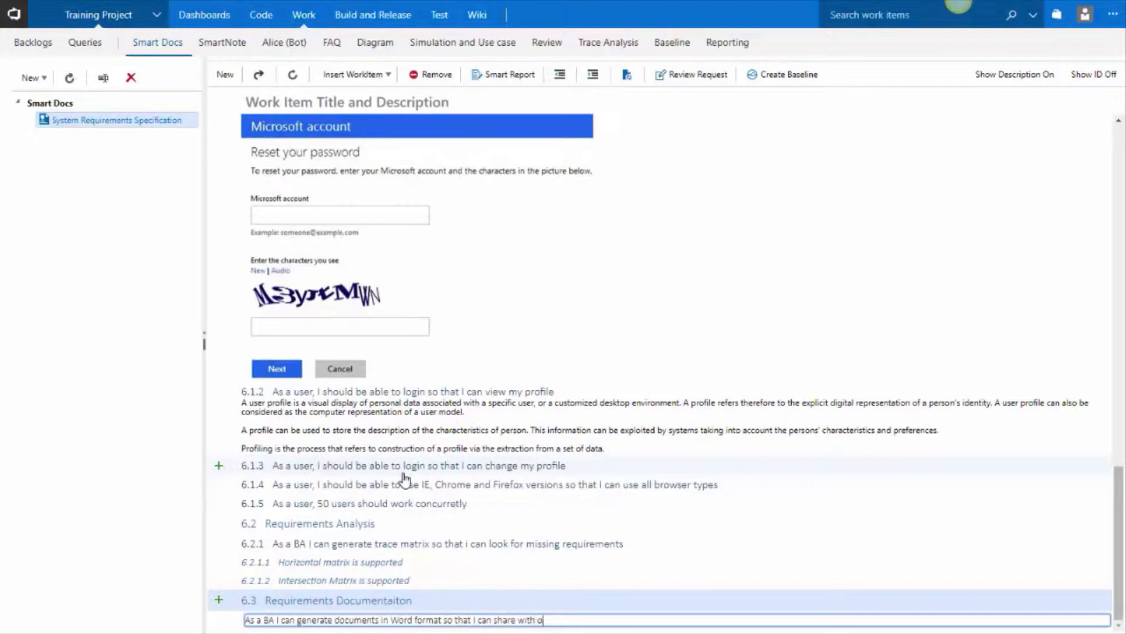
type("ther stka")
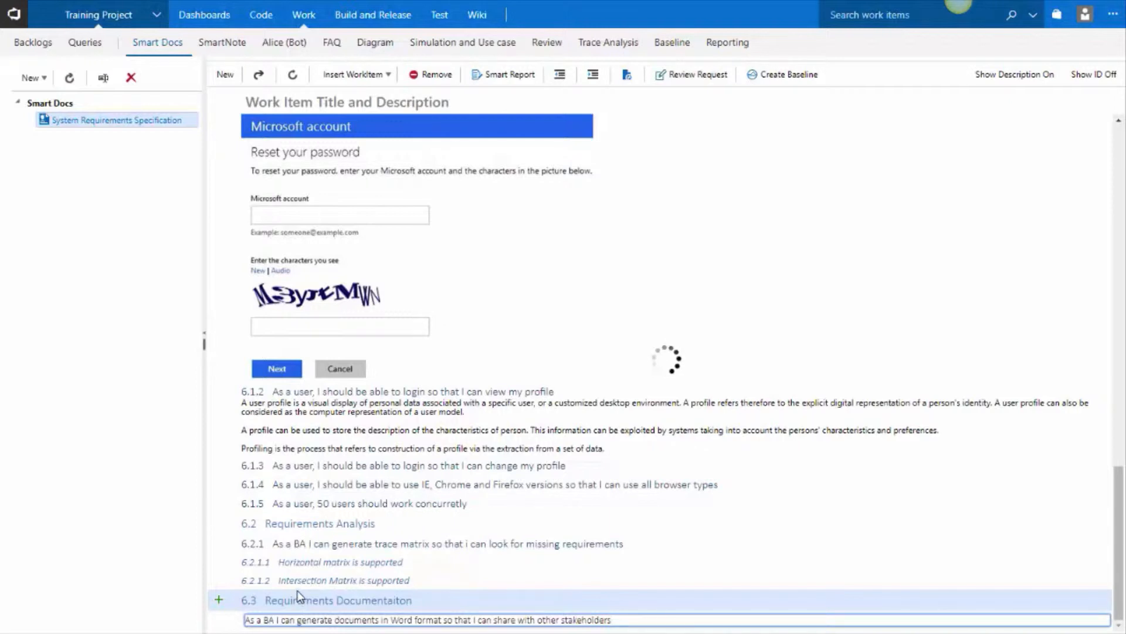
mouse_move(301, 515)
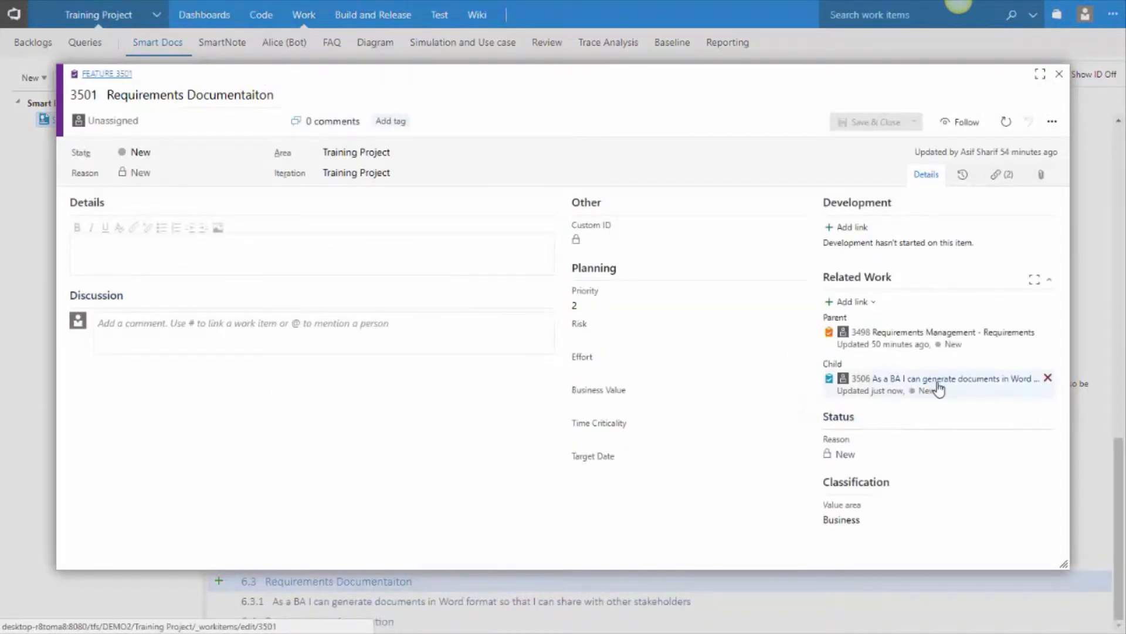
mouse_move(945, 384)
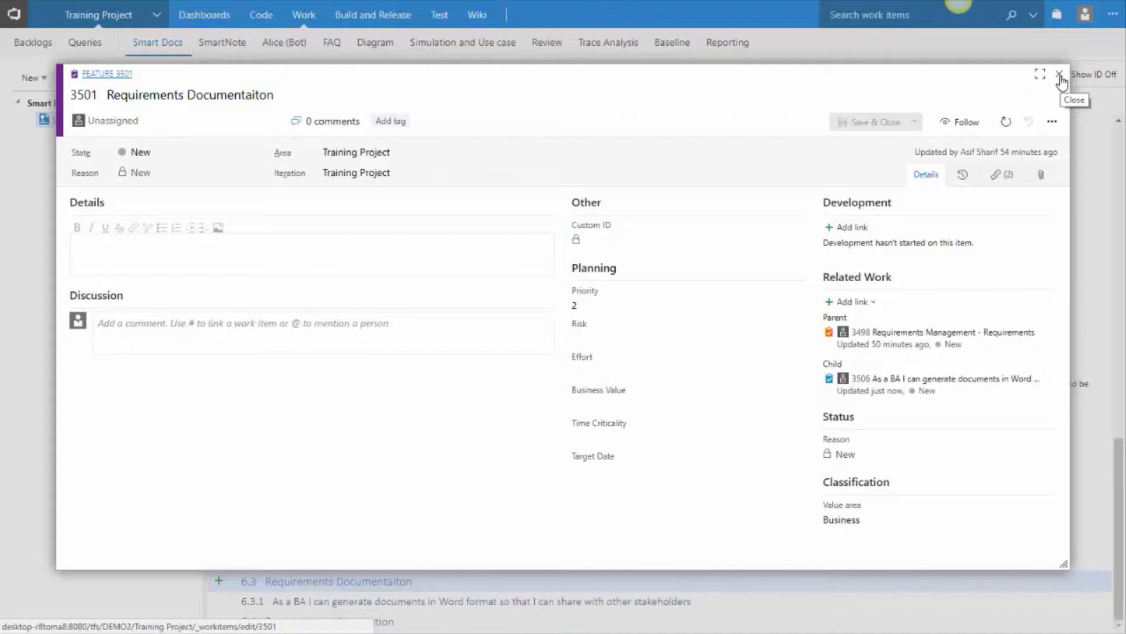
Close the Requirements Documentaiton feature form after confirming its child story
left_click(1056, 75)
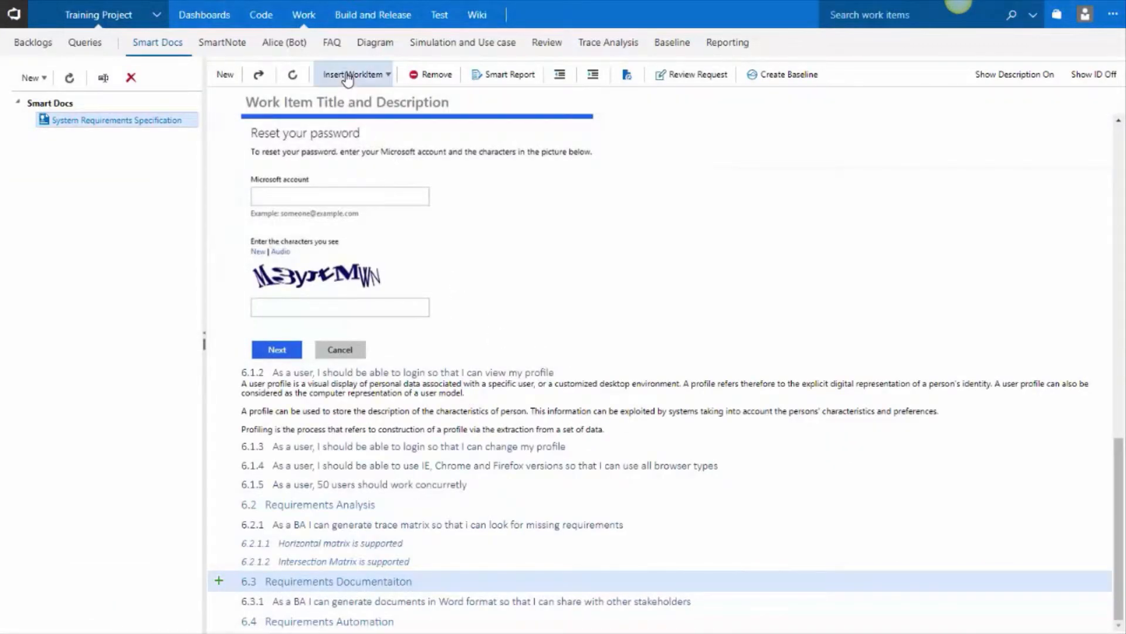
Insert existing User Story 2 as a child, picked from the All Work Items query
left_click(355, 73)
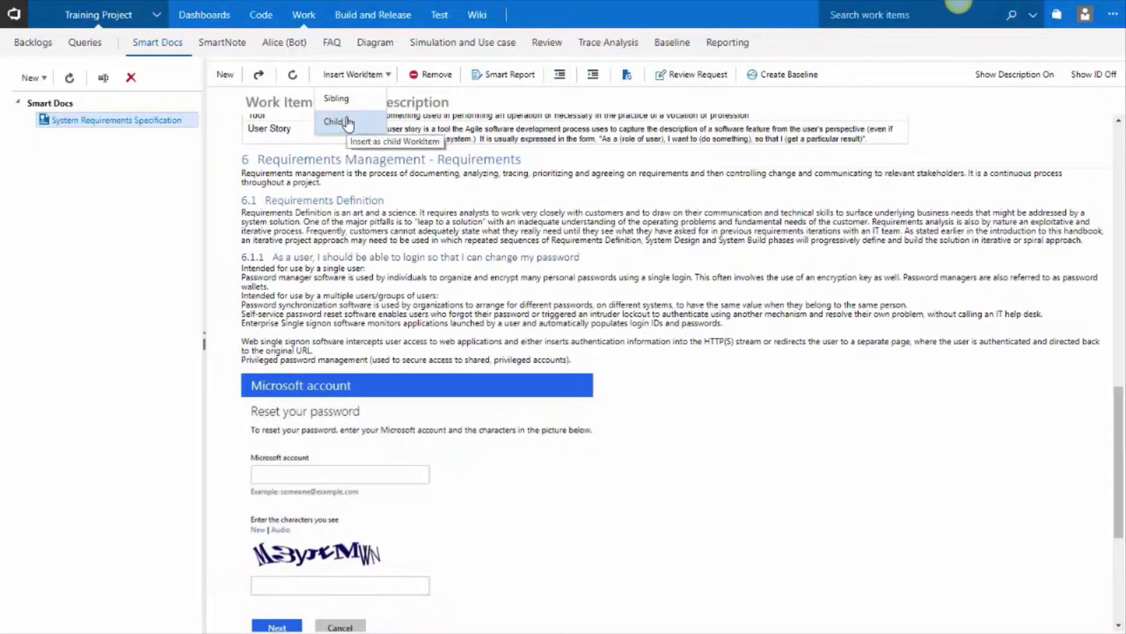
left_click(332, 122)
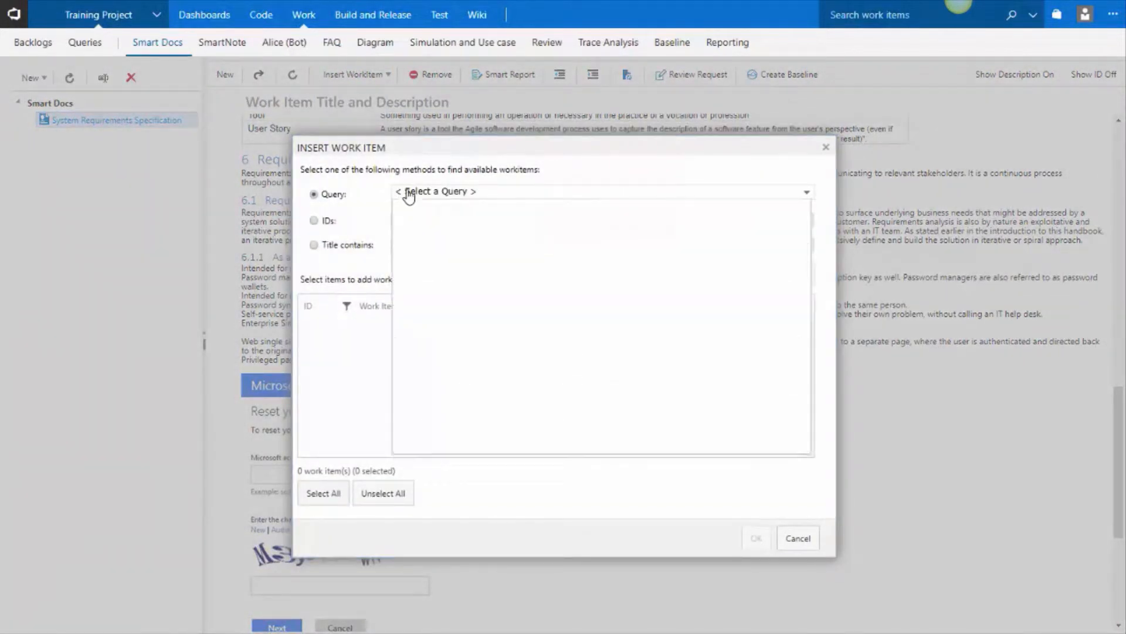
left_click(599, 192)
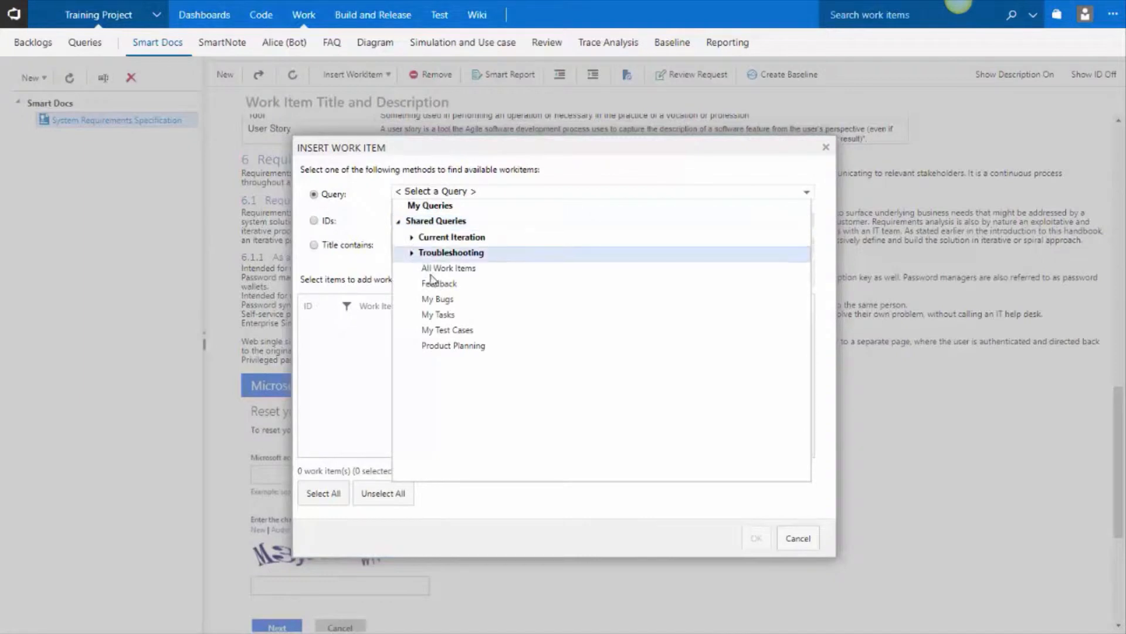
left_click(449, 267)
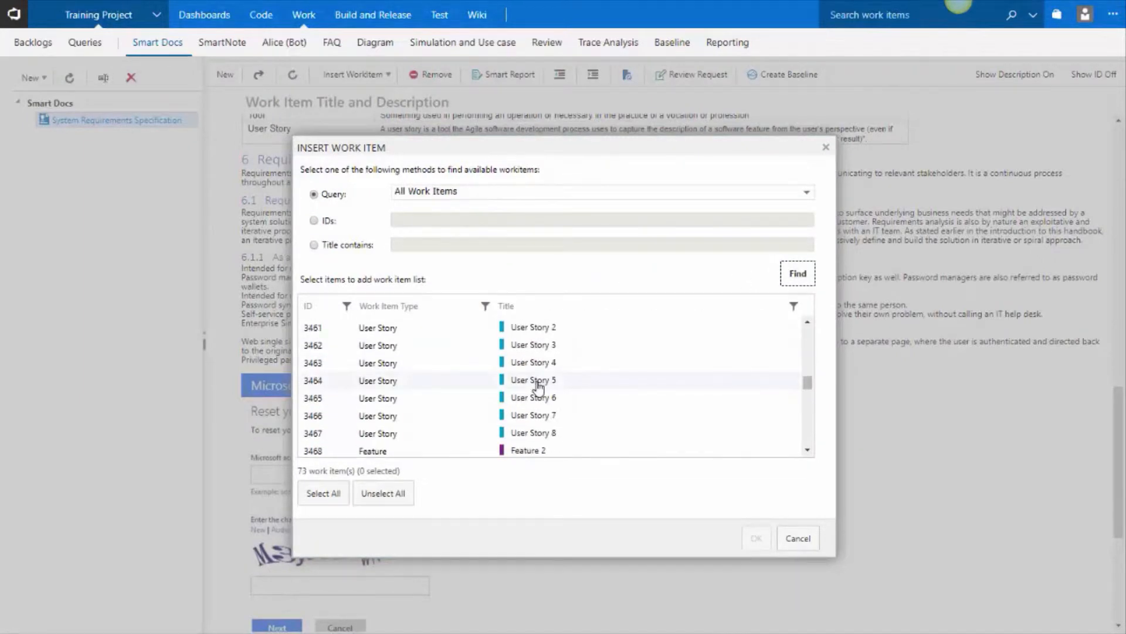
left_click(534, 326)
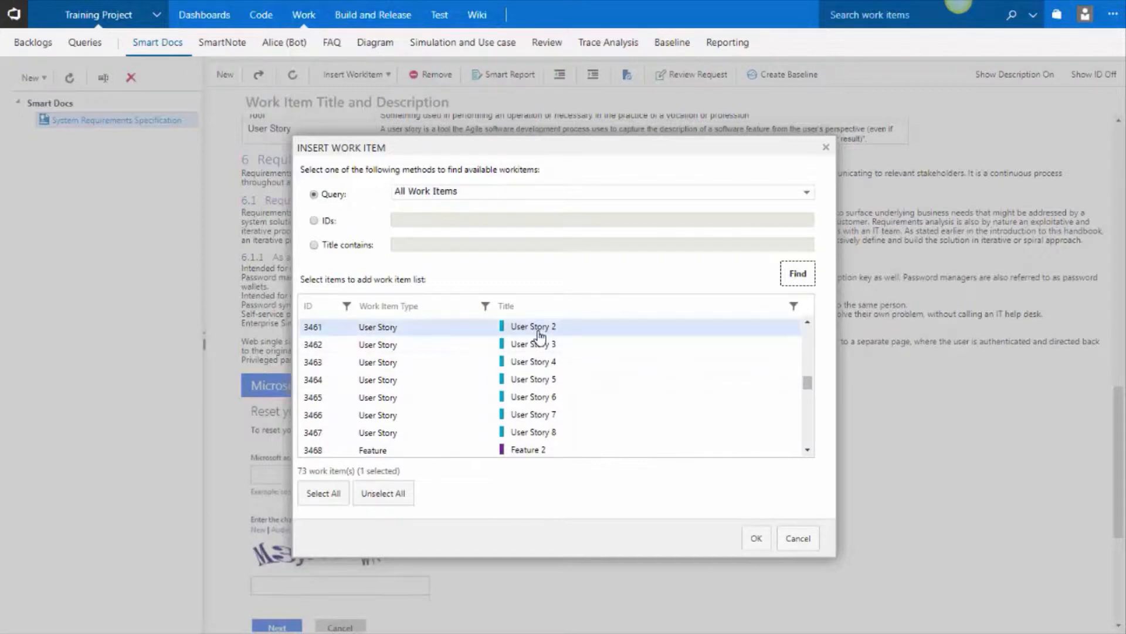
mouse_move(593, 345)
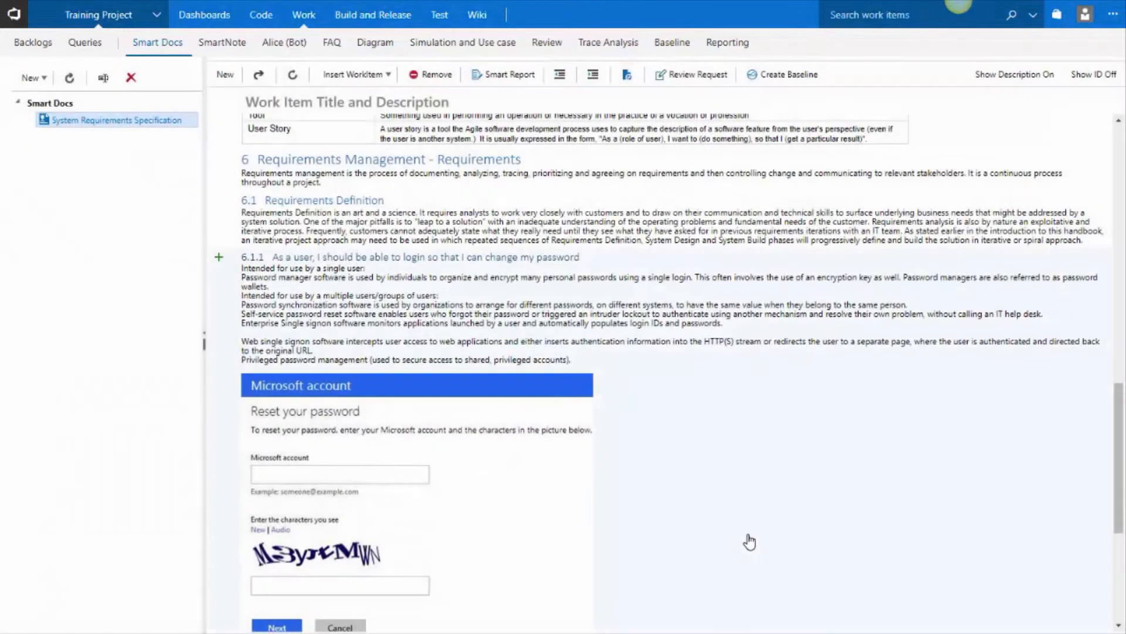
scroll("down", 3)
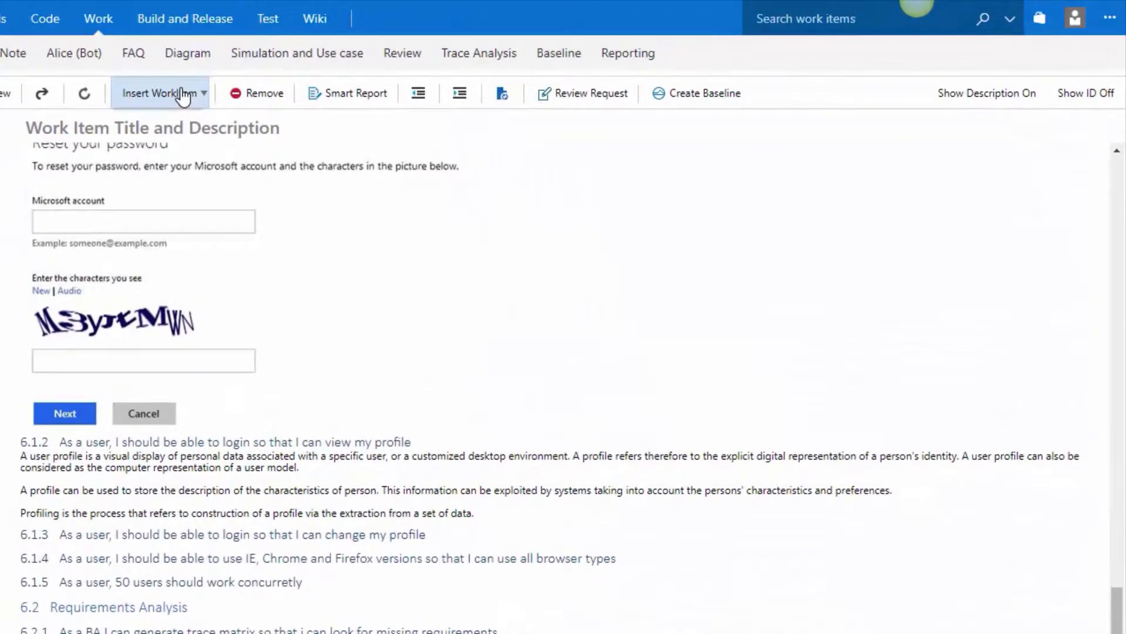
Reopen the Insert WorkItem options from the toolbar
left_click(164, 94)
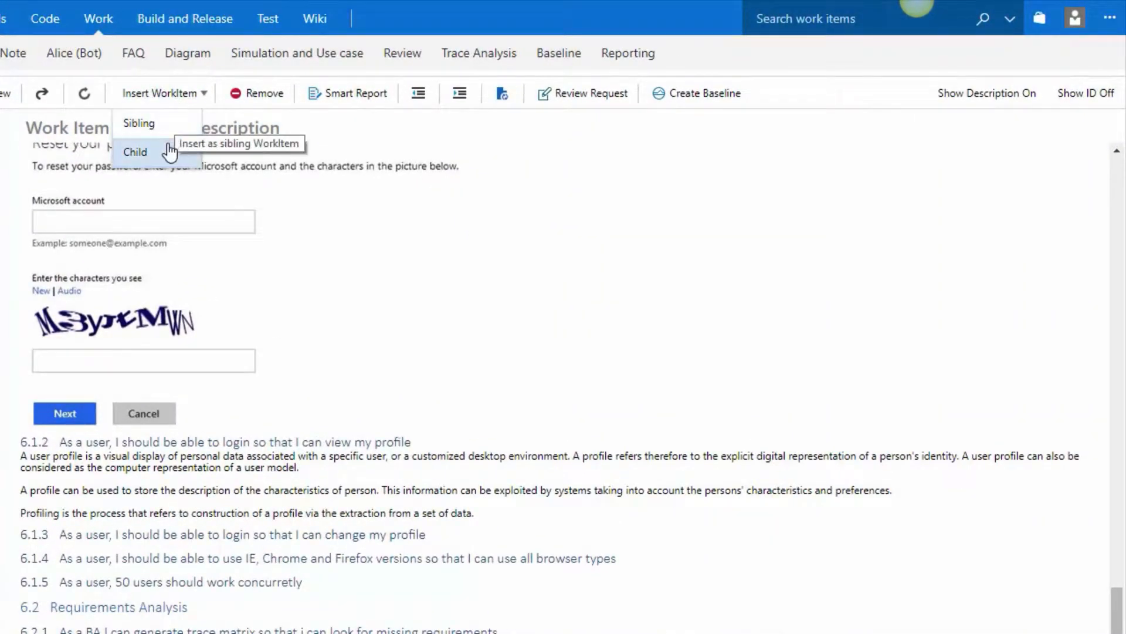
mouse_move(169, 152)
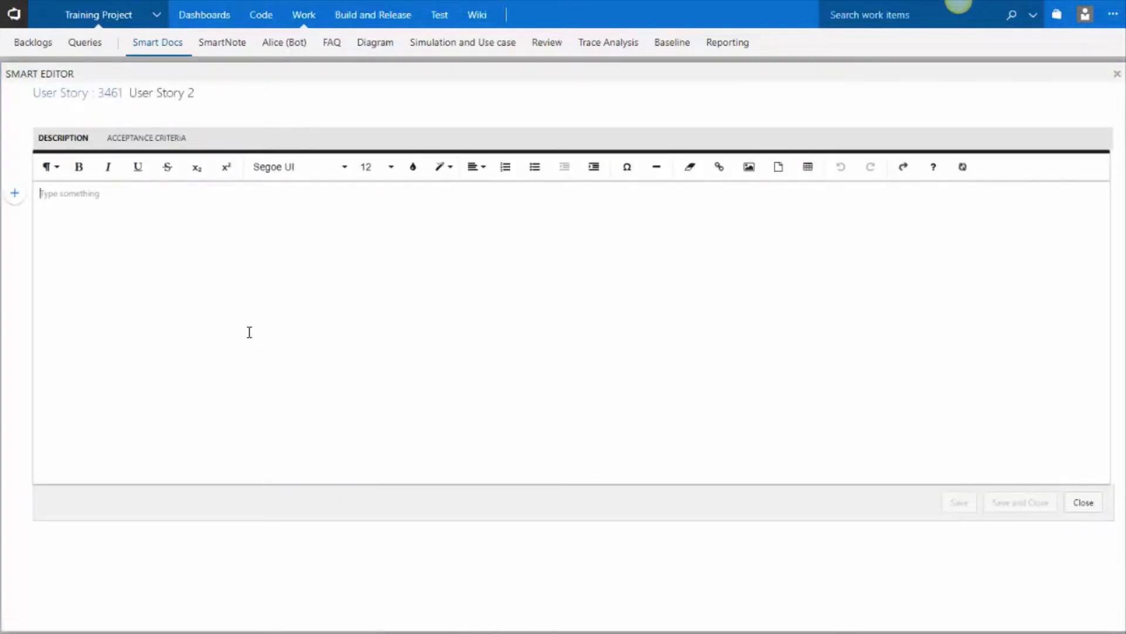
Enter the description 'Some desc goes here.' followed by a © symbol
type("Some des")
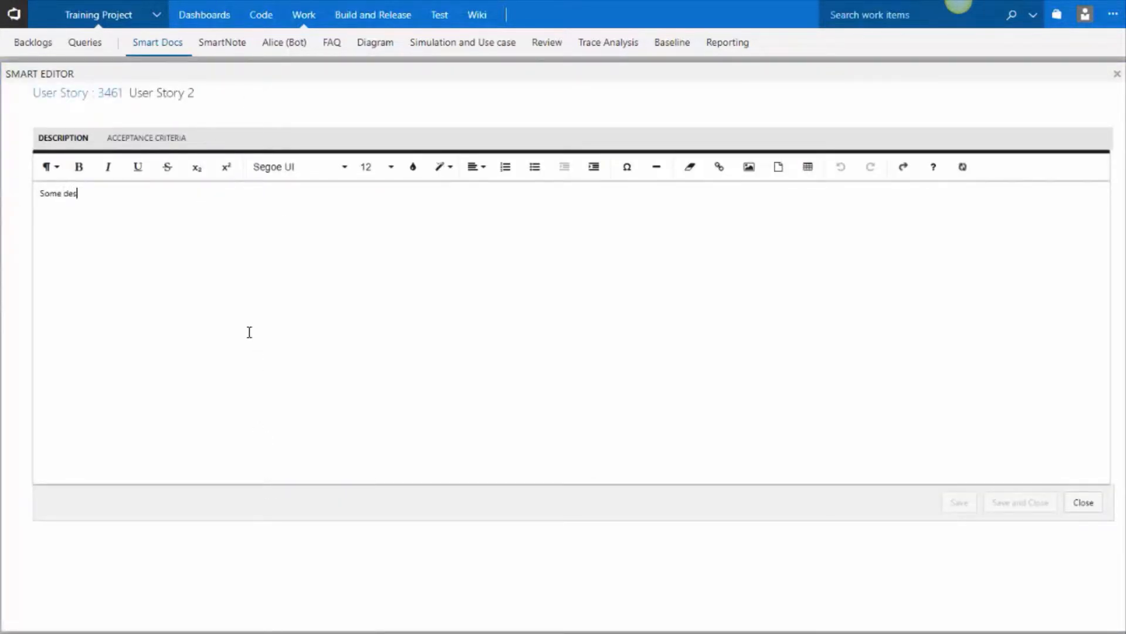
type("c goes h")
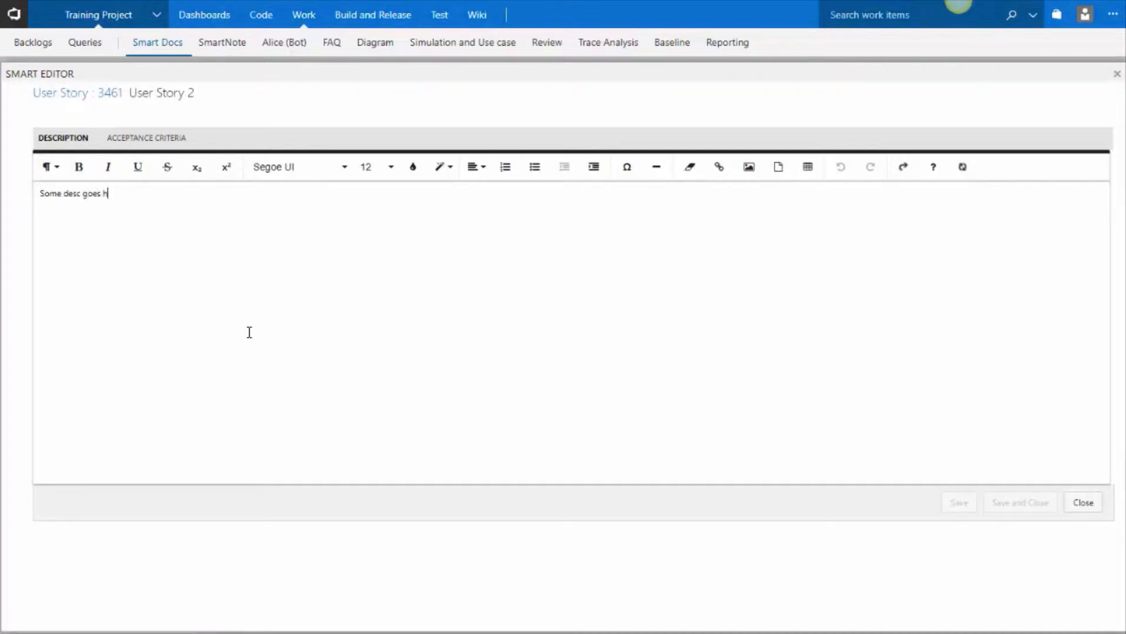
type("ere.")
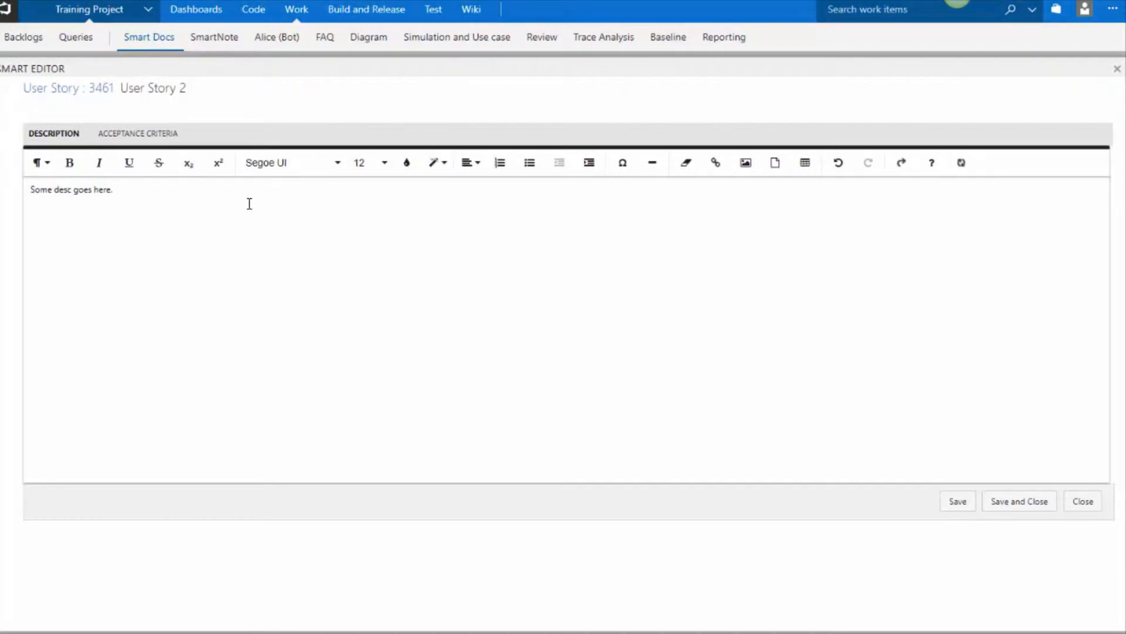
mouse_move(359, 162)
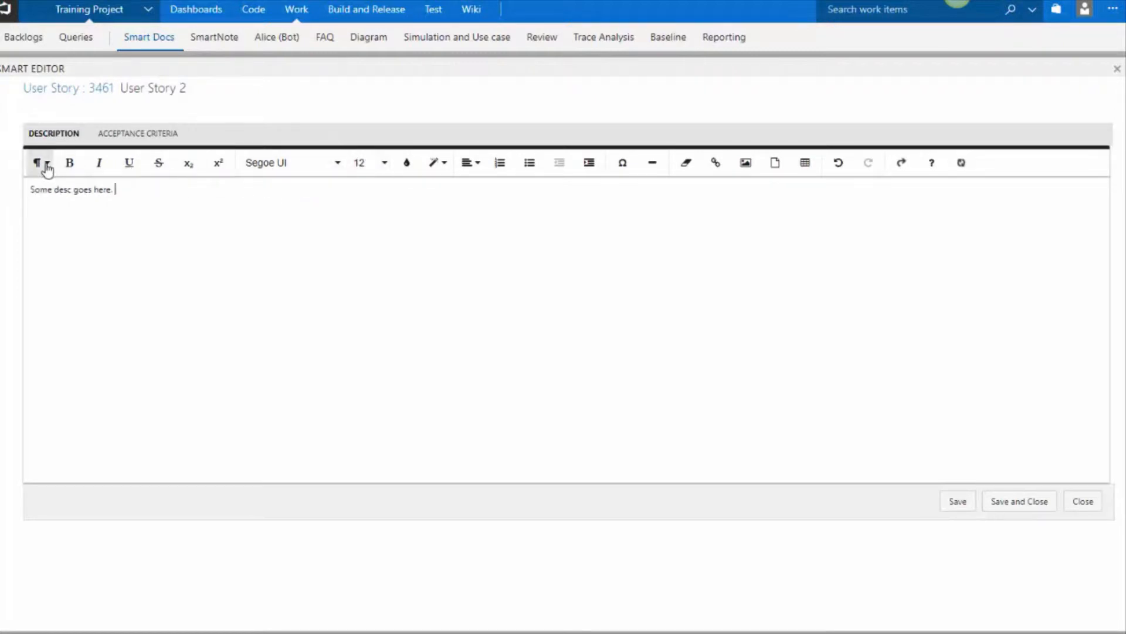
mouse_move(468, 162)
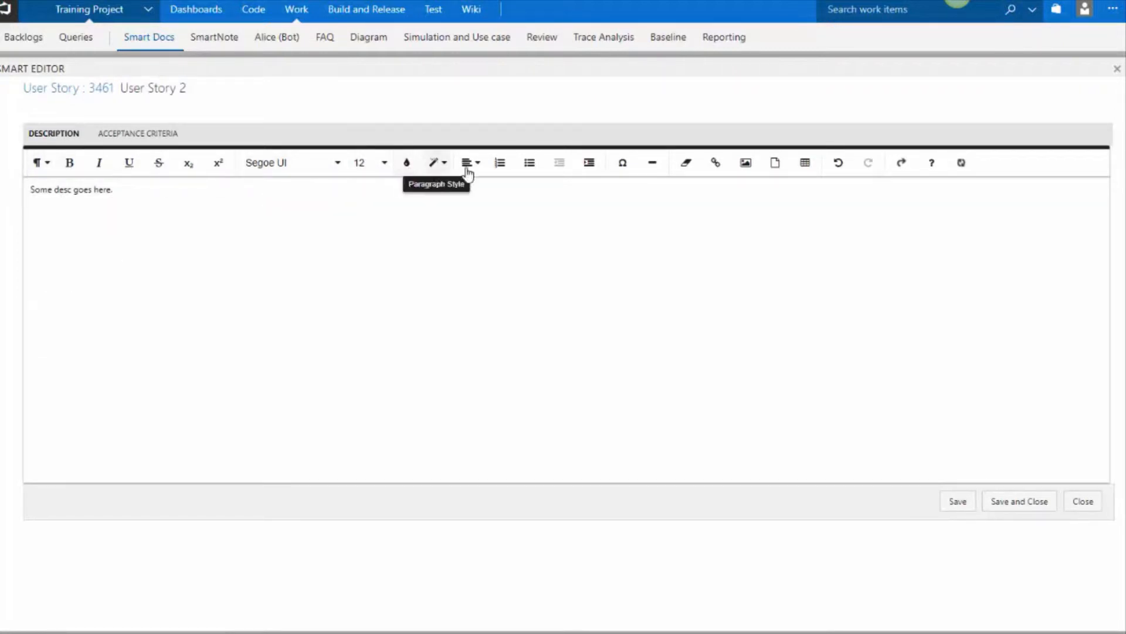
mouse_move(622, 163)
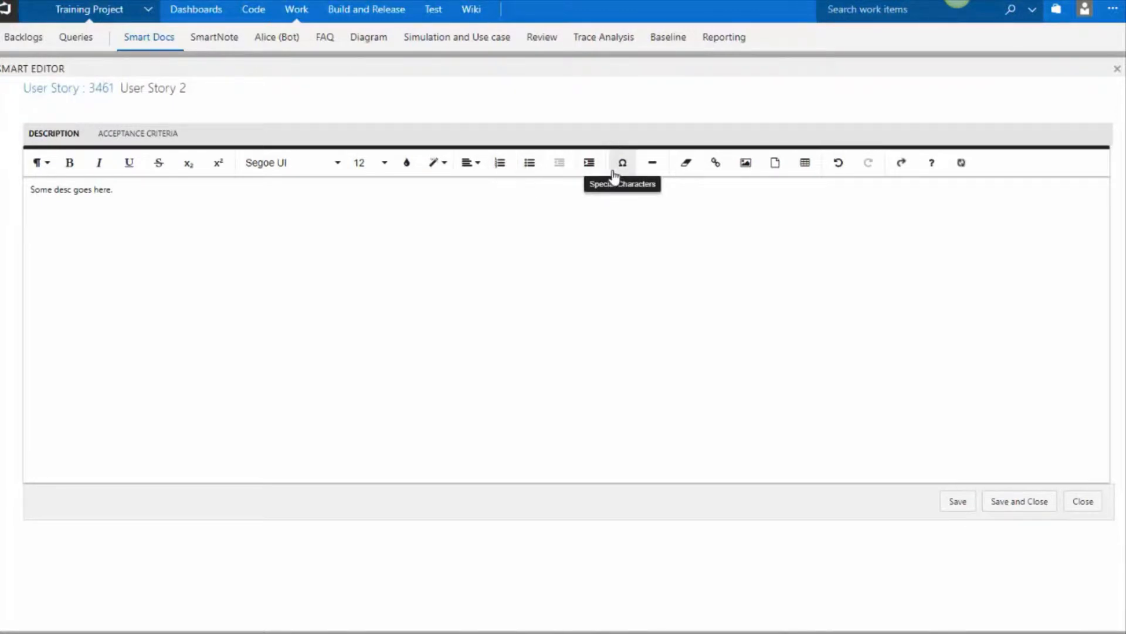
mouse_move(651, 164)
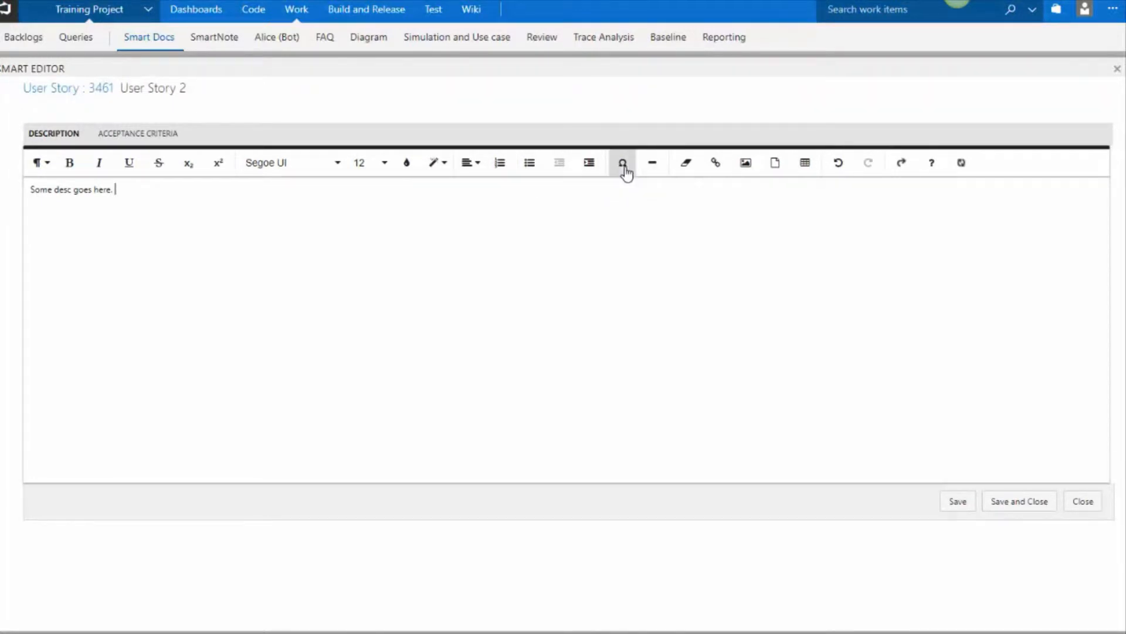
left_click(623, 162)
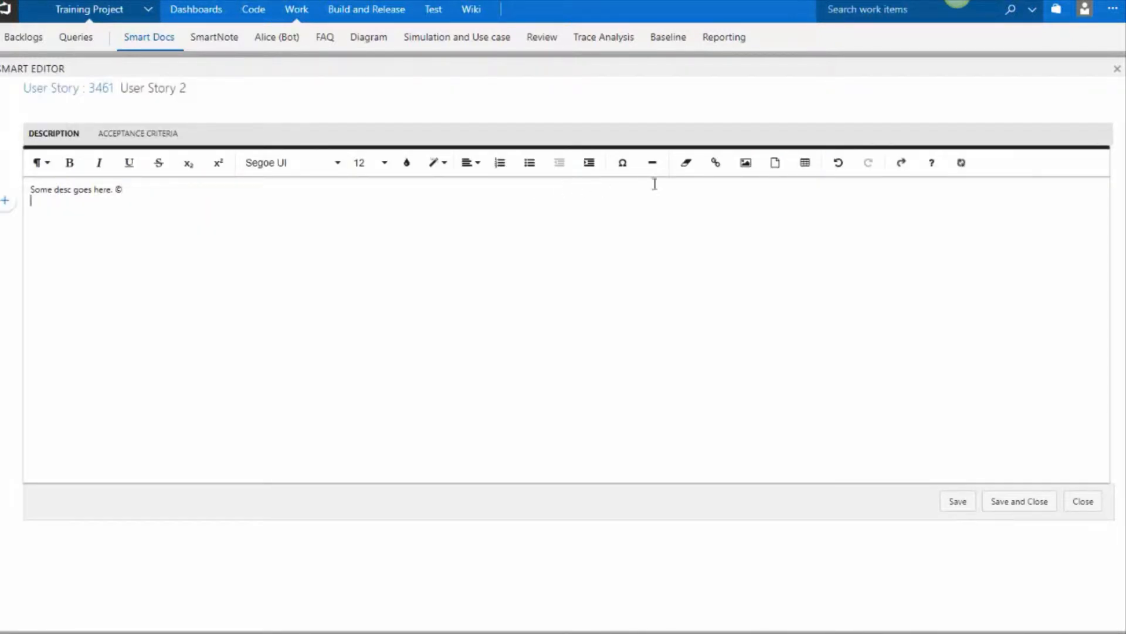
Insert a table headed Heading ONE / Heading TWO with Value cells, then save and close
left_click(5, 201)
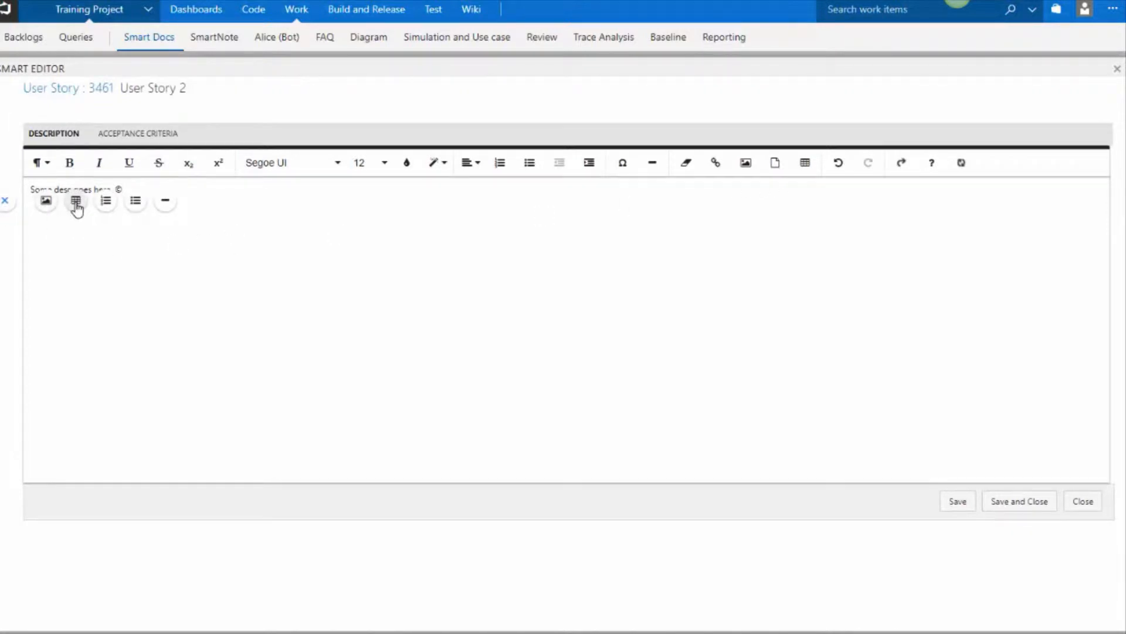
left_click(75, 200)
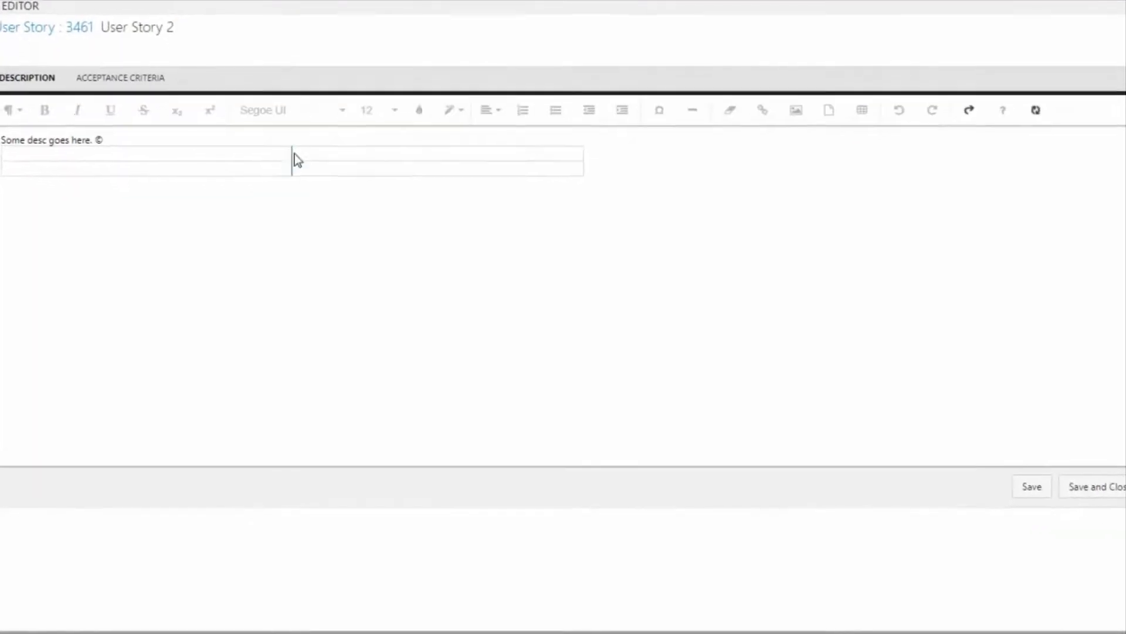
left_click(292, 158)
type("H")
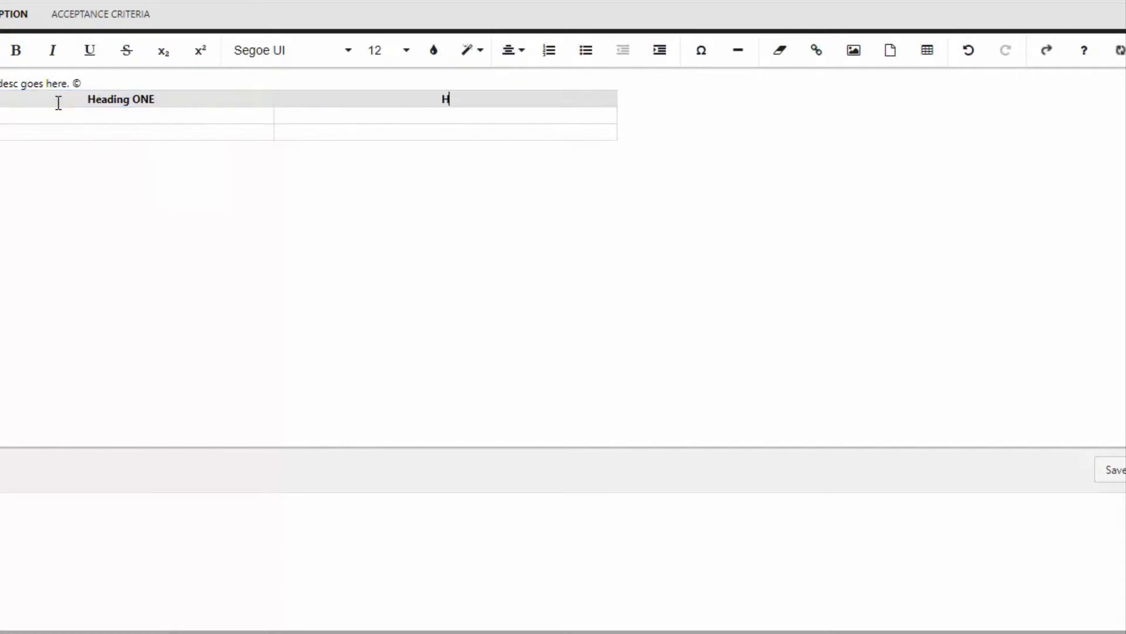
type("eading TWO")
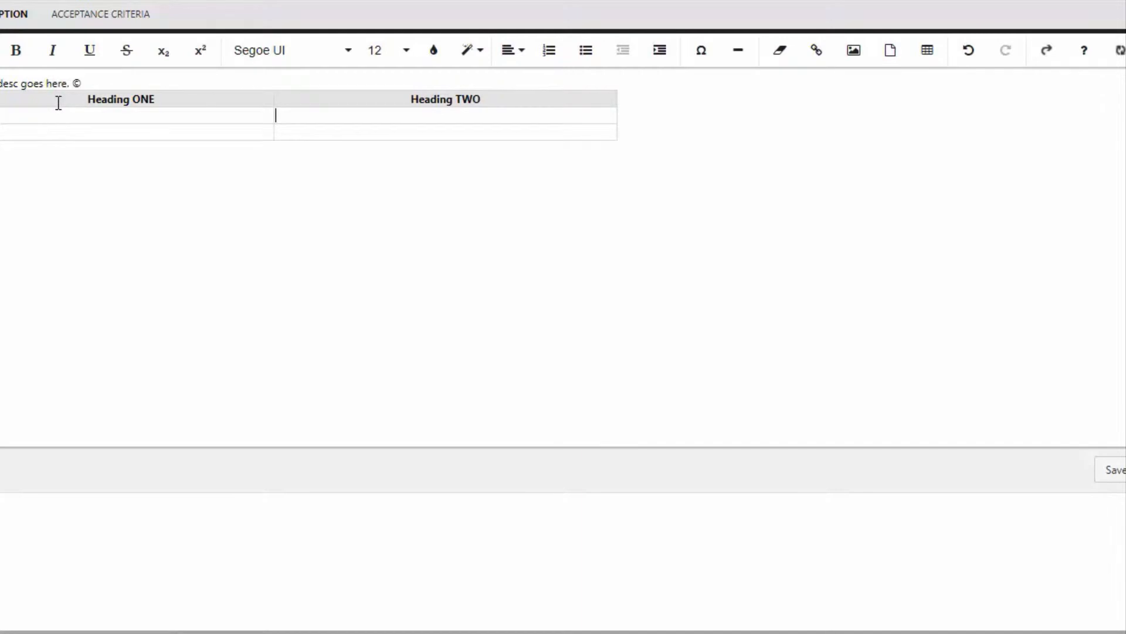
type("Value")
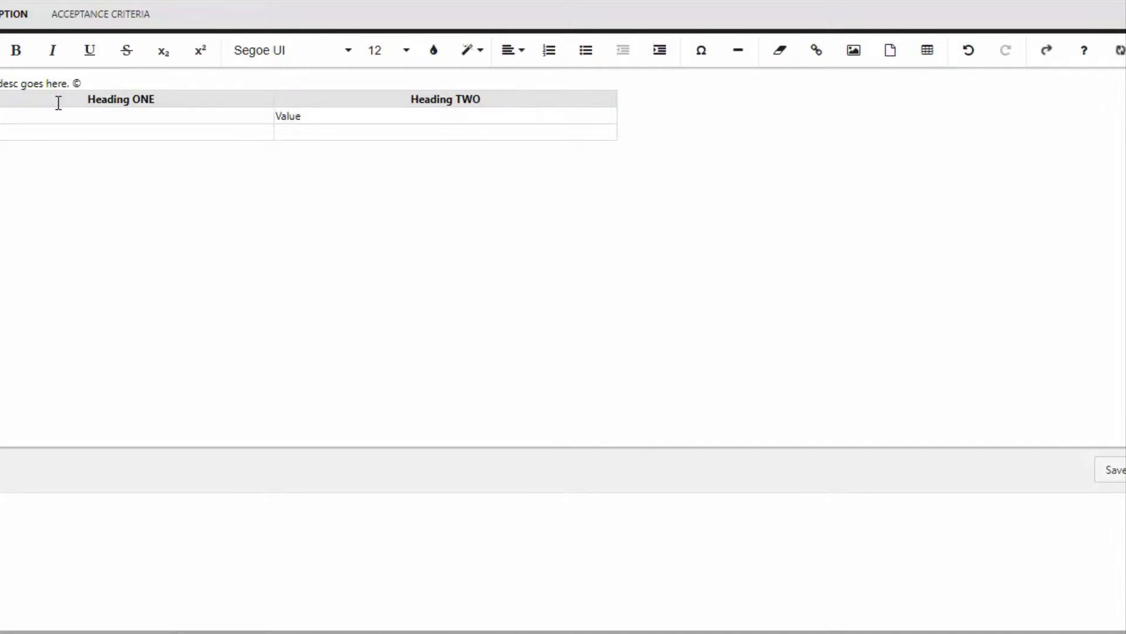
type("Value")
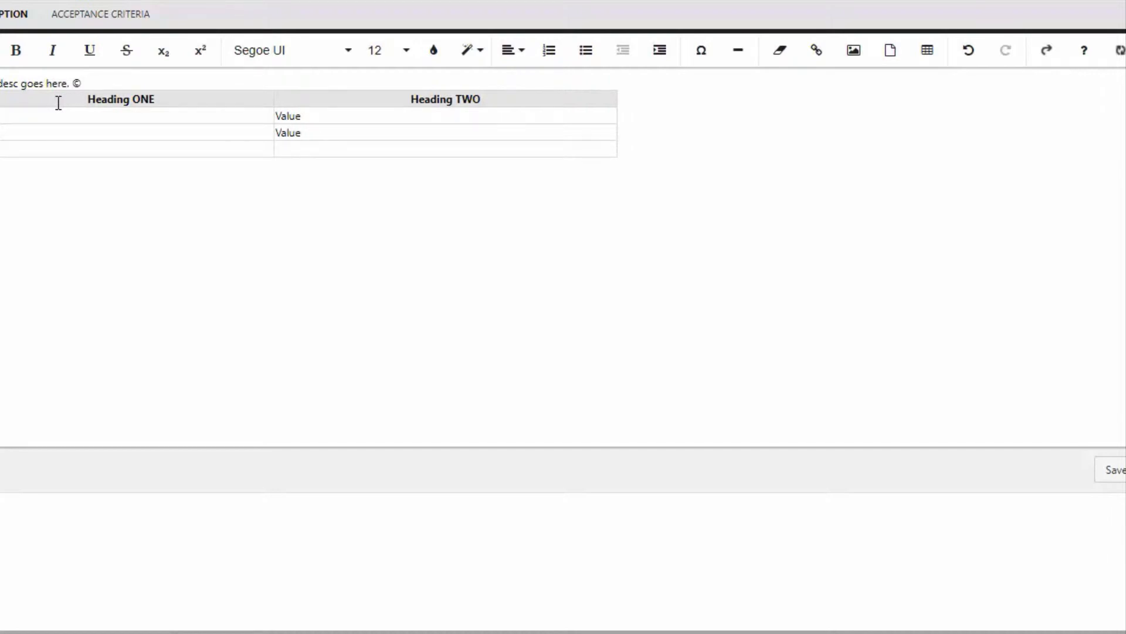
type("Val")
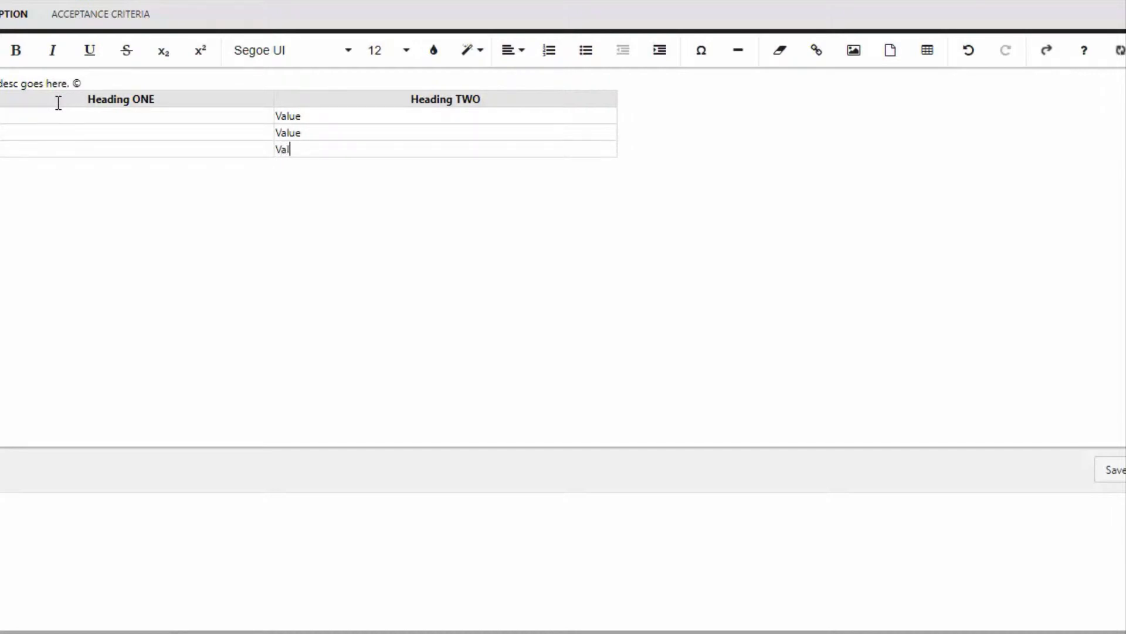
type("ue")
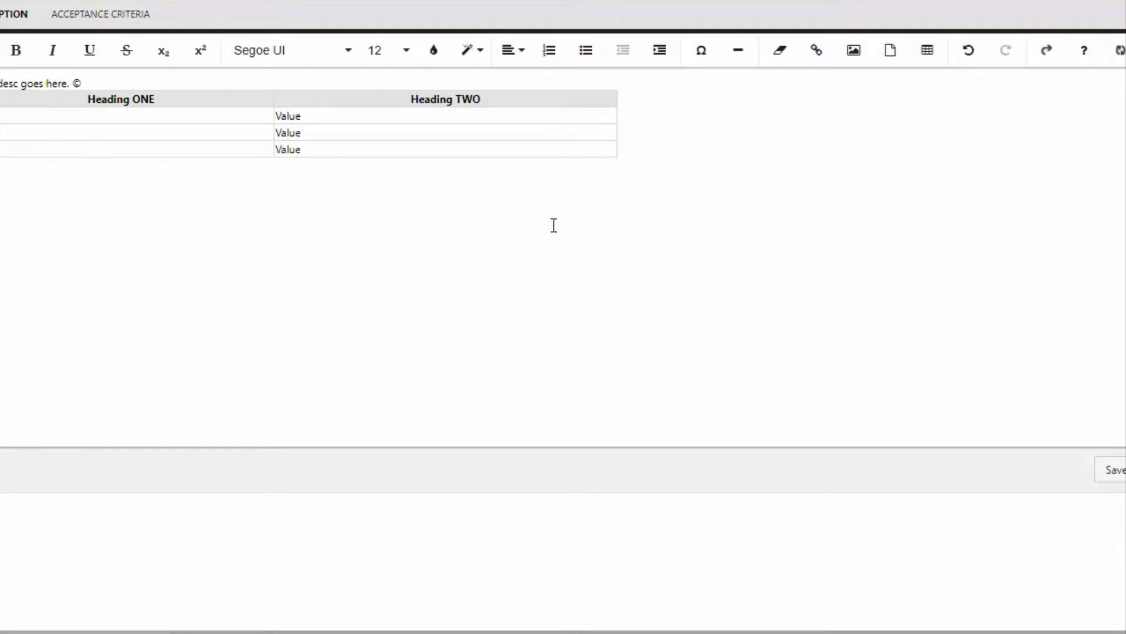
left_click(1027, 519)
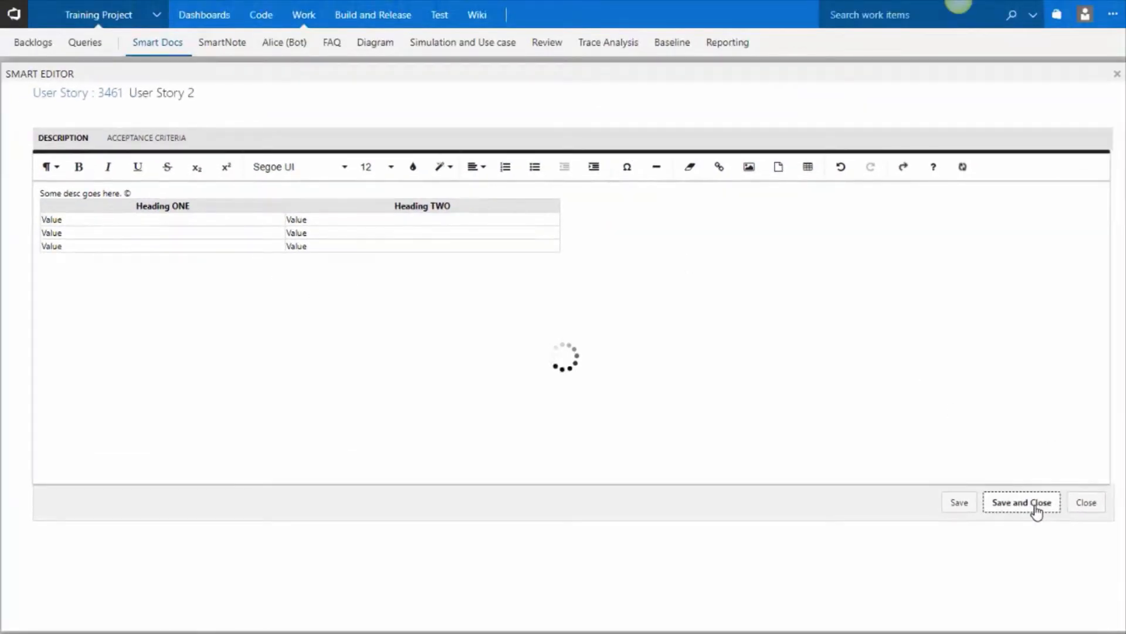
Confirm the editor's save so User Story 2 returns to the Smart Doc
left_click(1026, 502)
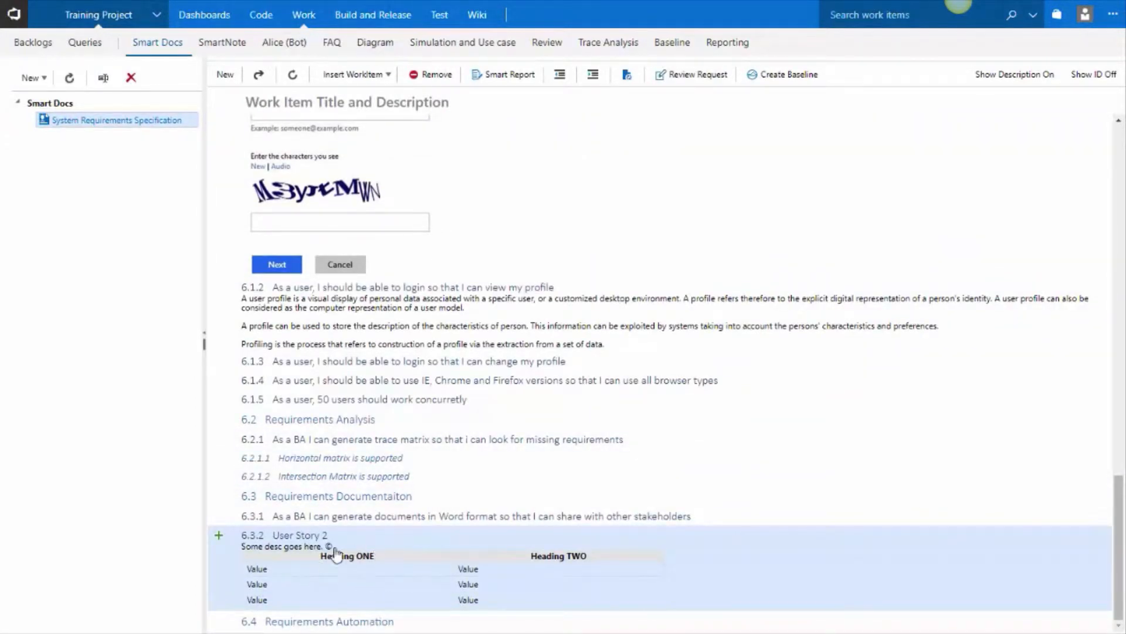
mouse_move(376, 597)
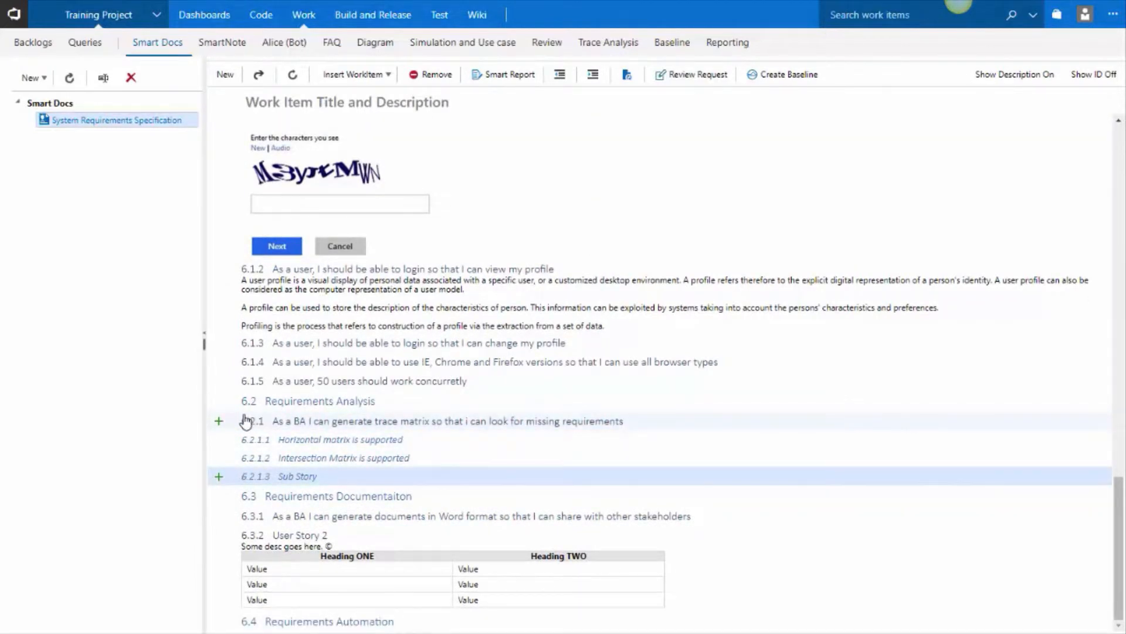
Indent Sub Story to 6.2.1.1.1 beneath 'Horizontal matrix is supported'
left_click(296, 477)
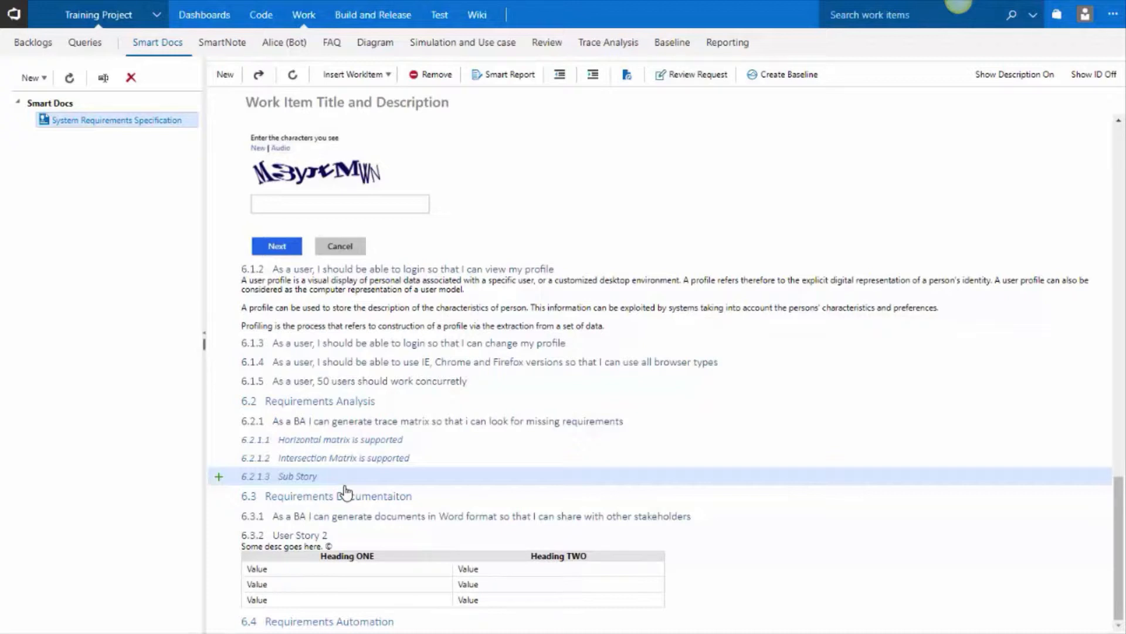
mouse_move(263, 467)
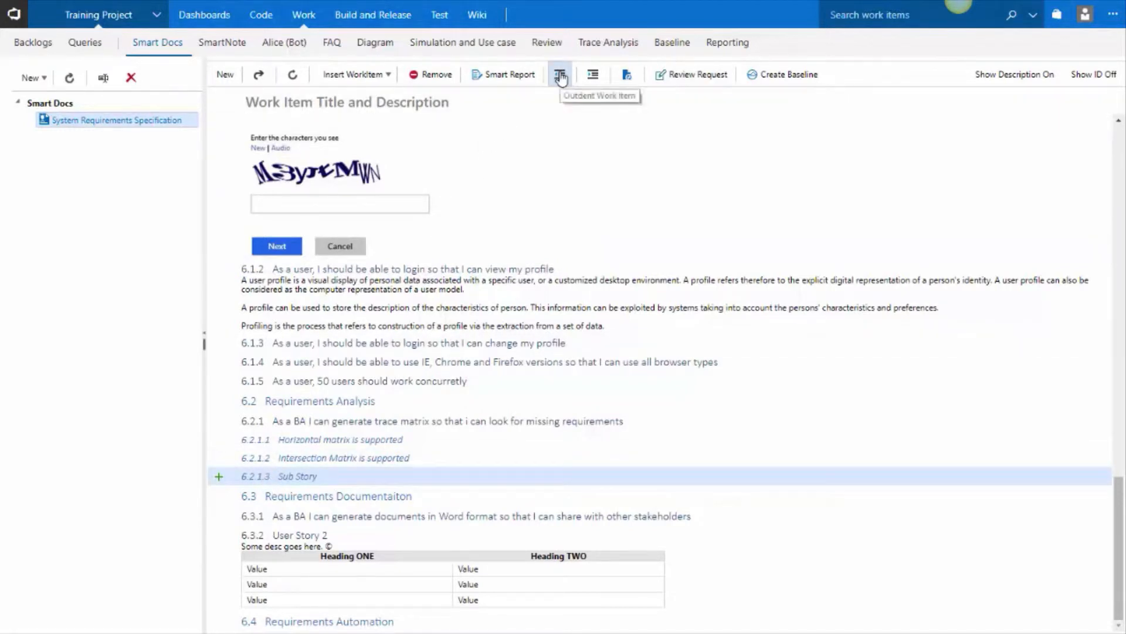
mouse_move(560, 75)
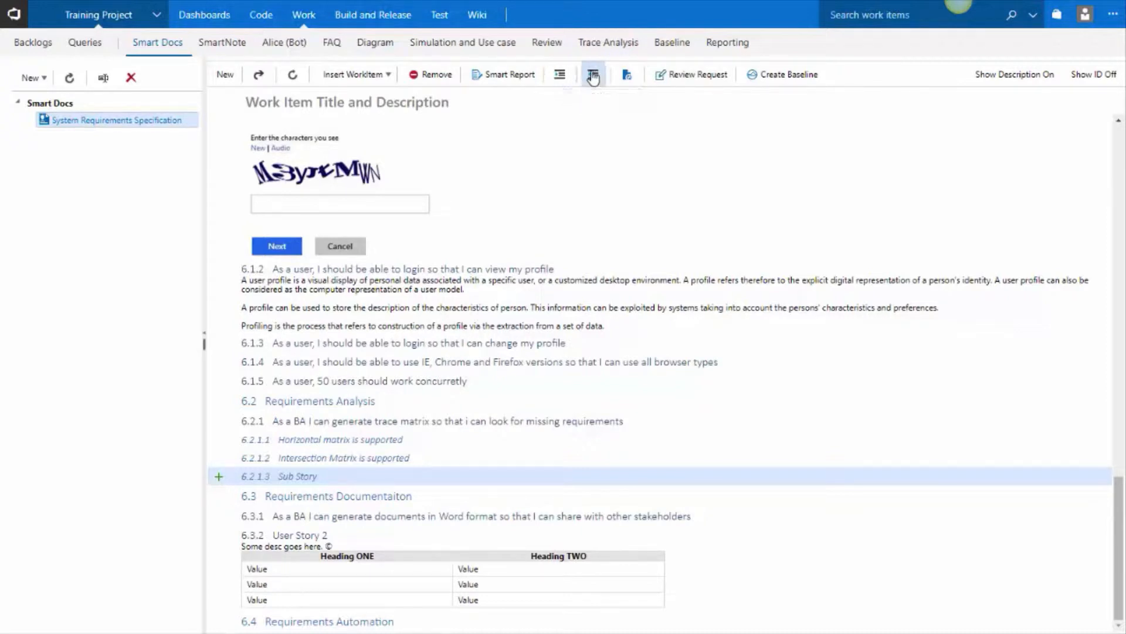
left_click(593, 75)
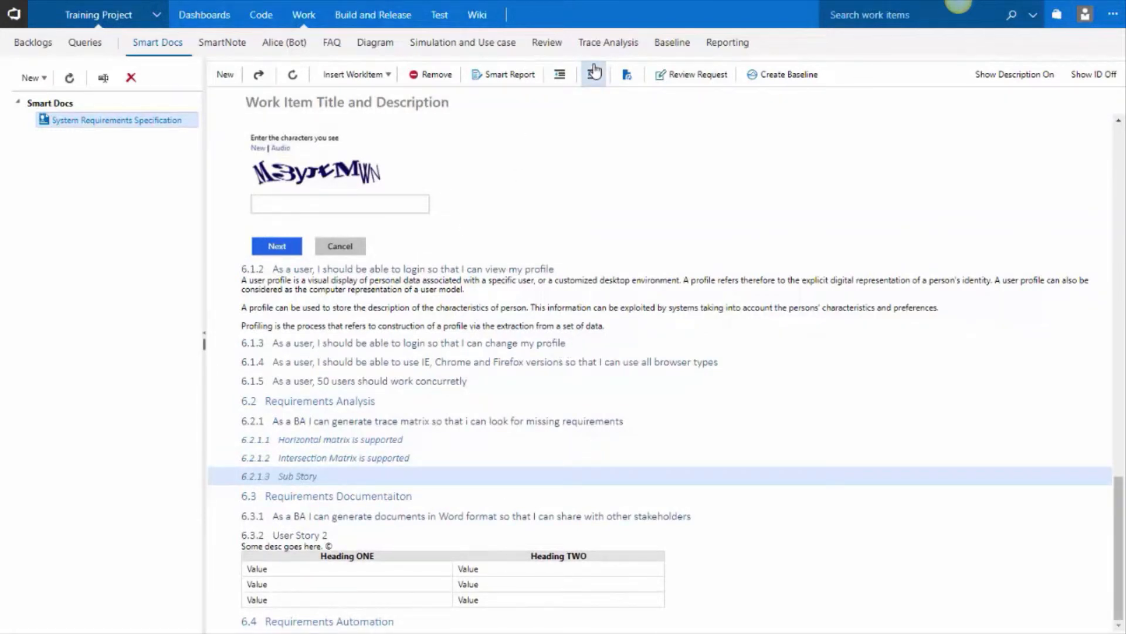
left_click(592, 74)
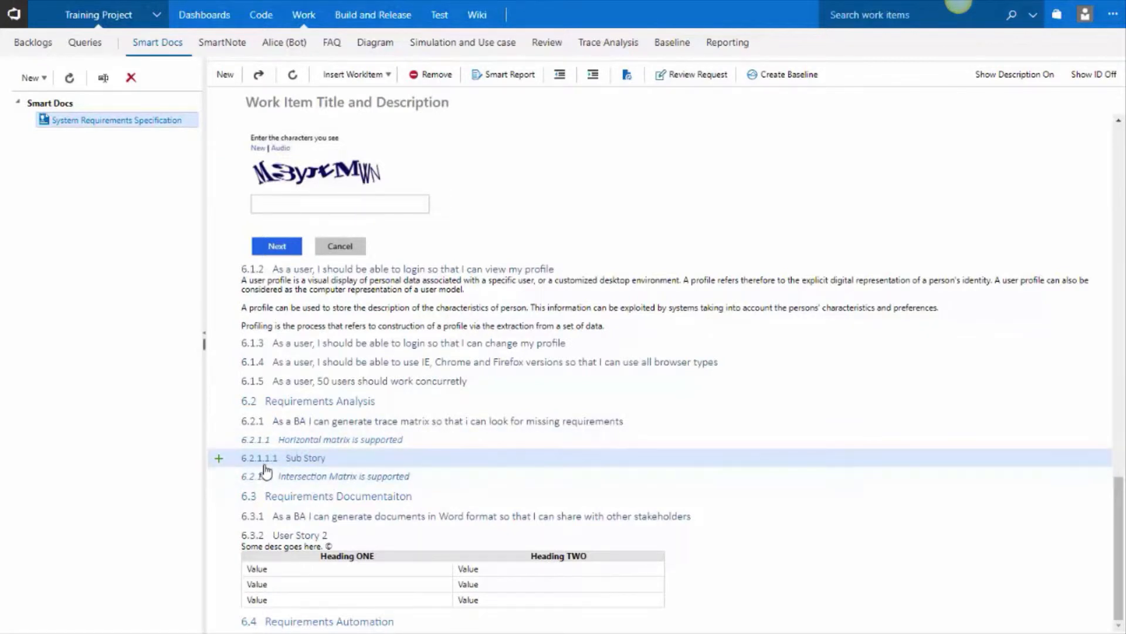
mouse_move(256, 486)
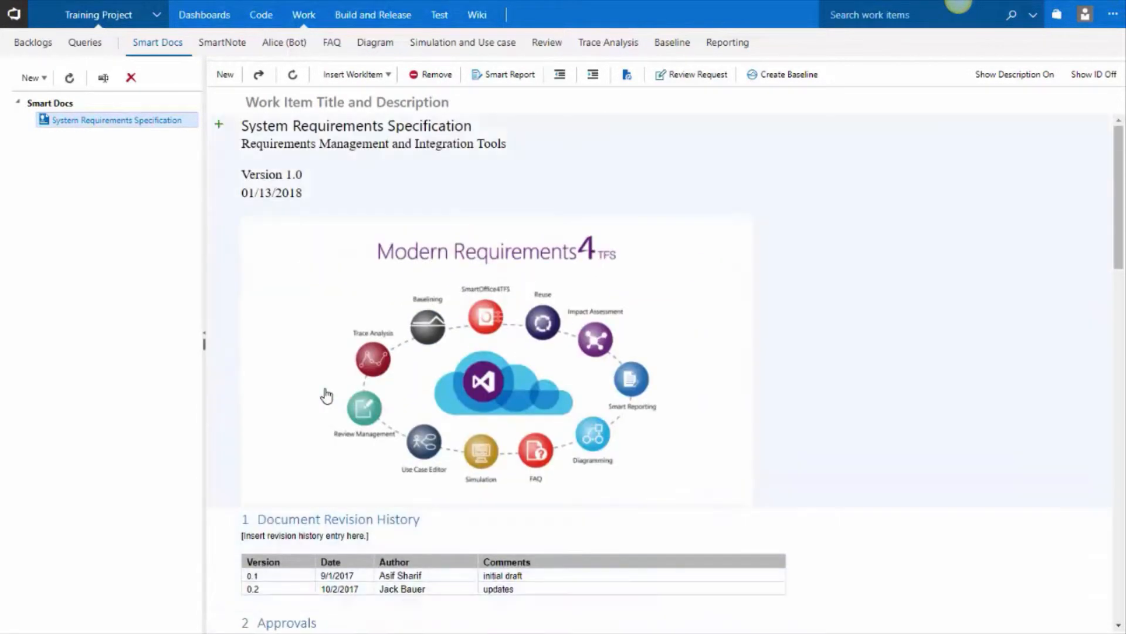
mouse_move(424, 458)
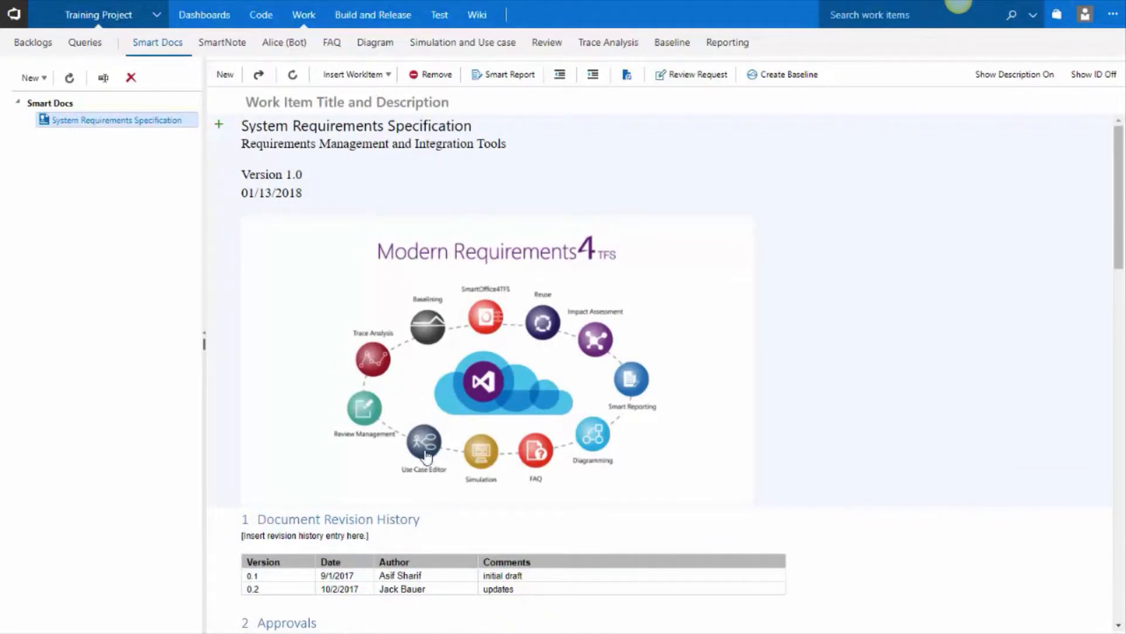
mouse_move(422, 183)
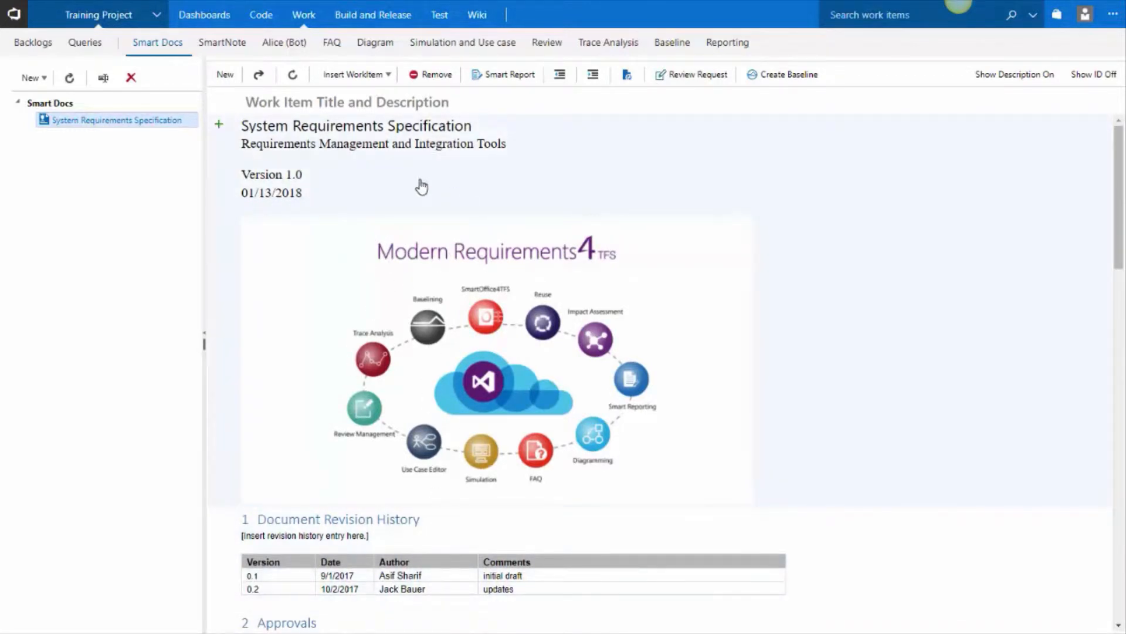
mouse_move(462, 223)
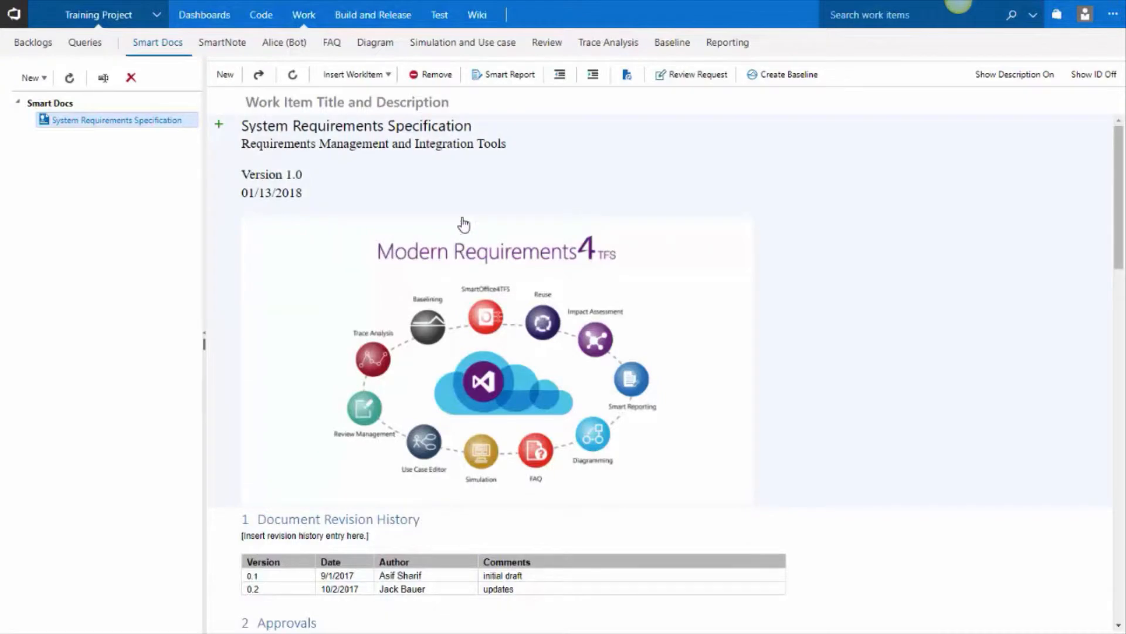
Turn on work item IDs and full descriptions, showing Sub Story as 6.2.1.2.1
scroll("down", 3)
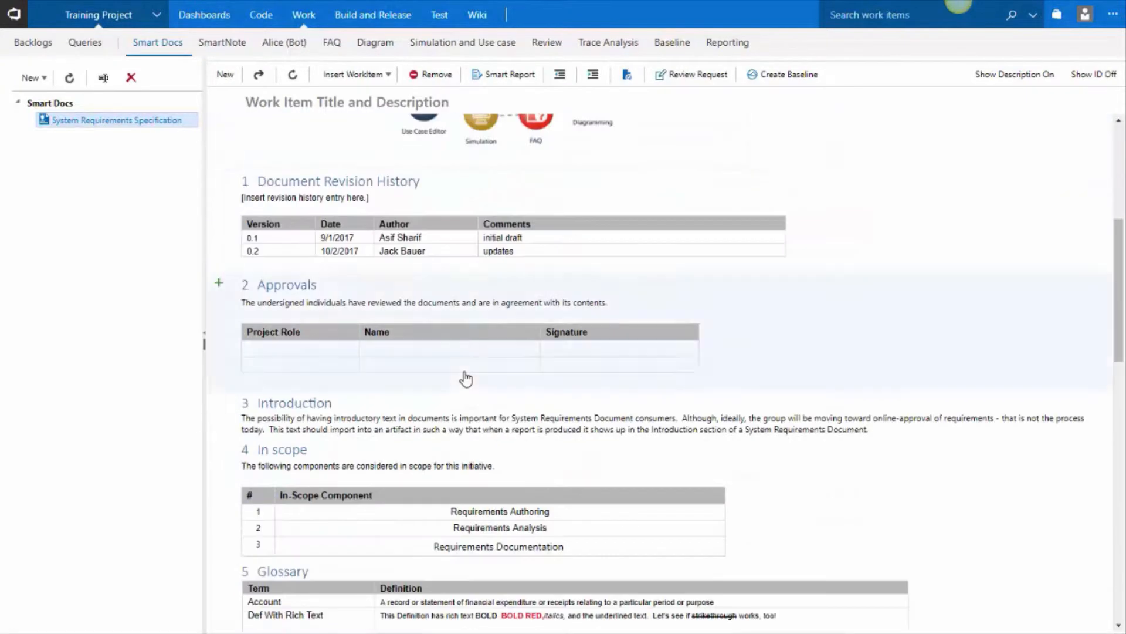
scroll("up", 3)
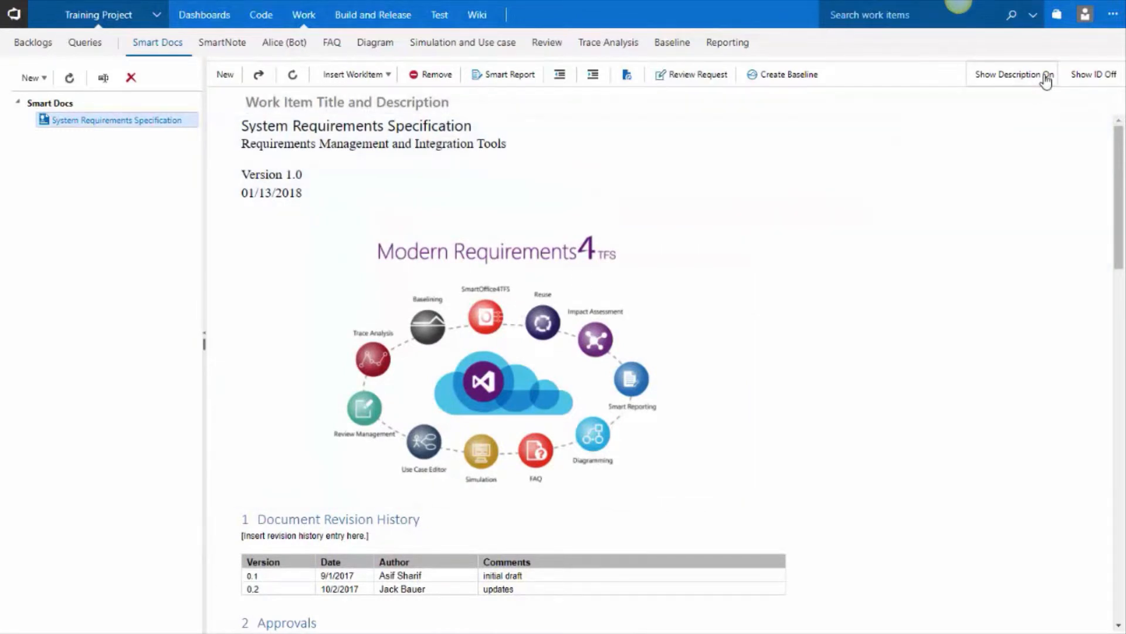
left_click(1016, 74)
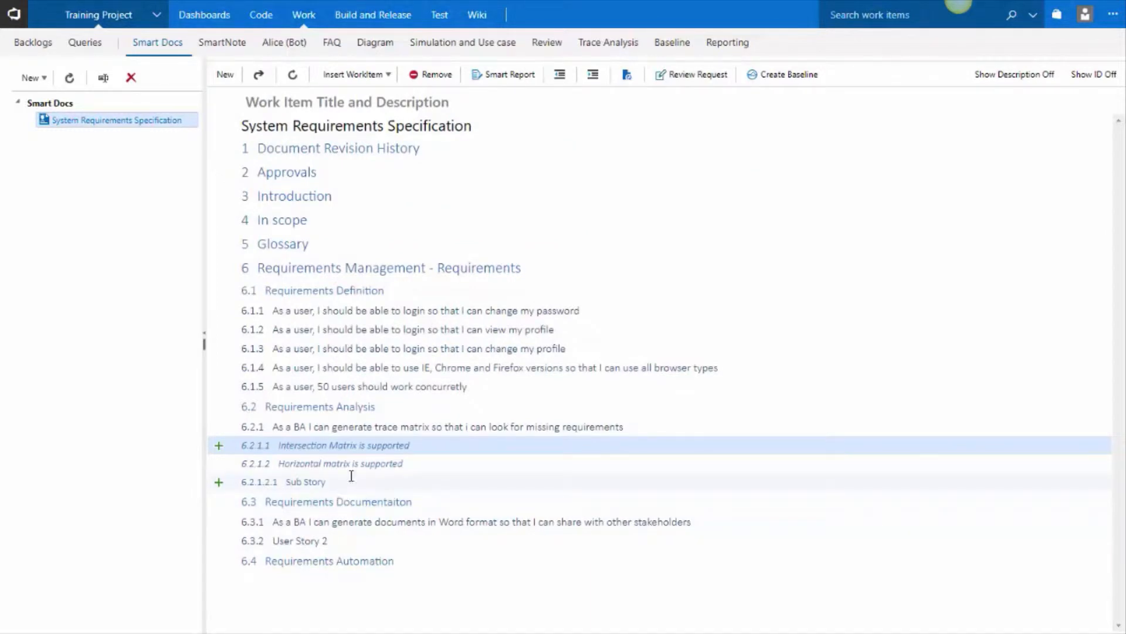
left_click(1095, 75)
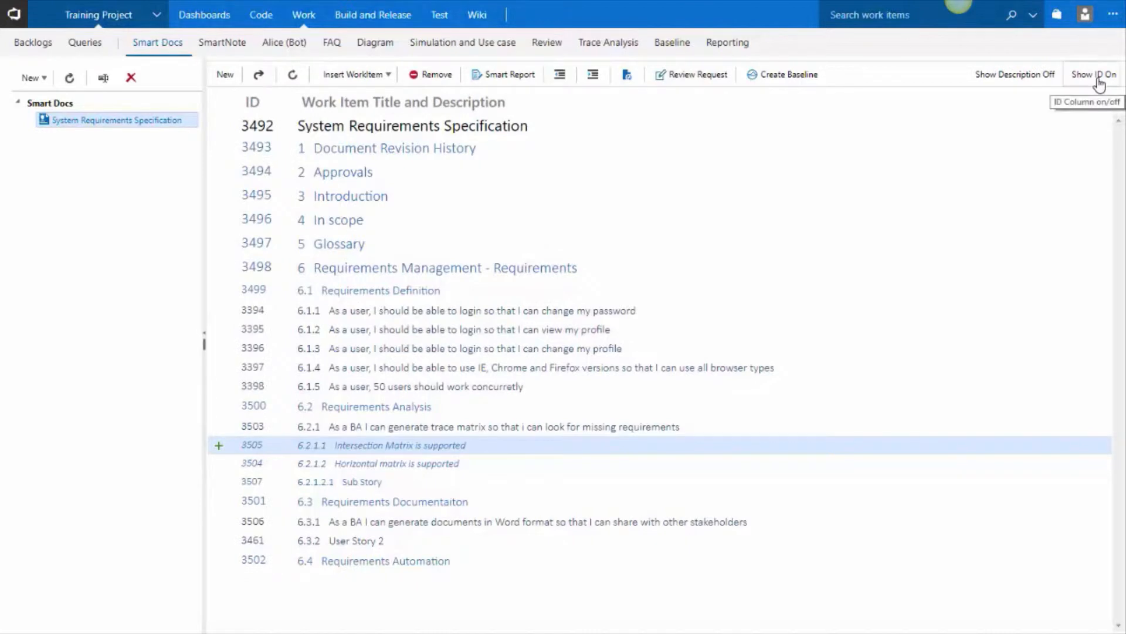
left_click(1101, 75)
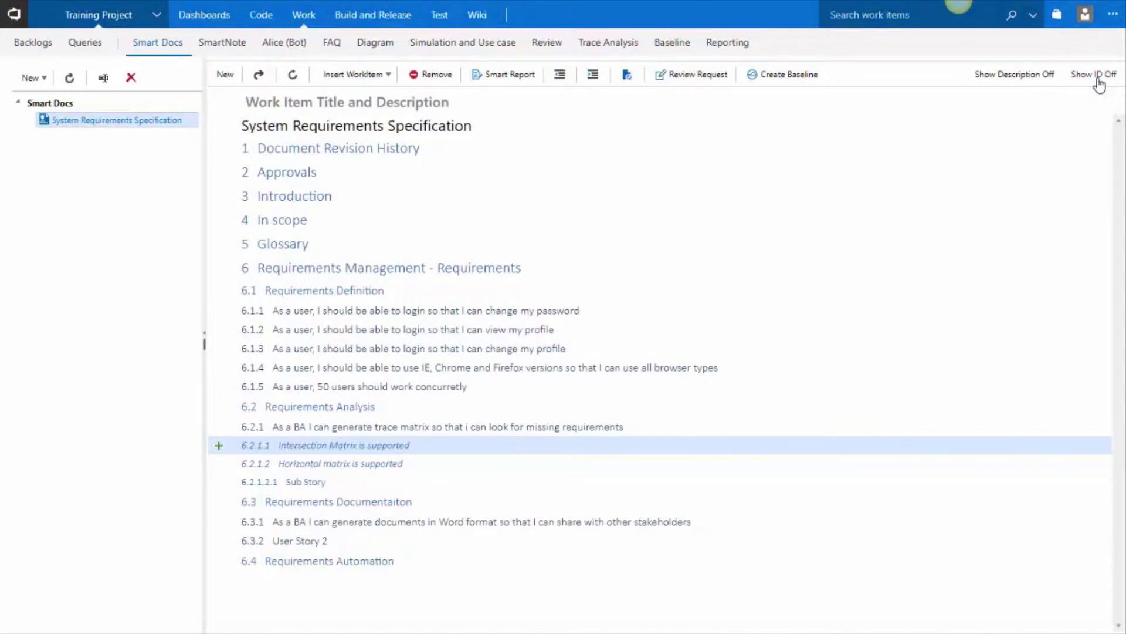
left_click(1094, 75)
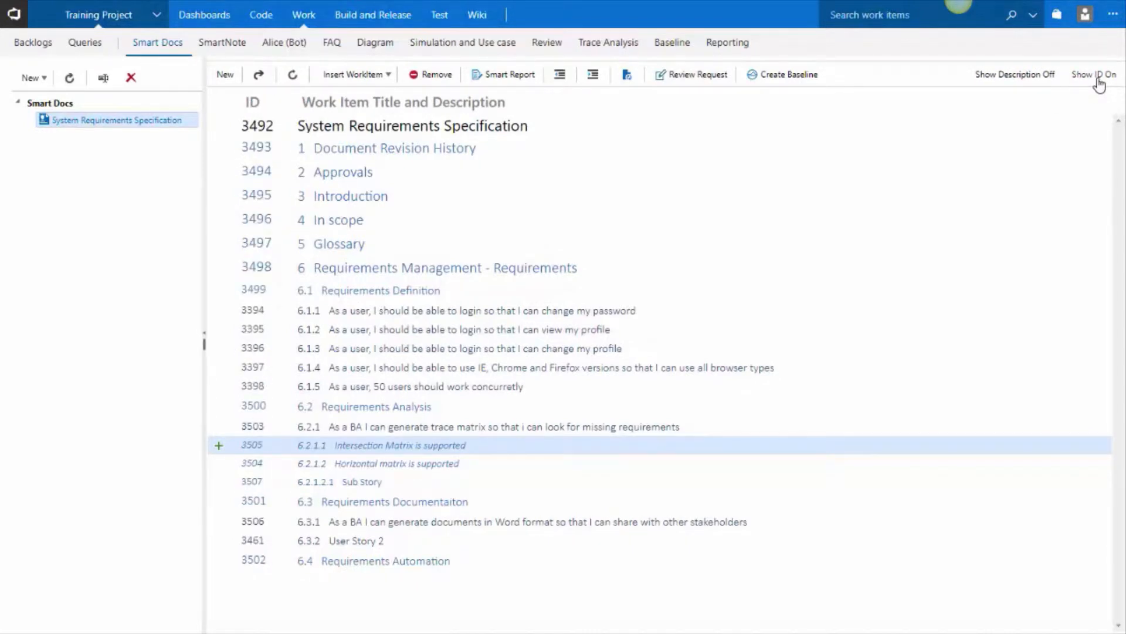
left_click(1015, 74)
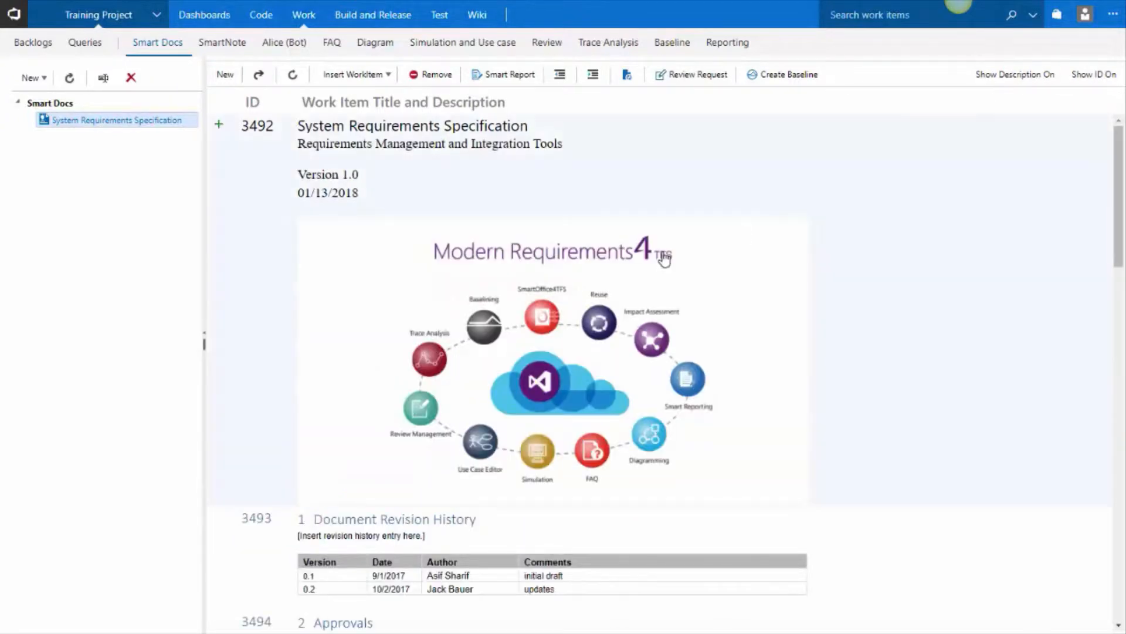
scroll("down", 3)
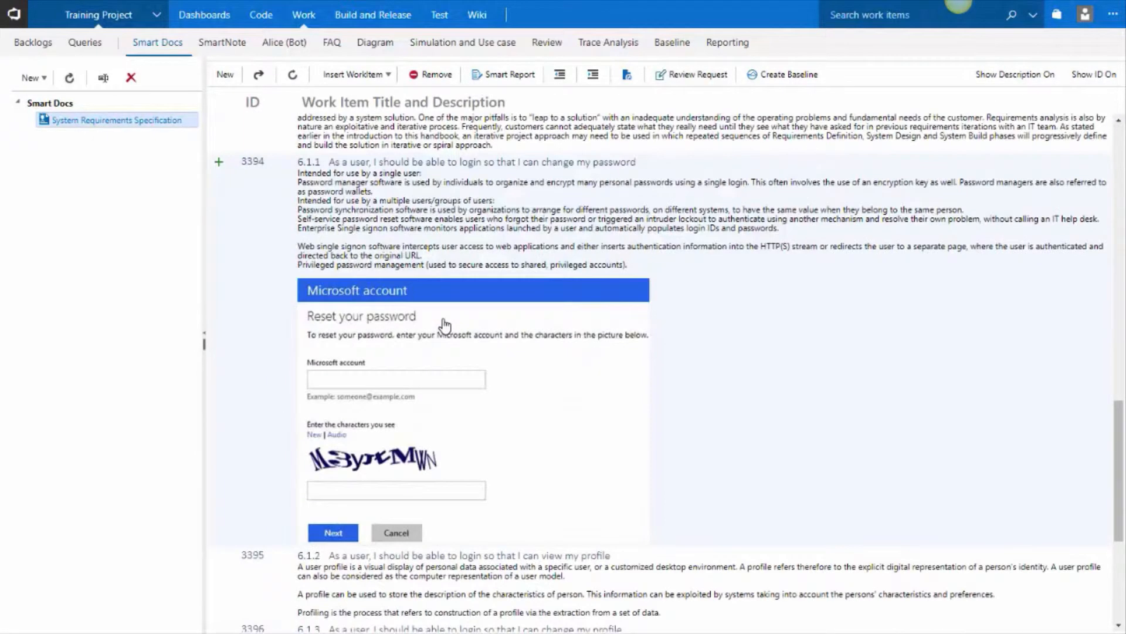
scroll("down", 3)
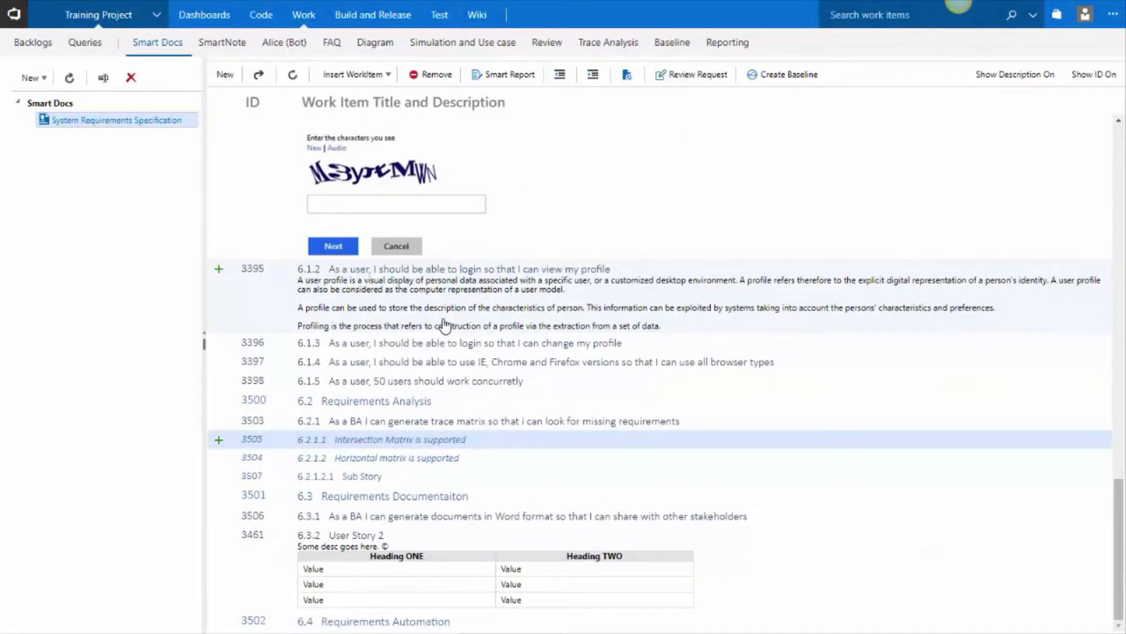
Remove the Sub Story work item and confirm in the Remove Workitem dialog
left_click(362, 476)
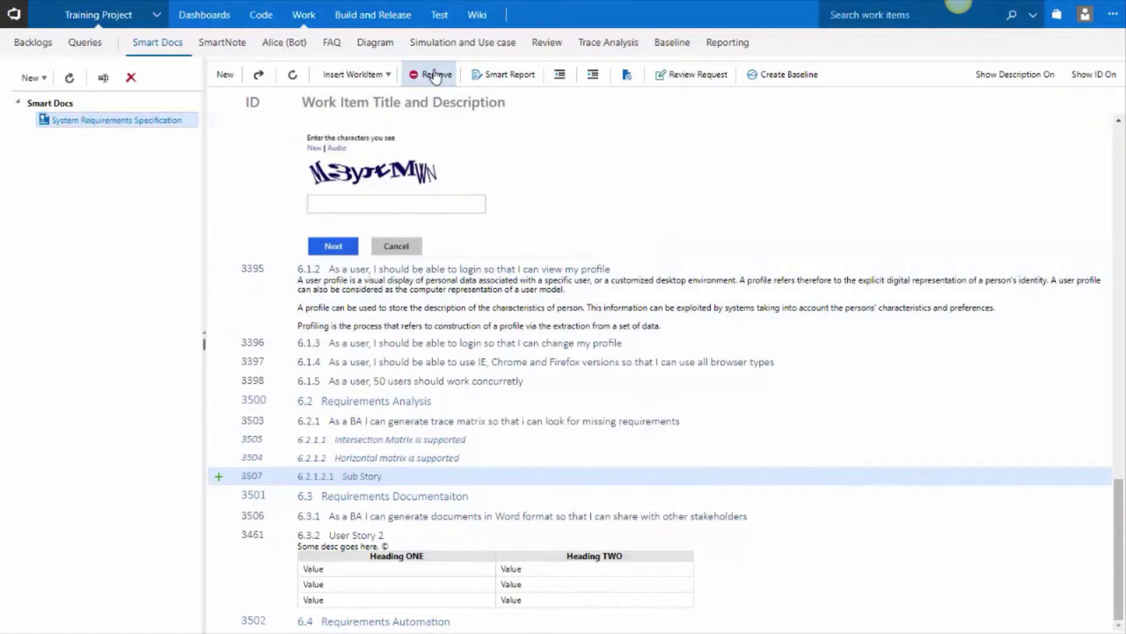
left_click(435, 74)
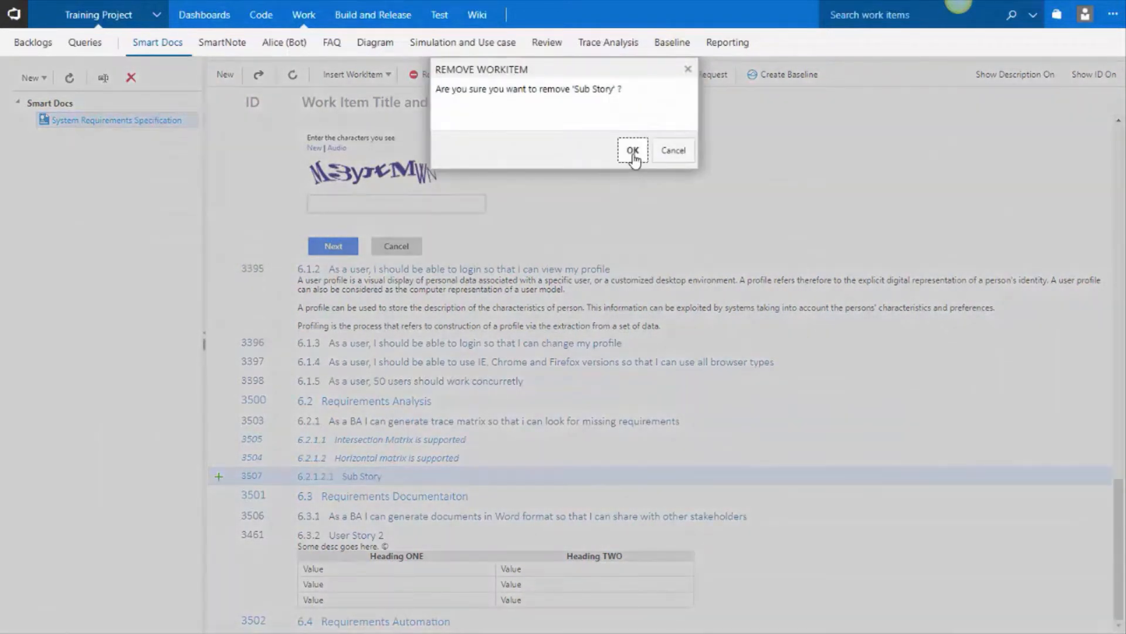
left_click(635, 150)
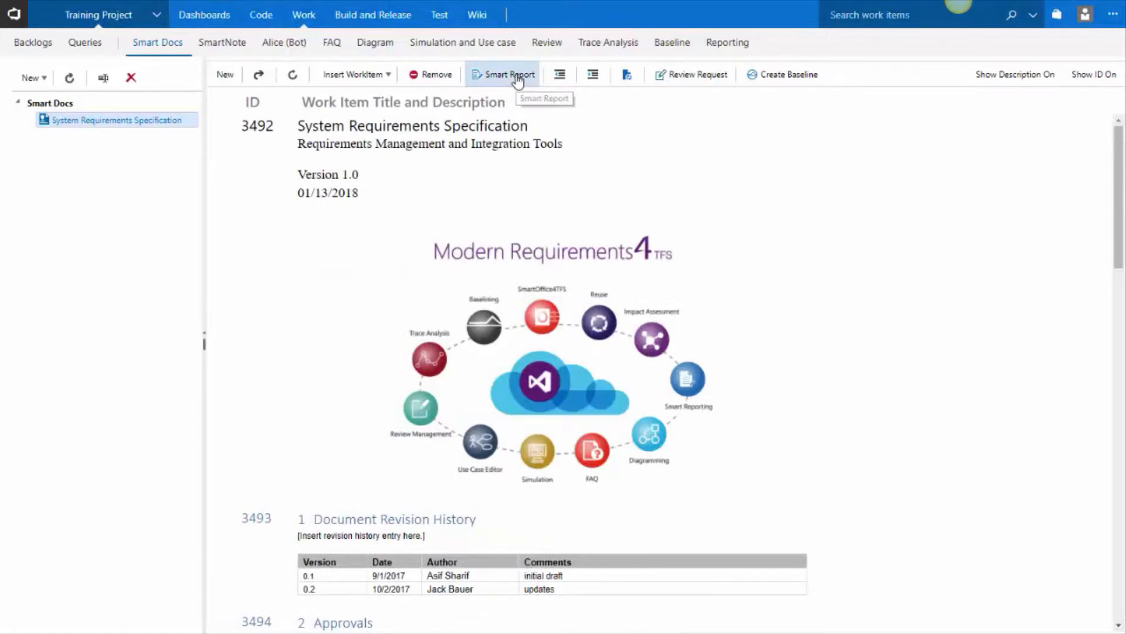
Generate a Smart Report preview using the Form Document layout
left_click(507, 75)
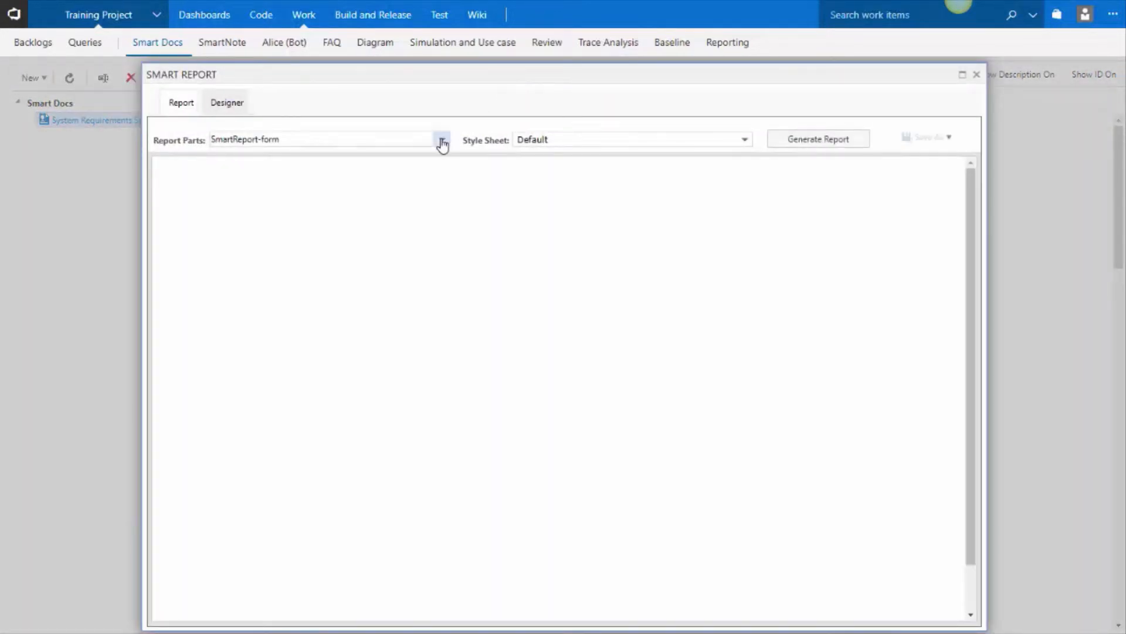
left_click(442, 140)
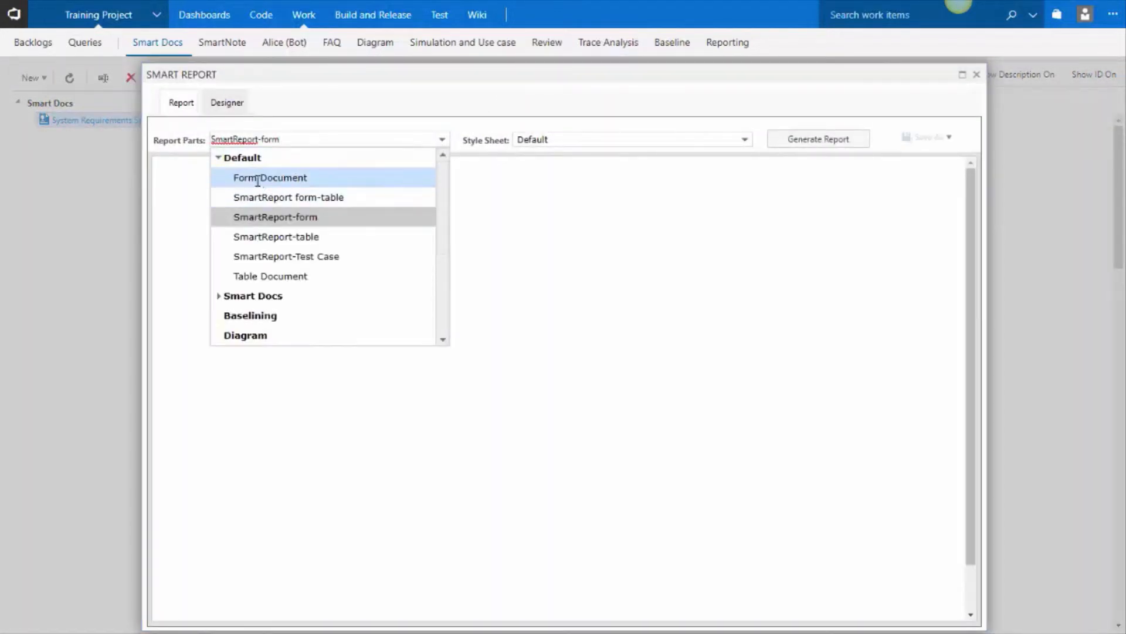
left_click(270, 178)
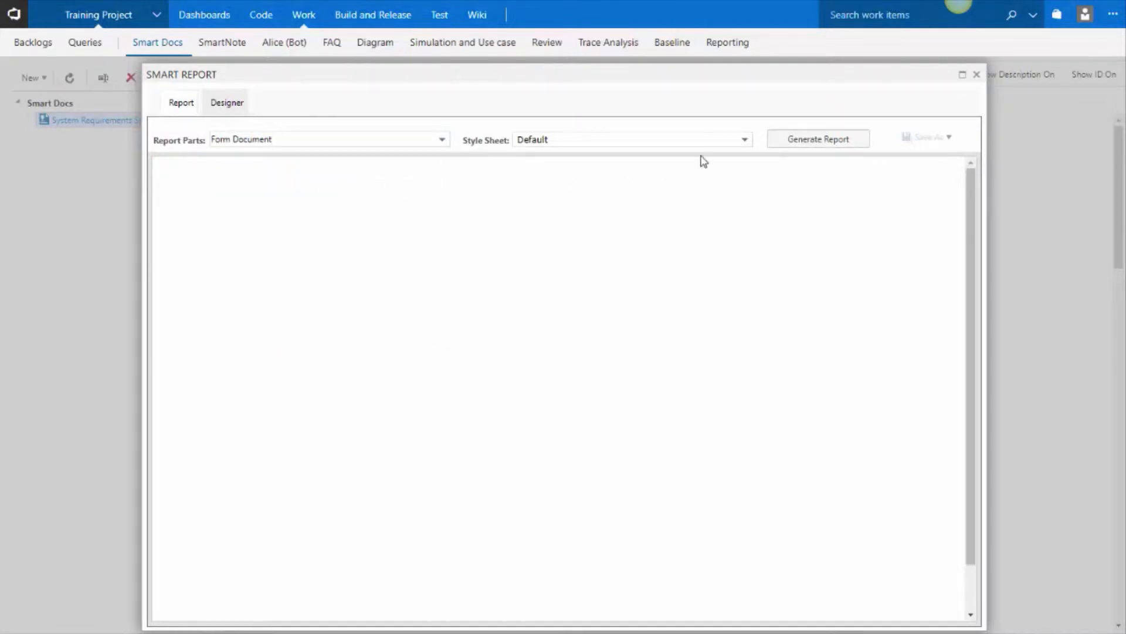
left_click(819, 138)
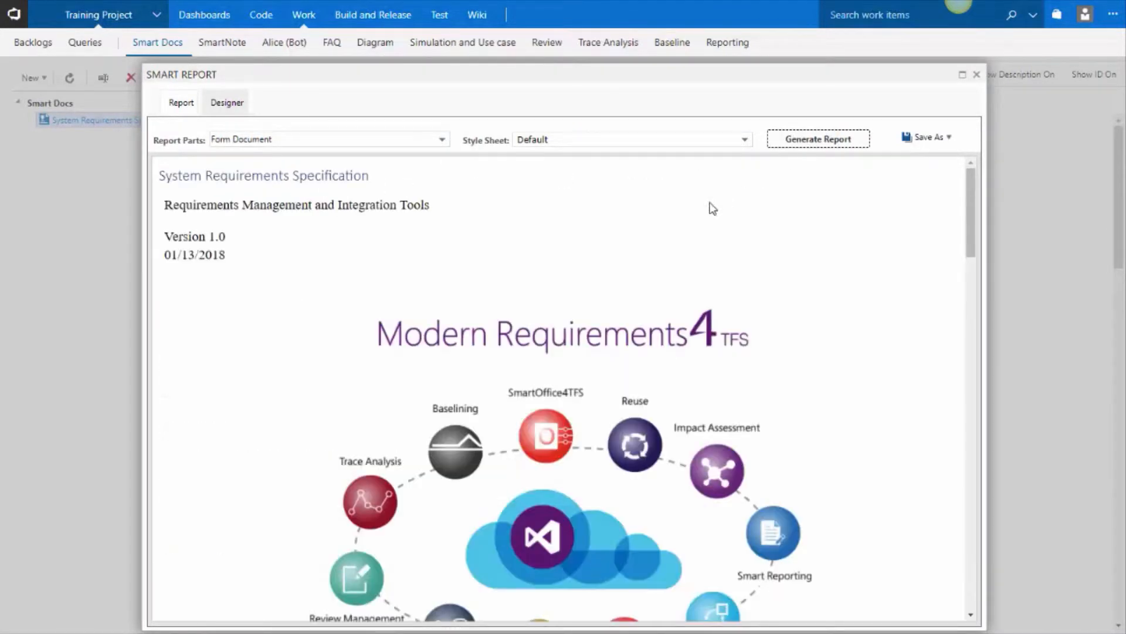
scroll("down", 3)
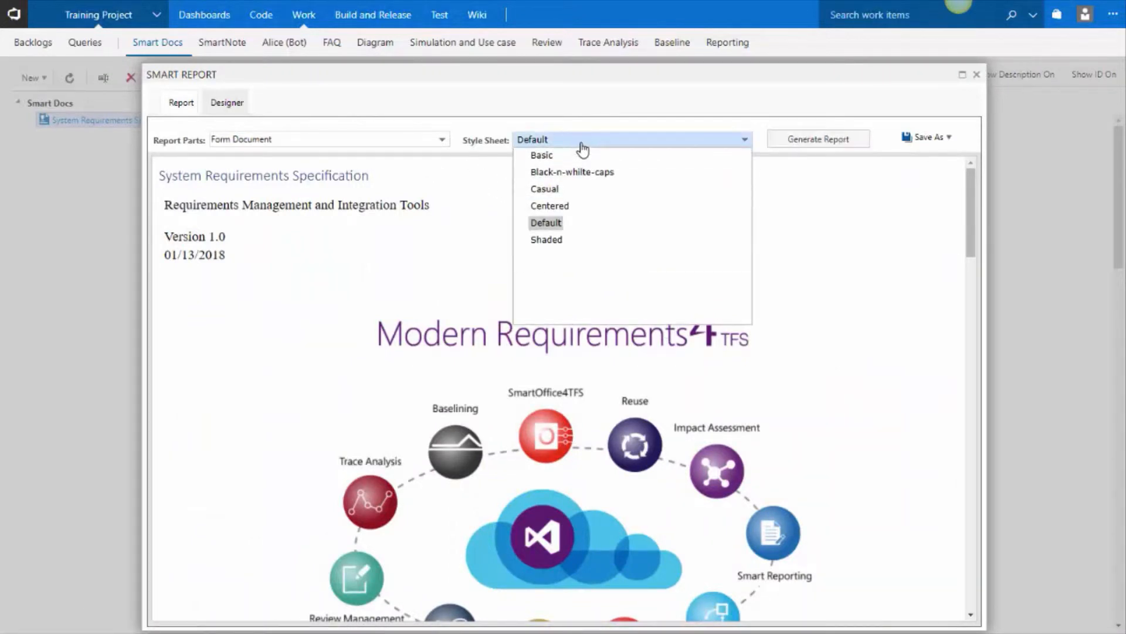
mouse_move(564, 171)
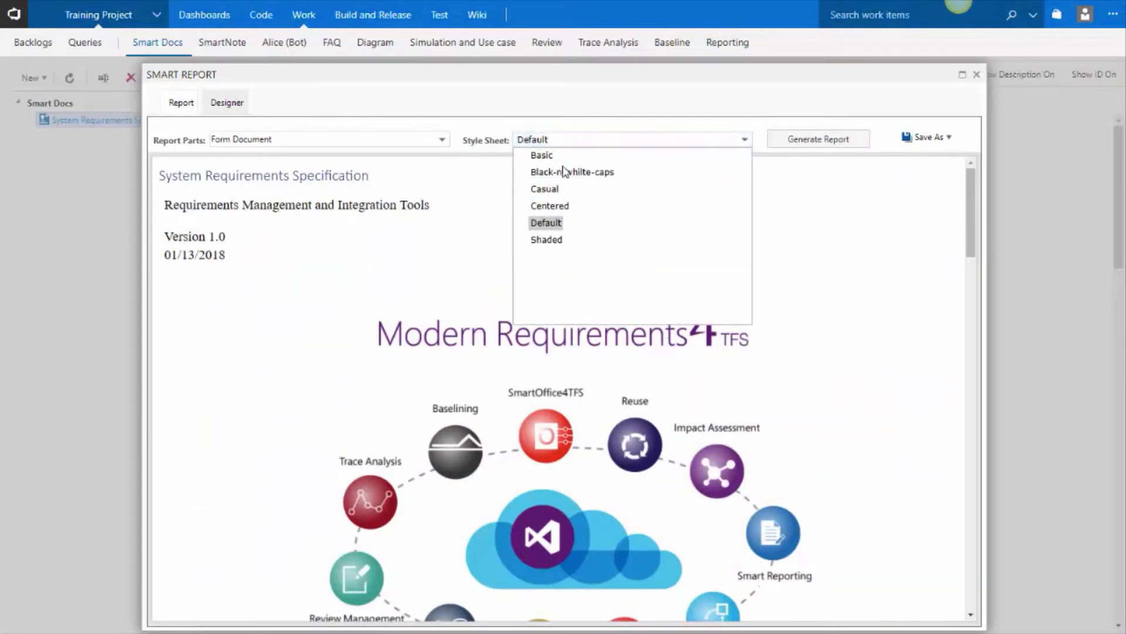
Regenerate the report with the Shaded style sheet and scroll through it
left_click(547, 239)
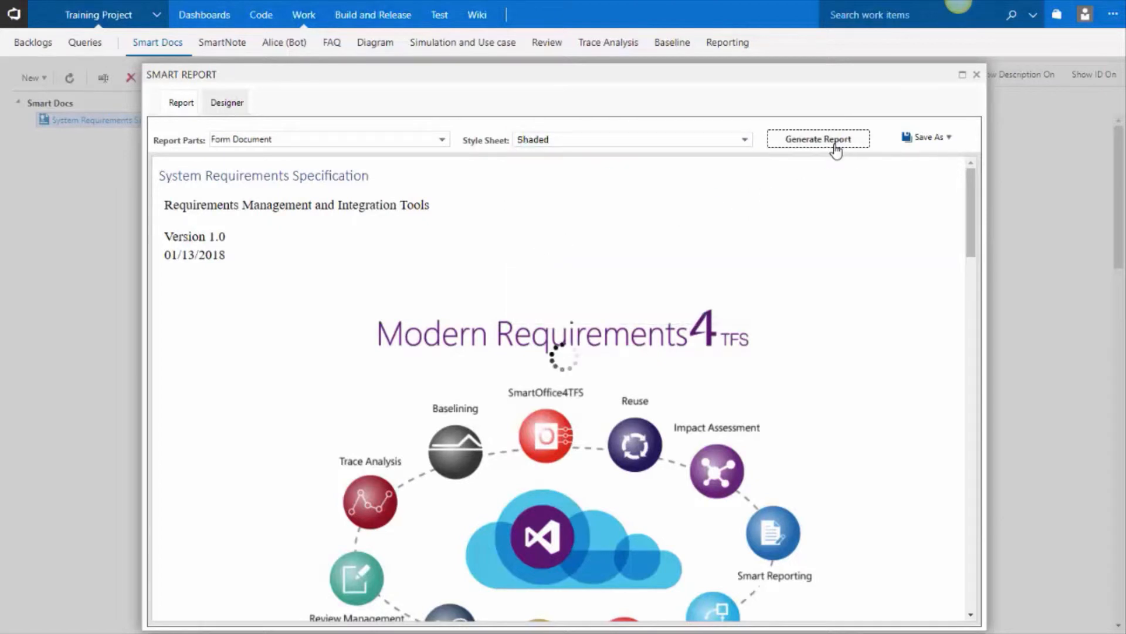
left_click(819, 138)
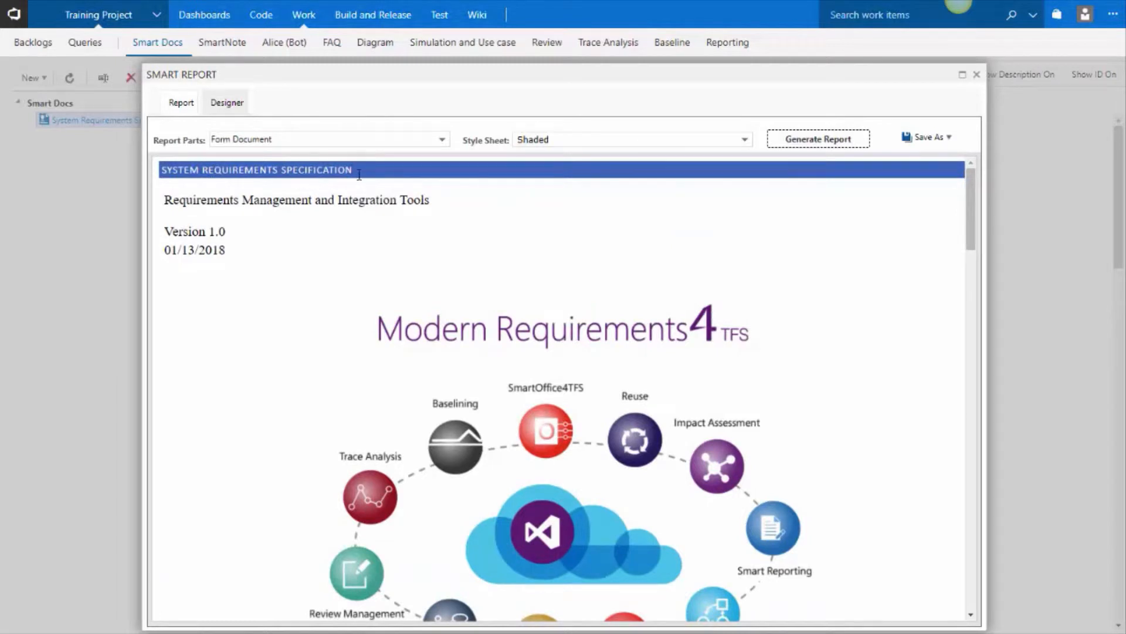
mouse_move(411, 178)
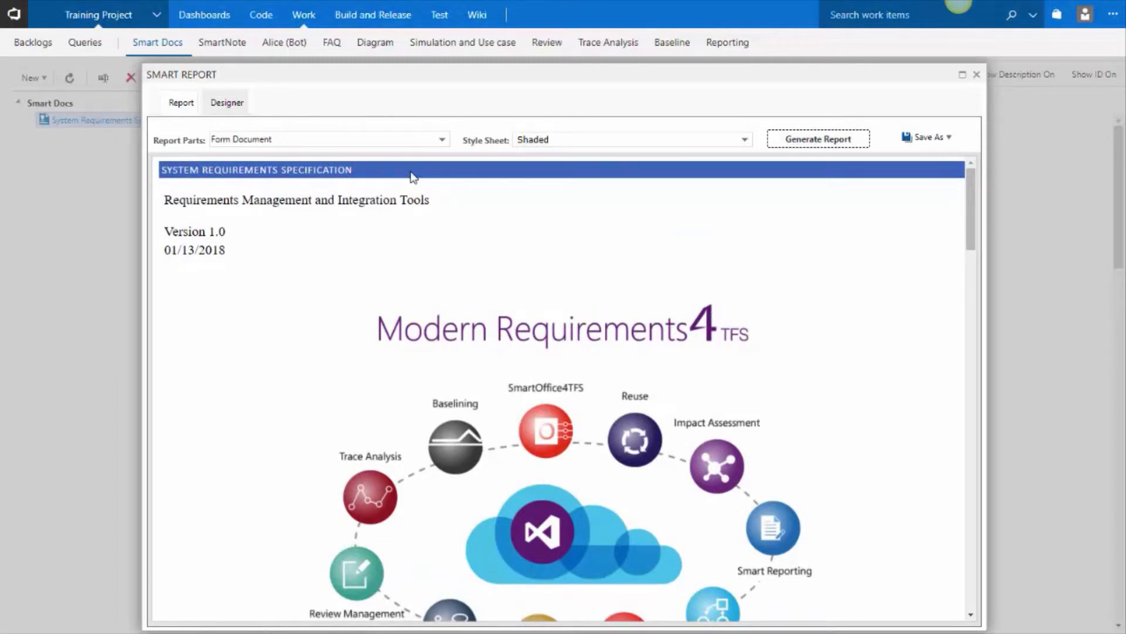
scroll("down", 3)
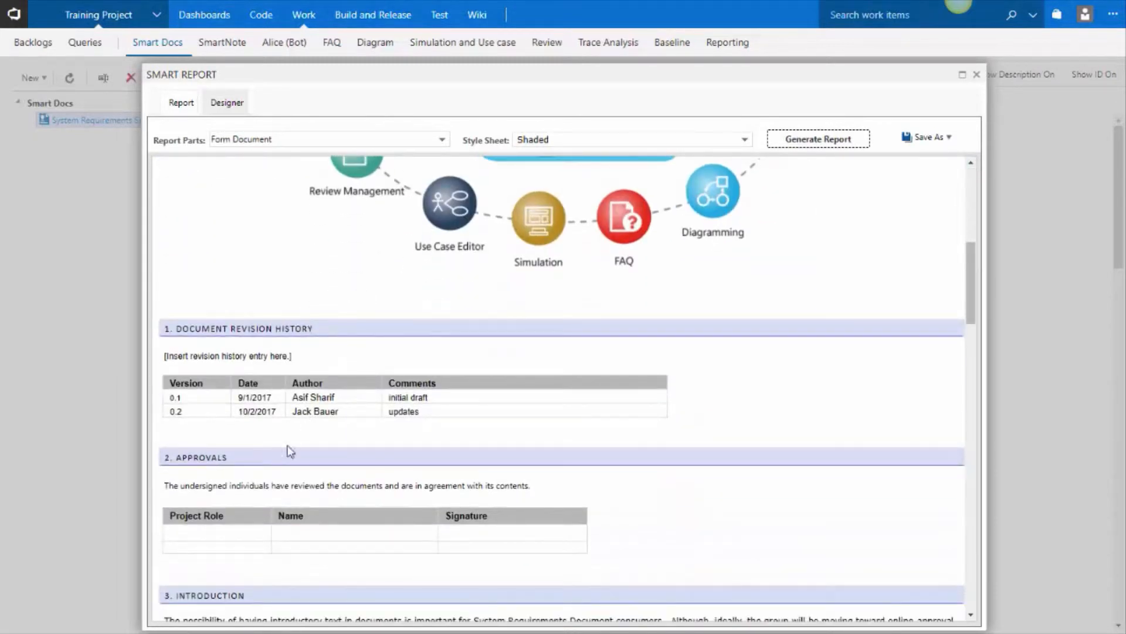
scroll("down", 3)
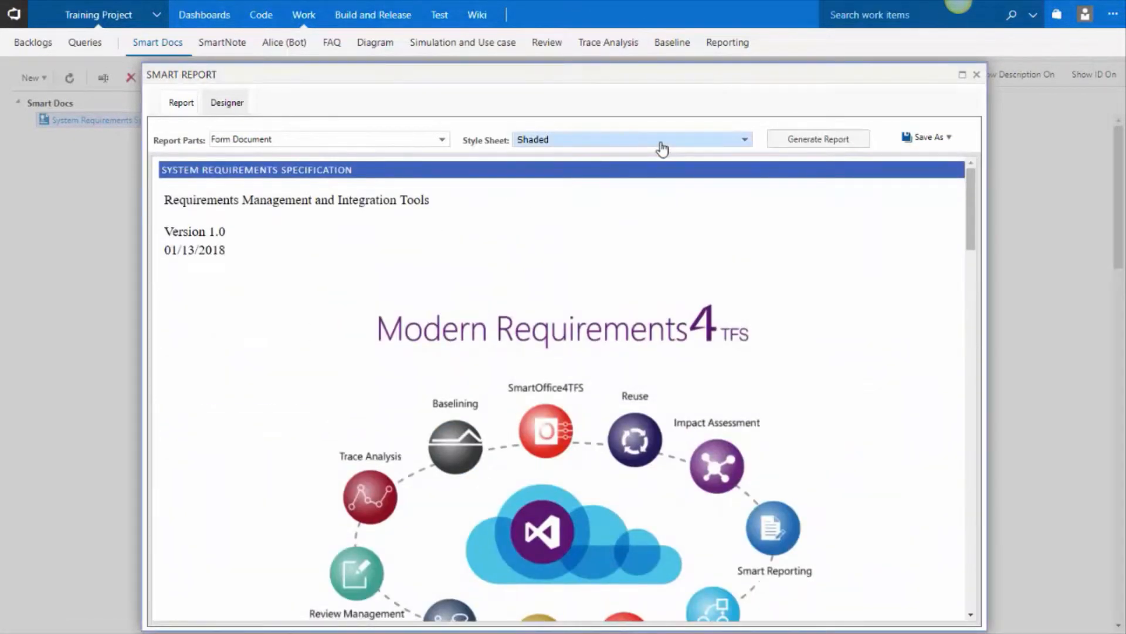
Regenerate the report with the Black-n-white-caps style sheet
left_click(744, 139)
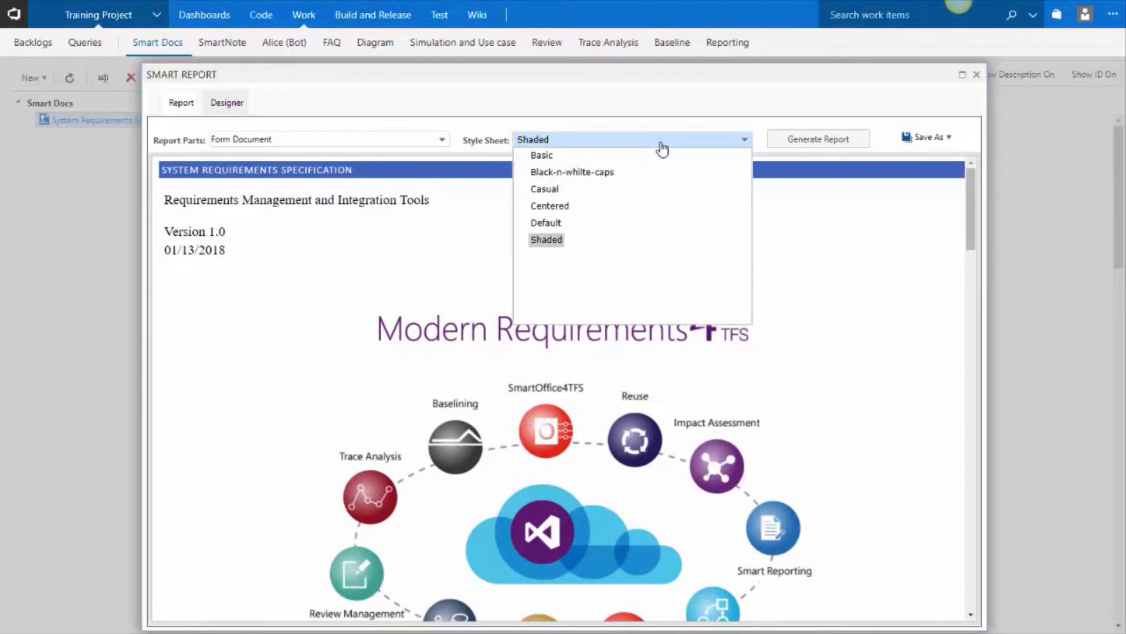
left_click(572, 172)
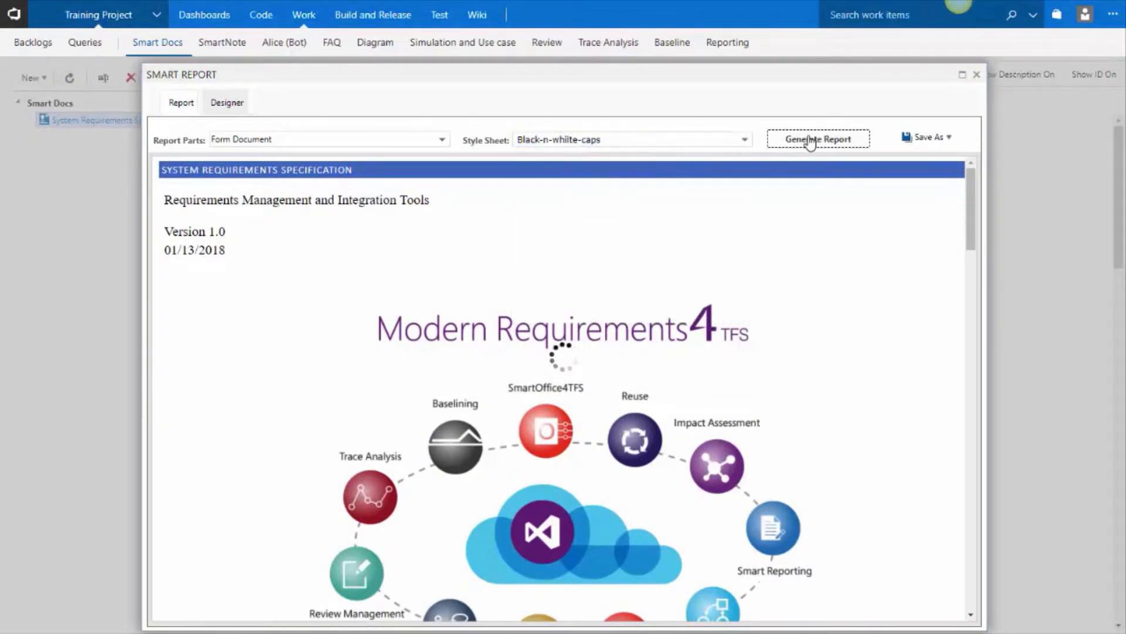
left_click(819, 139)
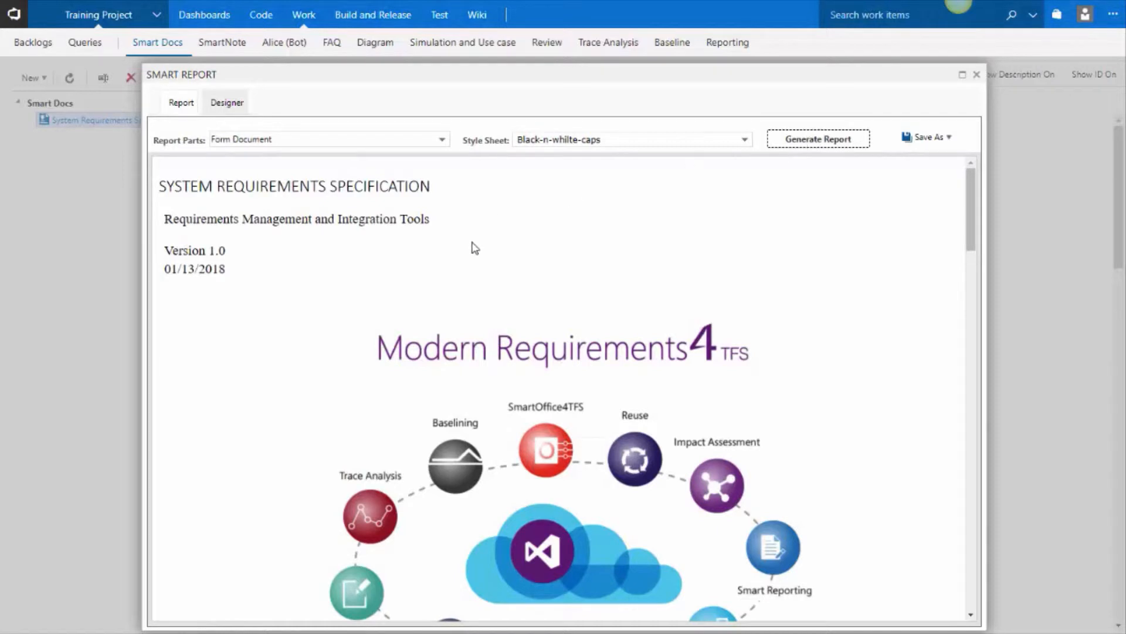
mouse_move(752, 197)
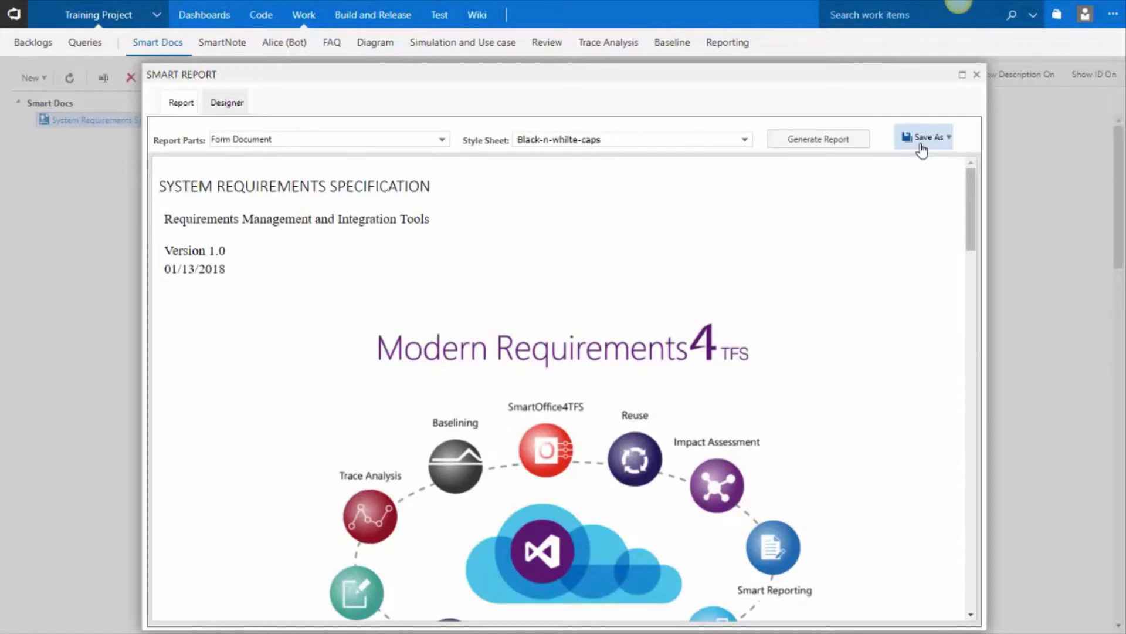
Save the report as a Word document using the Header-footer template.docx template
left_click(927, 137)
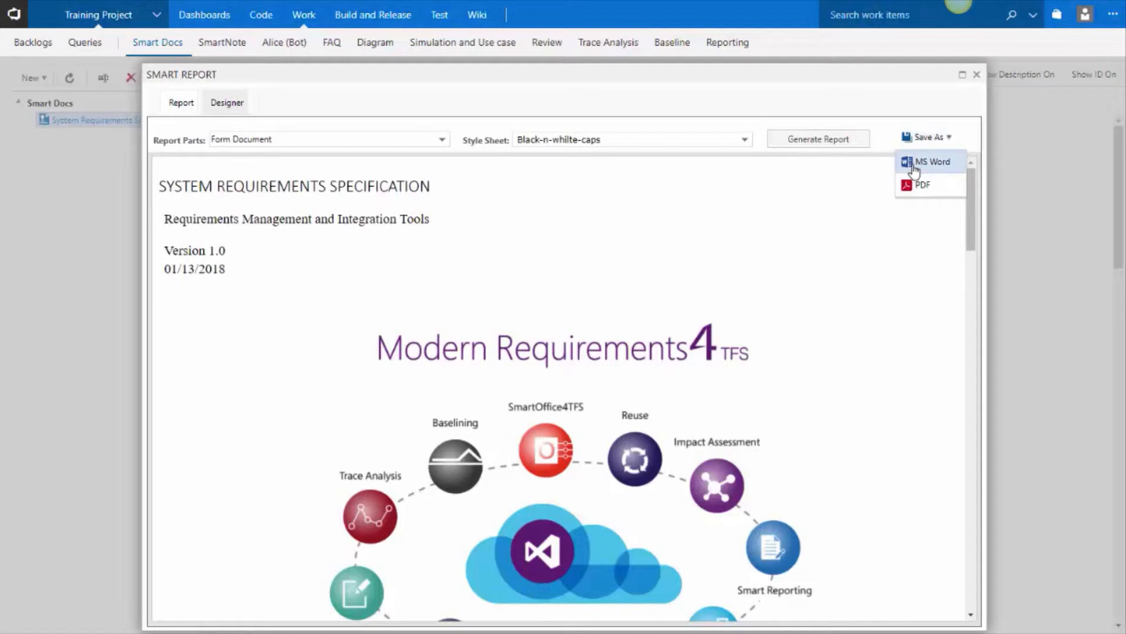
left_click(931, 160)
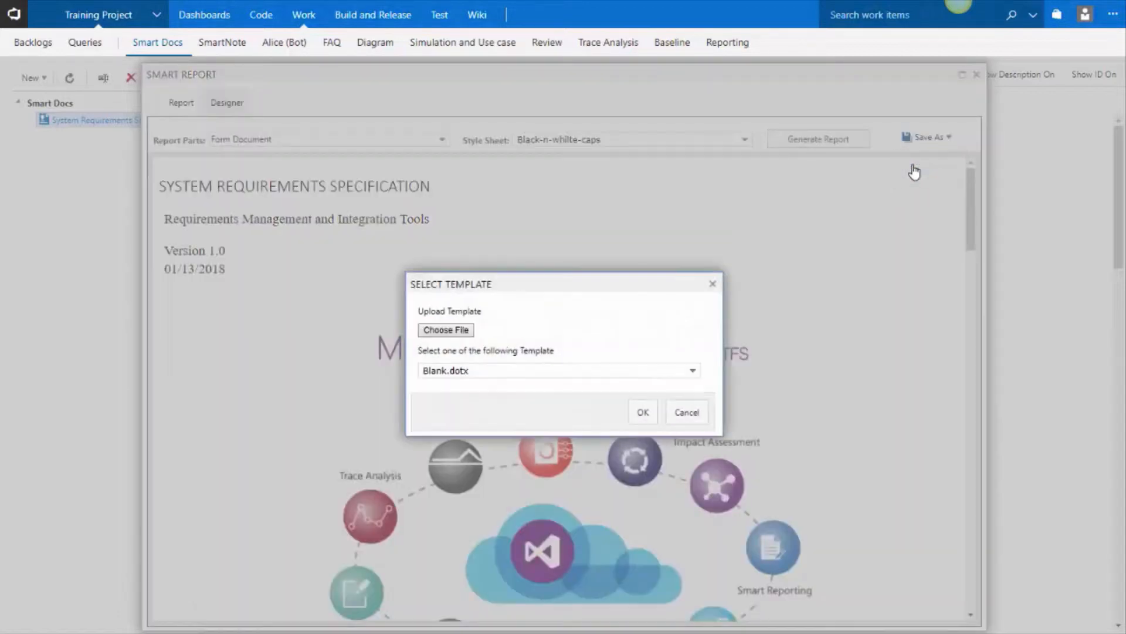
mouse_move(617, 253)
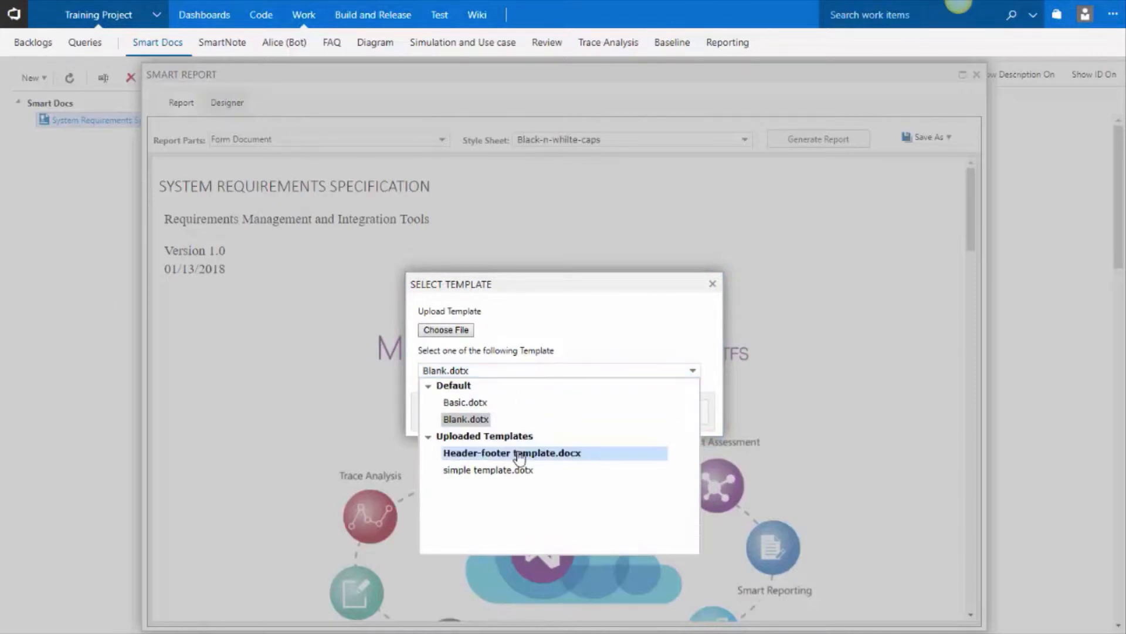
left_click(520, 453)
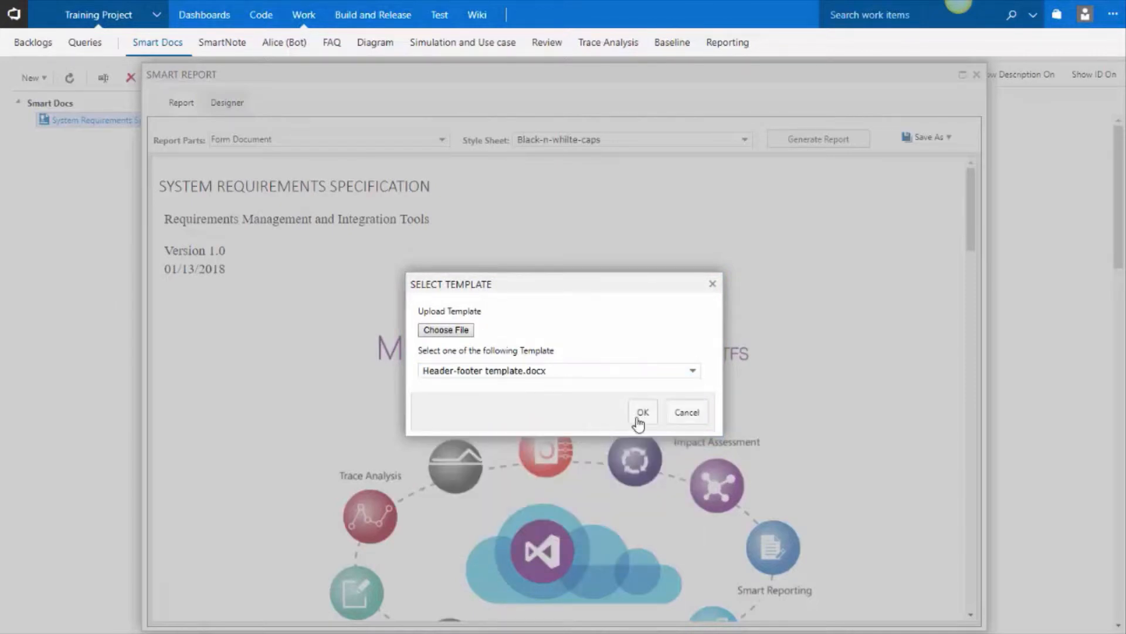
left_click(643, 412)
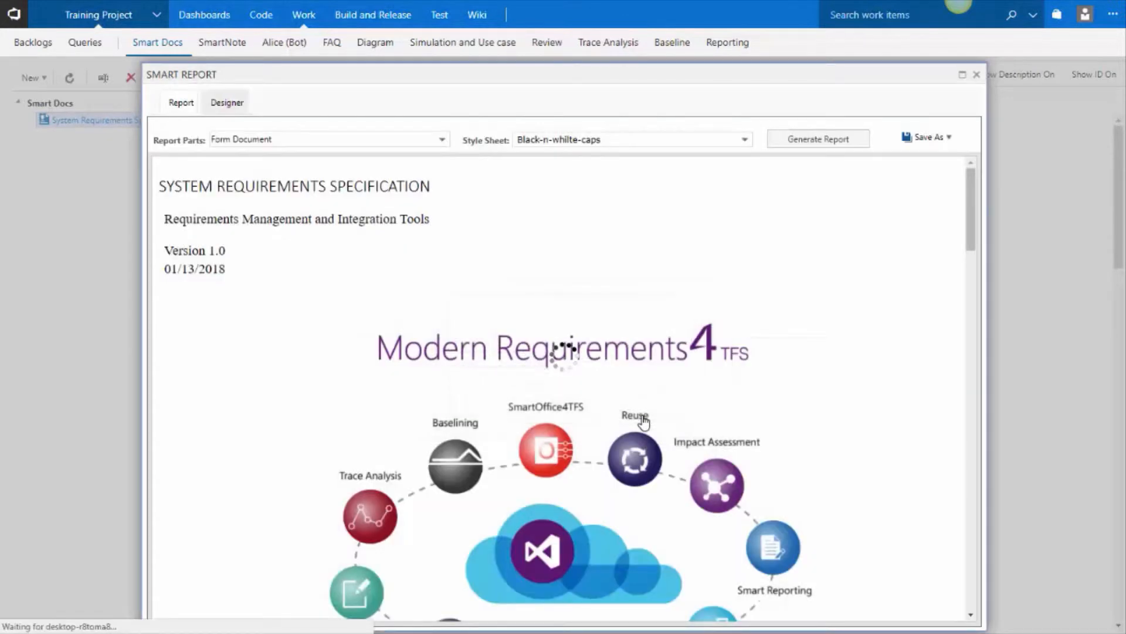
left_click(818, 139)
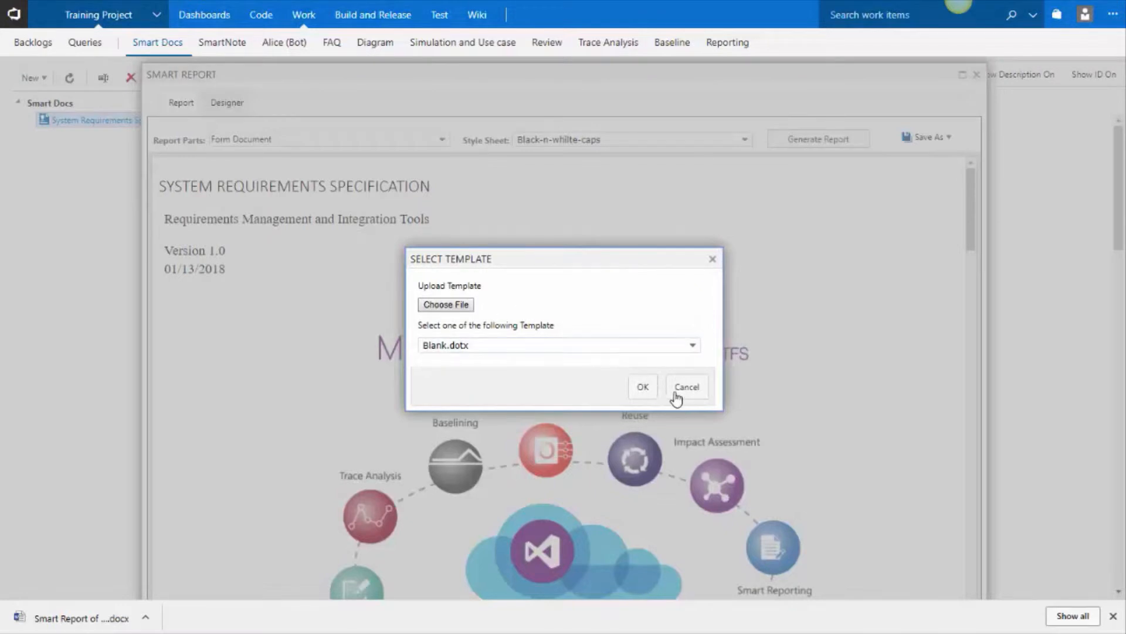
left_click(687, 387)
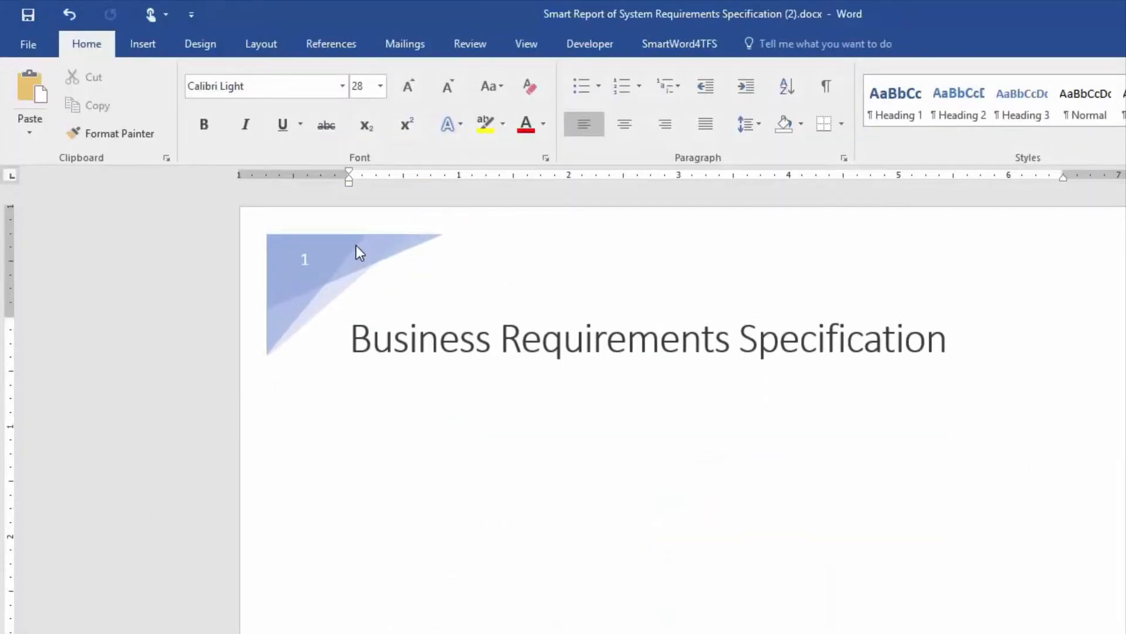
Scroll through the exported report in Word, view References, then return to the browser
scroll("down", 3)
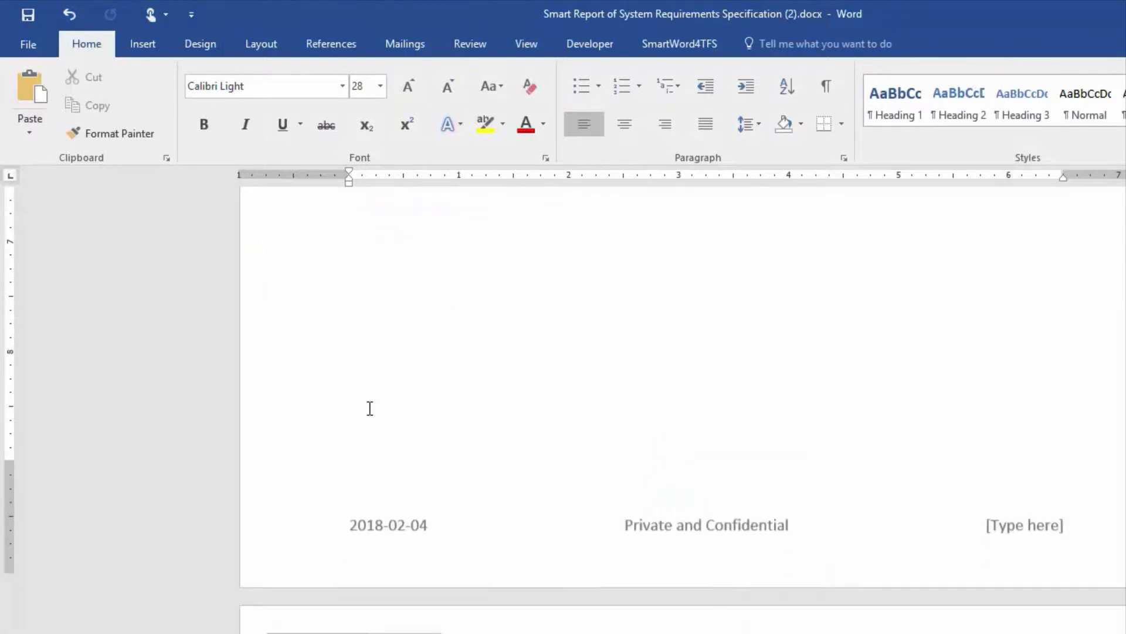
scroll("up", 3)
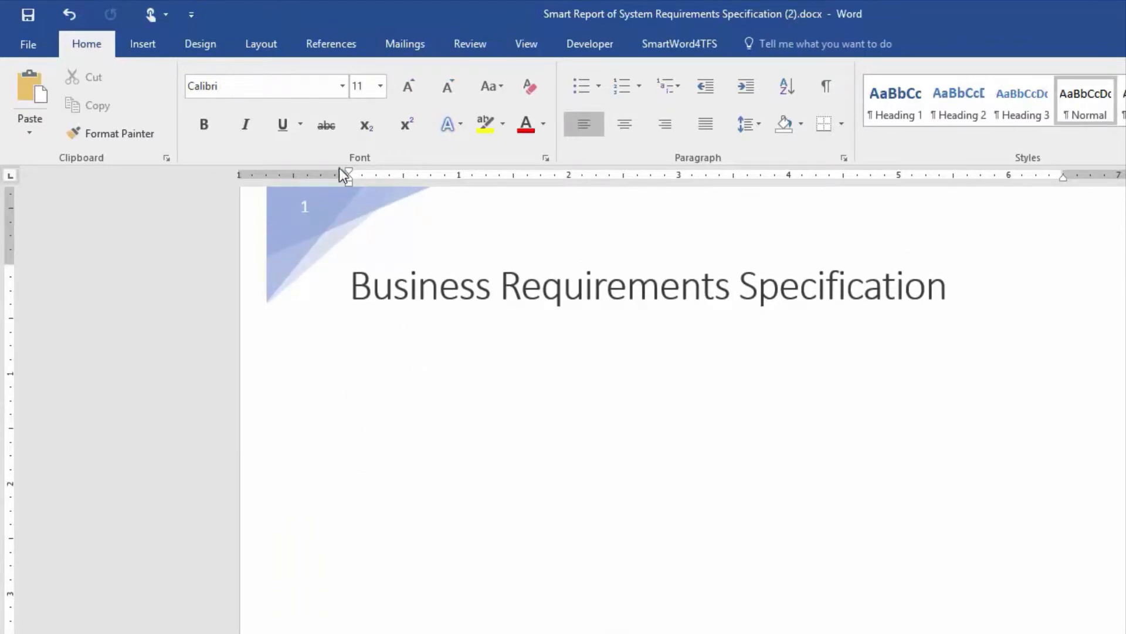
left_click(331, 44)
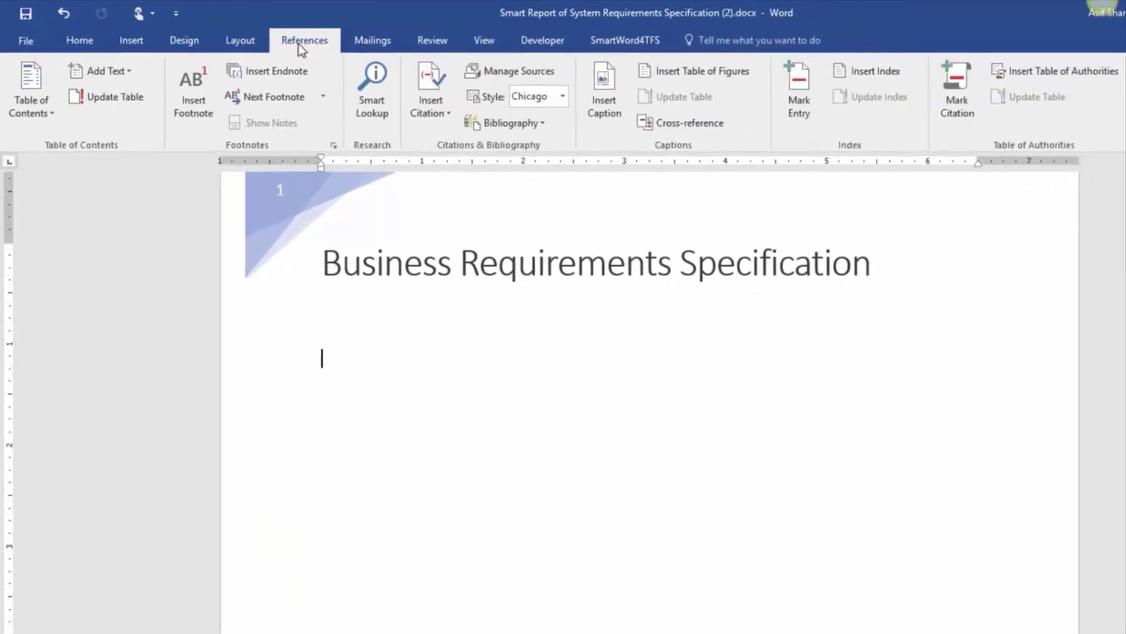
left_click(30, 94)
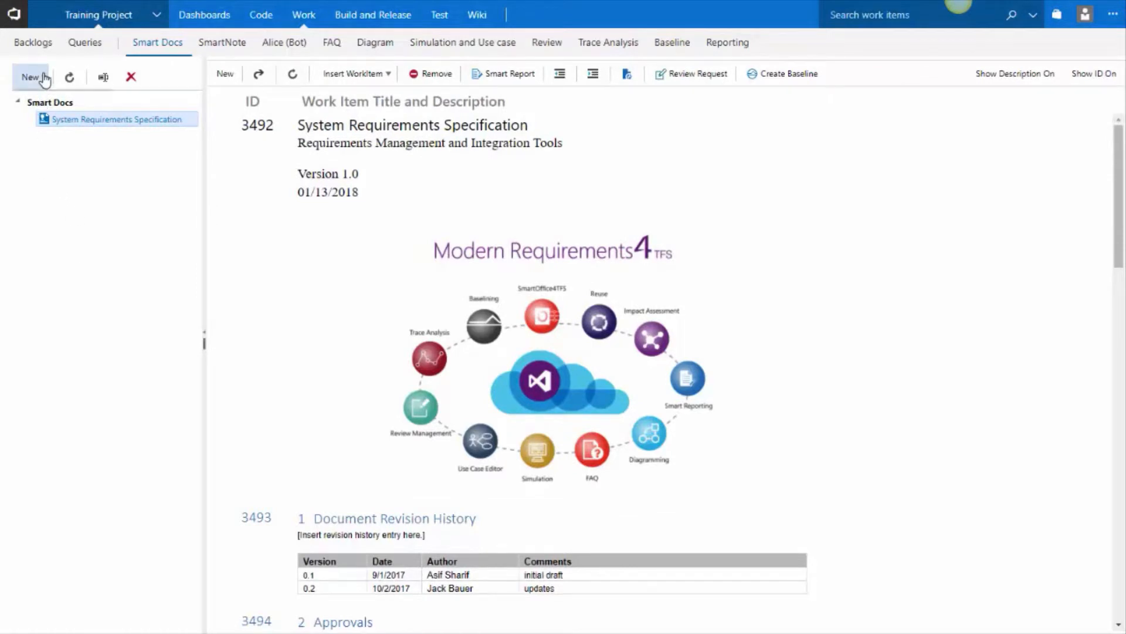
Create a new Smart Doc named BRD from the Agile MR template
left_click(28, 77)
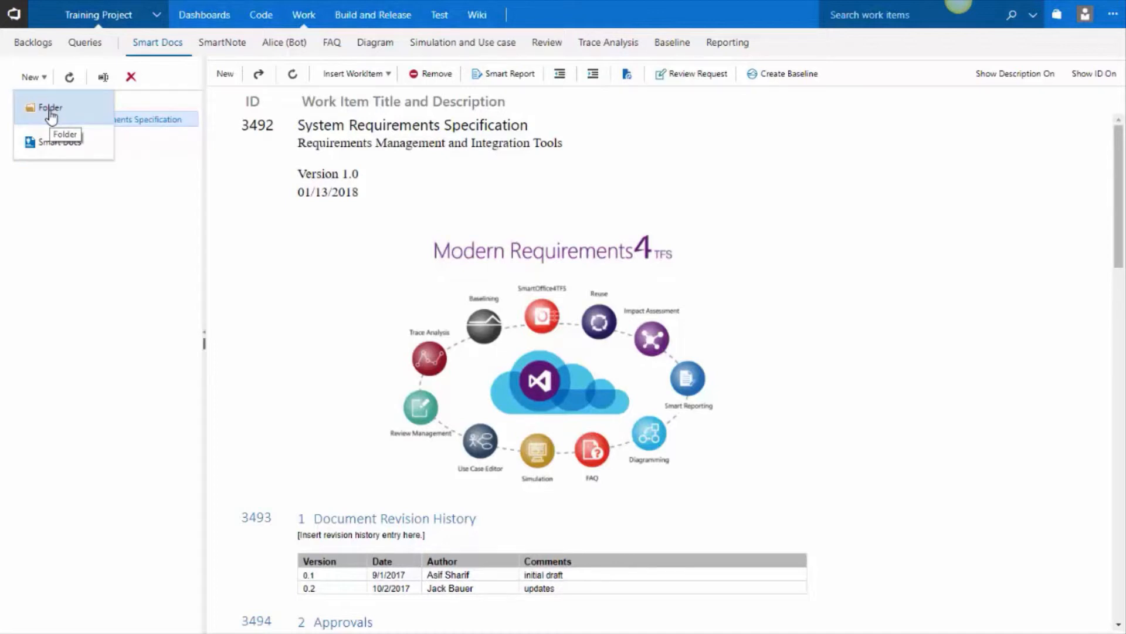
mouse_move(64, 113)
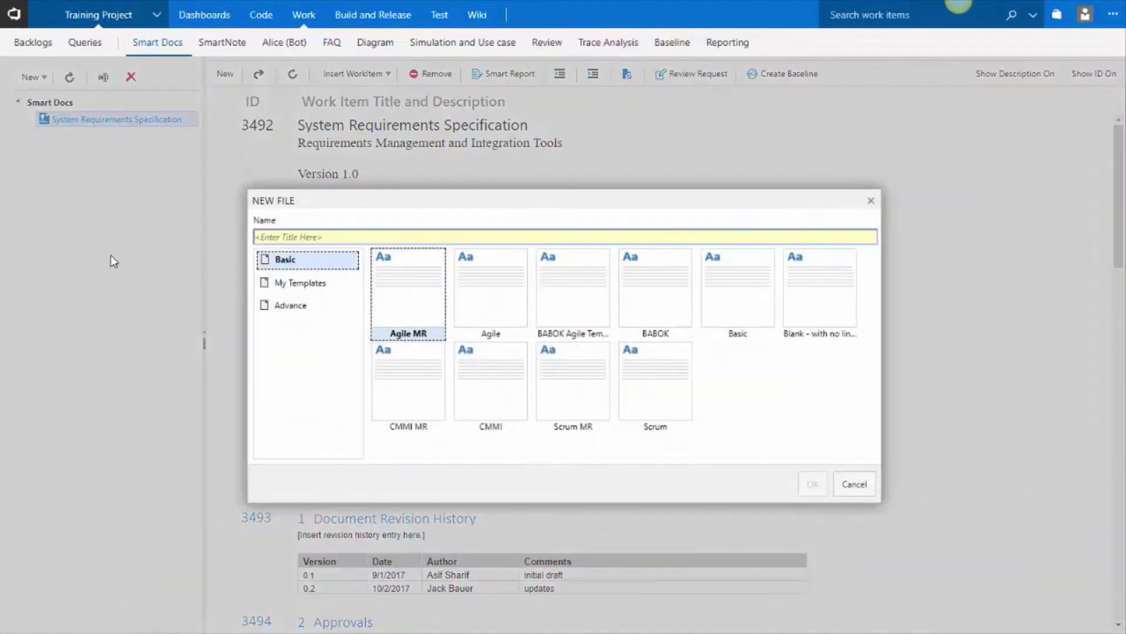
mouse_move(120, 317)
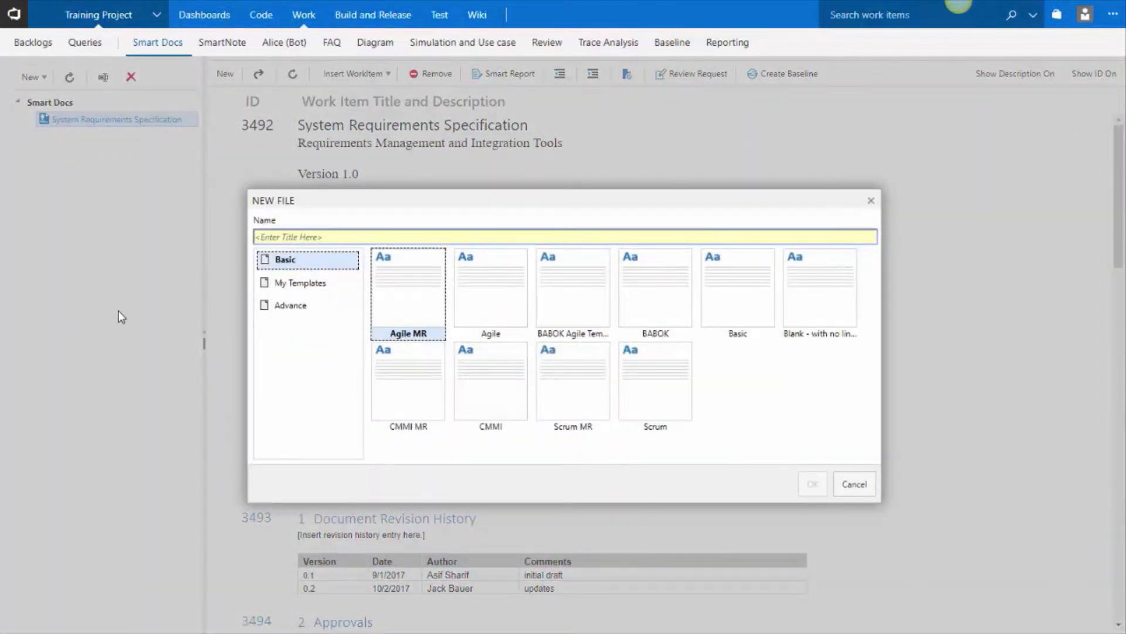
mouse_move(595, 397)
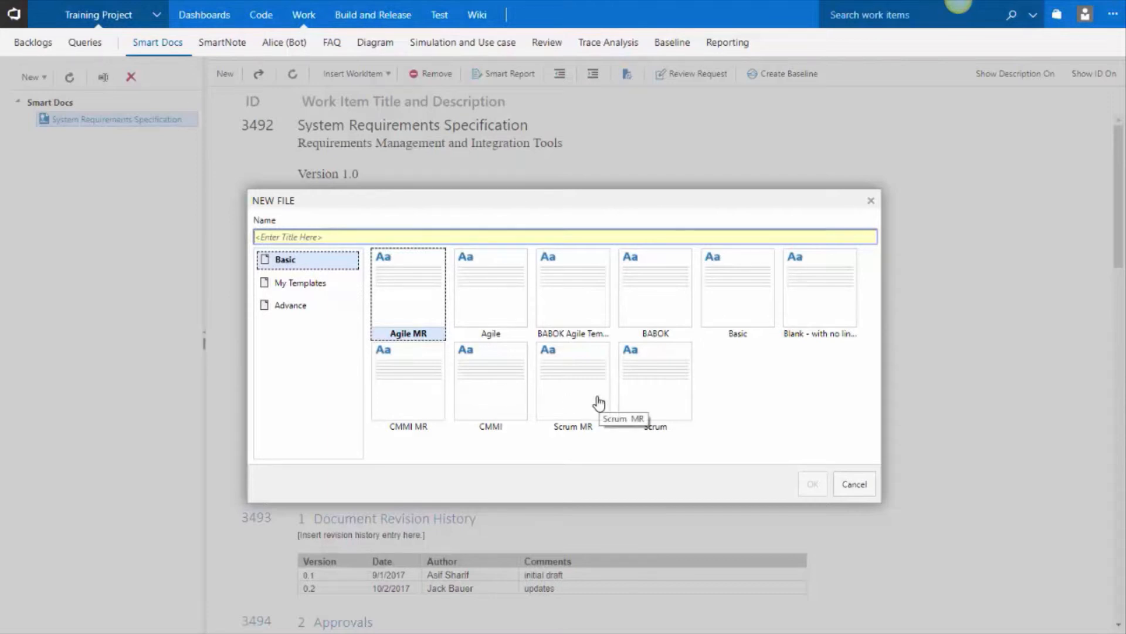
mouse_move(409, 290)
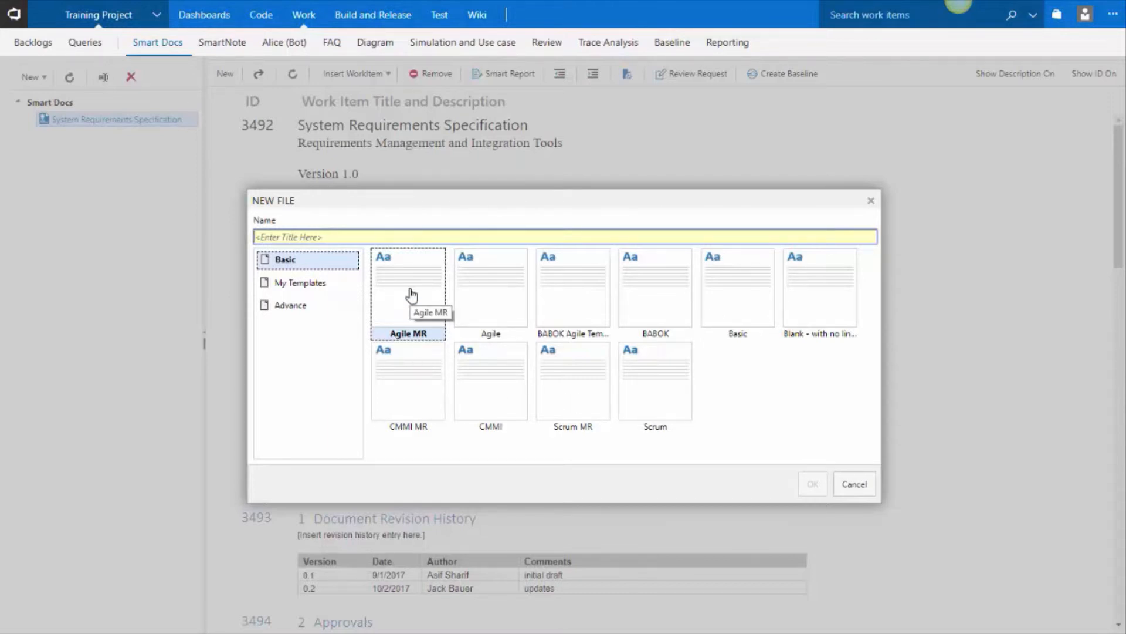
left_click(421, 237)
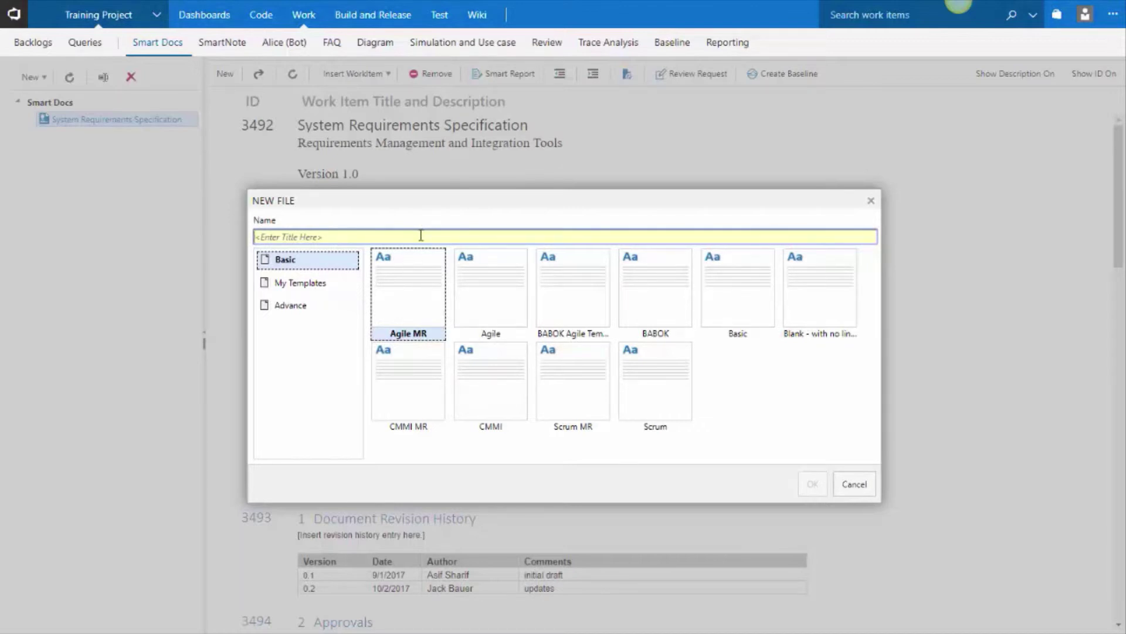
type("BRD")
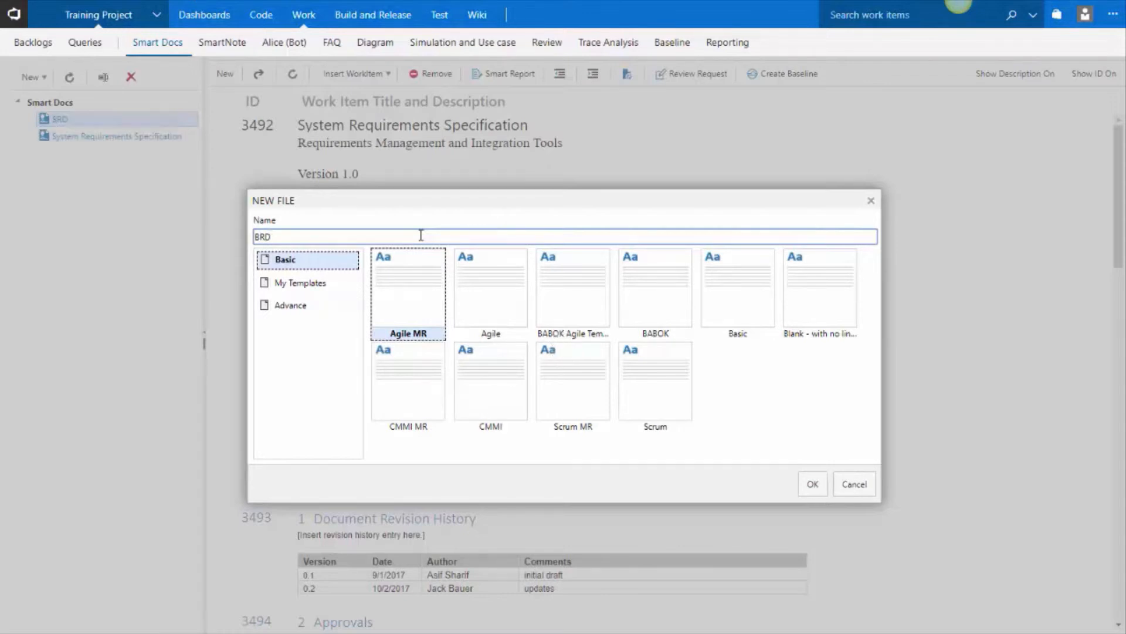
left_click(813, 483)
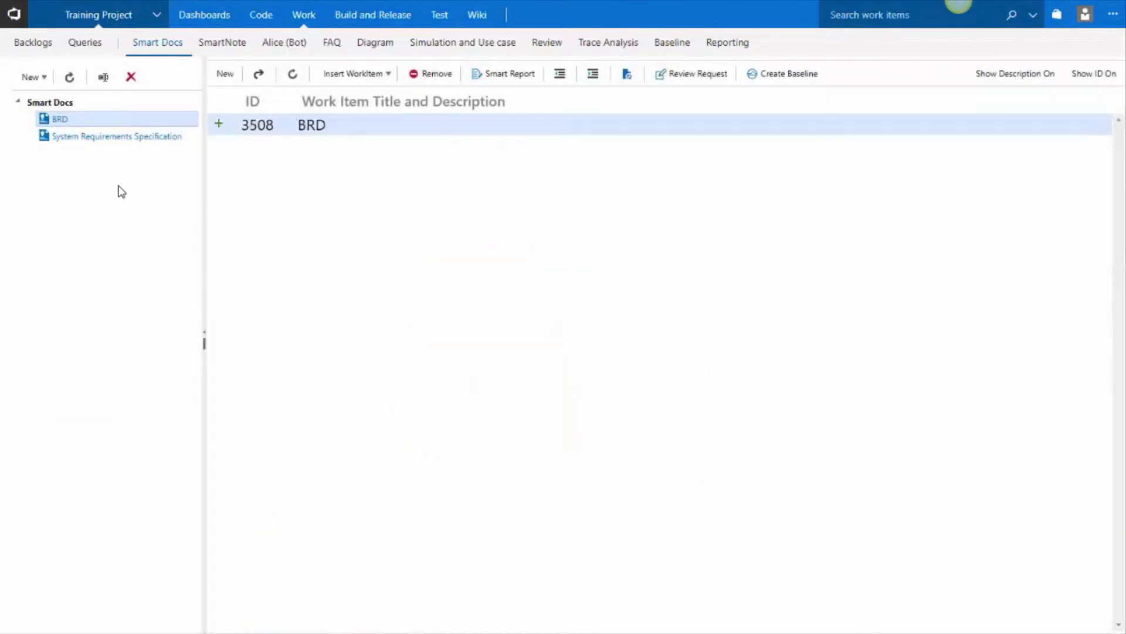
mouse_move(218, 124)
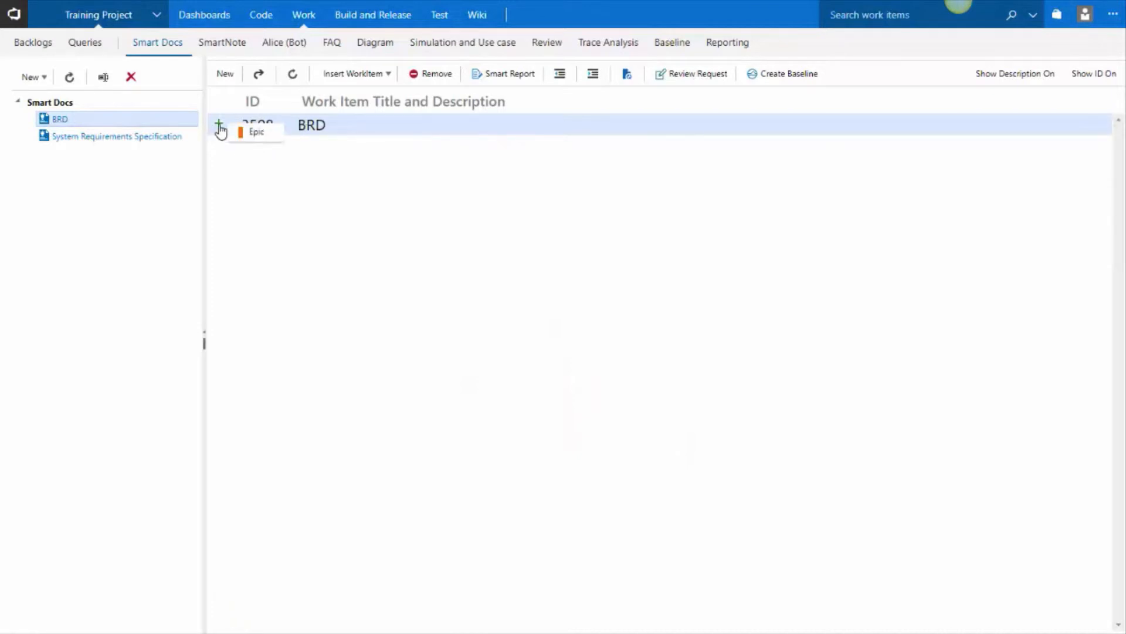
Add sections Introduction and In scope under BRD
left_click(221, 124)
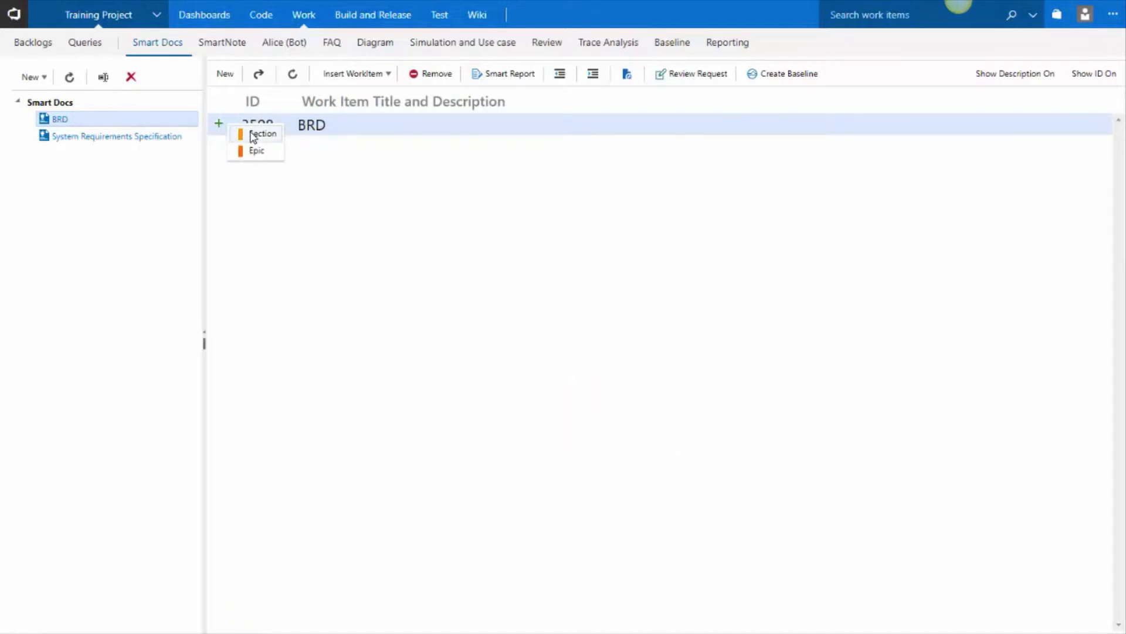
left_click(261, 134)
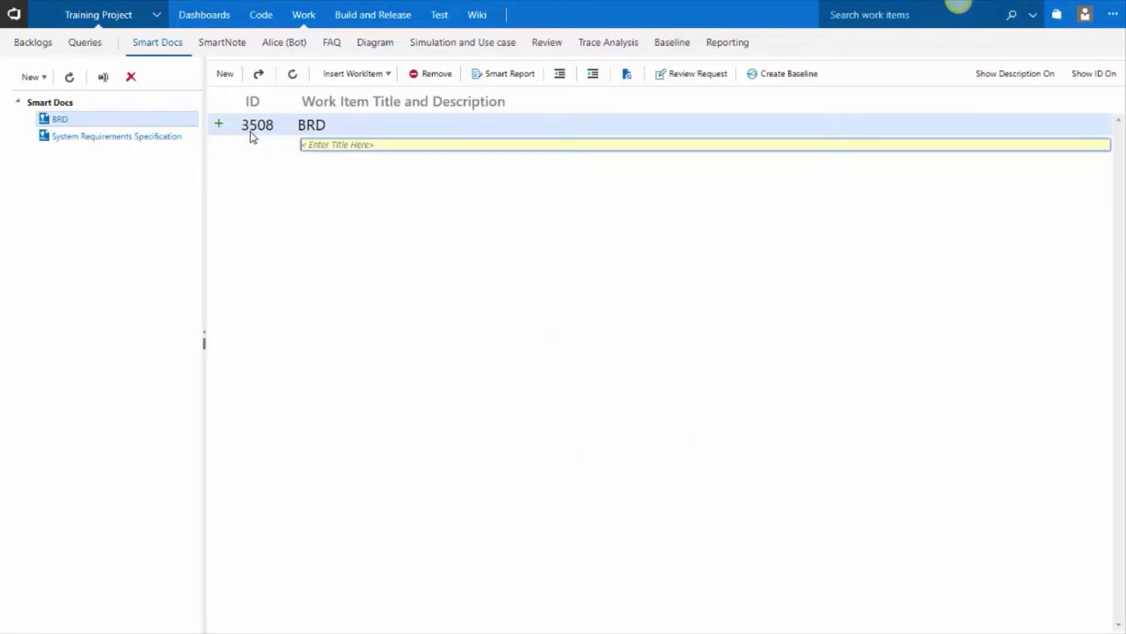
type("Introduction")
type("In scop")
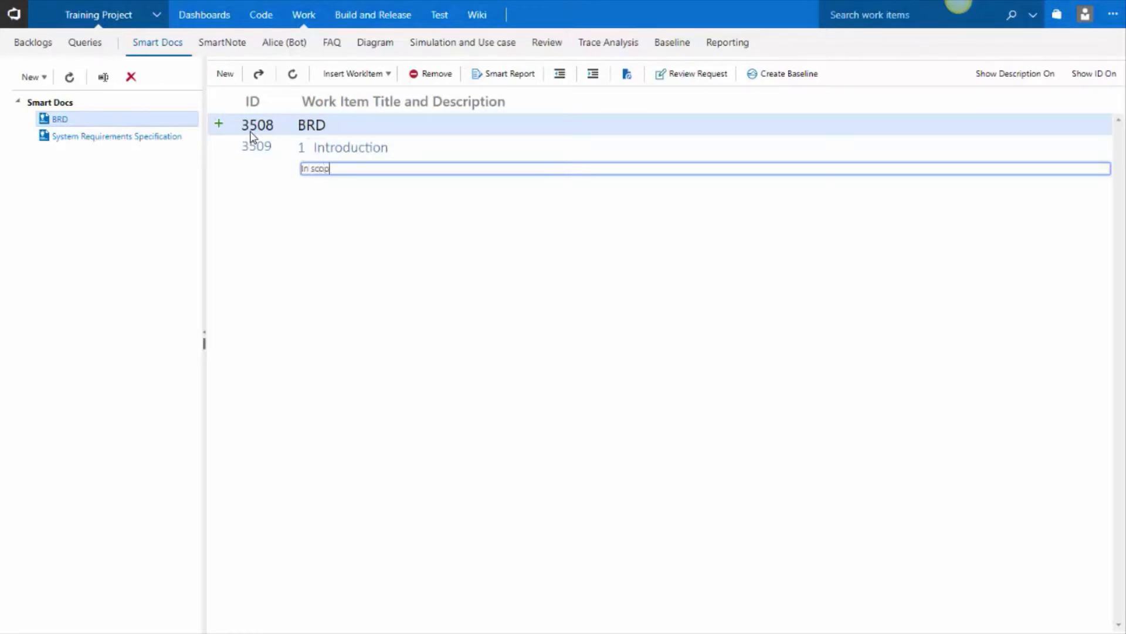
key("Enter")
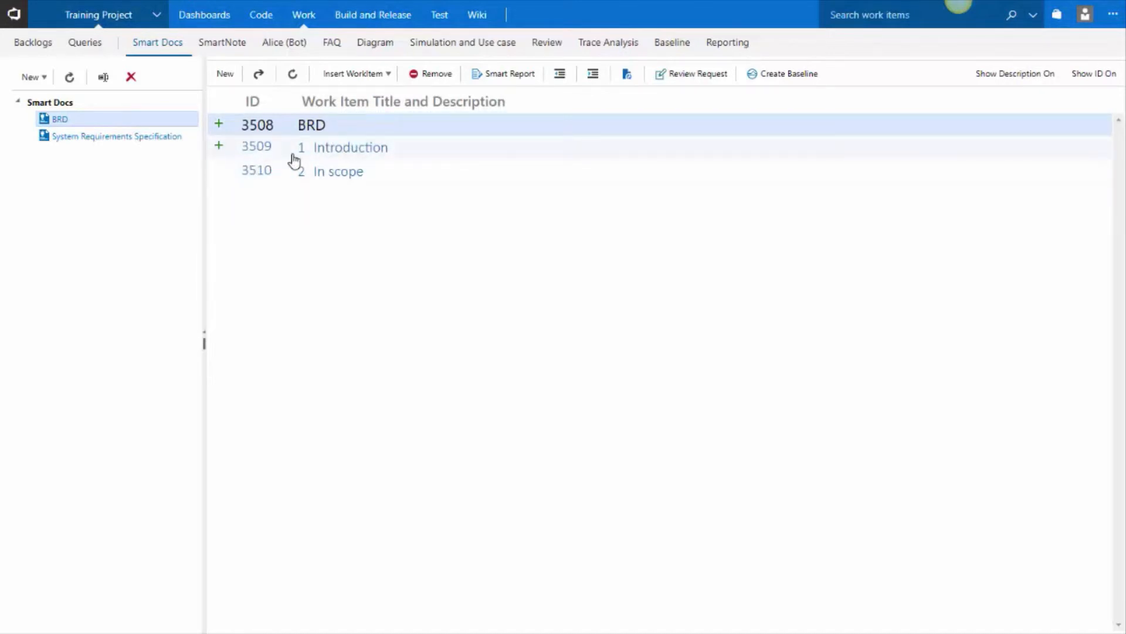
Add a User Management section under BRD
left_click(219, 124)
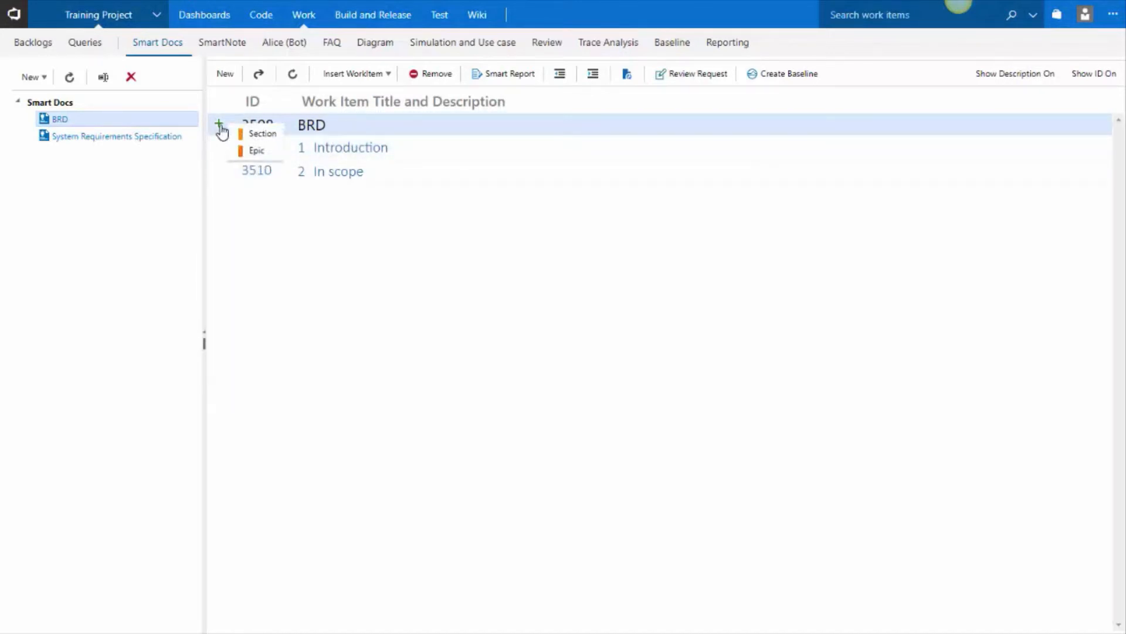
left_click(263, 133)
type("User")
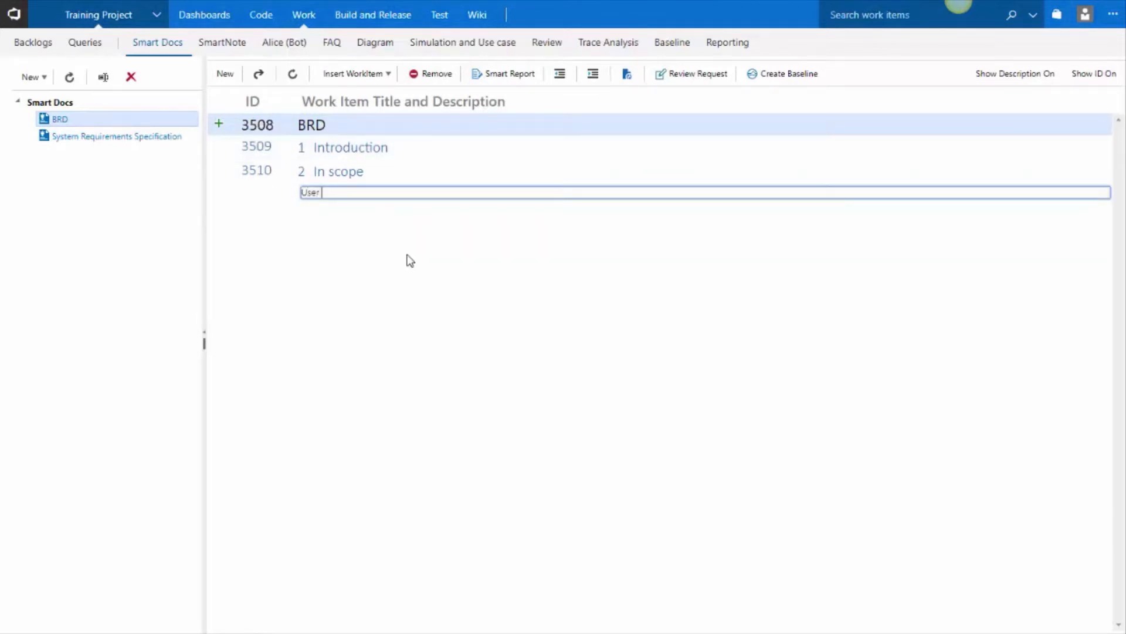
type("Management")
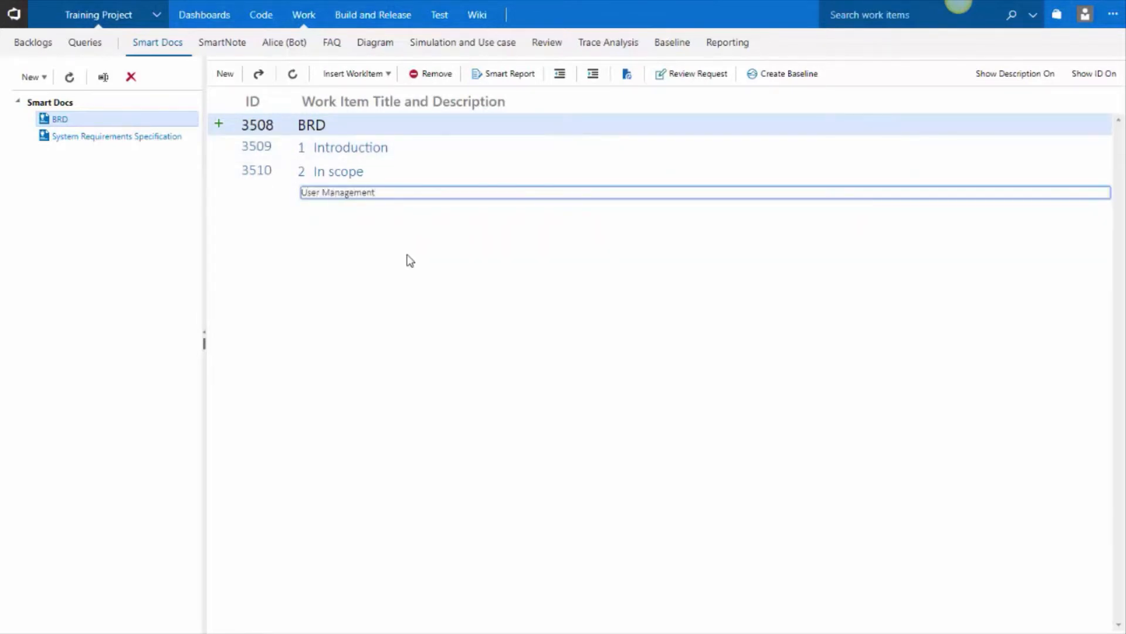
key("Enter")
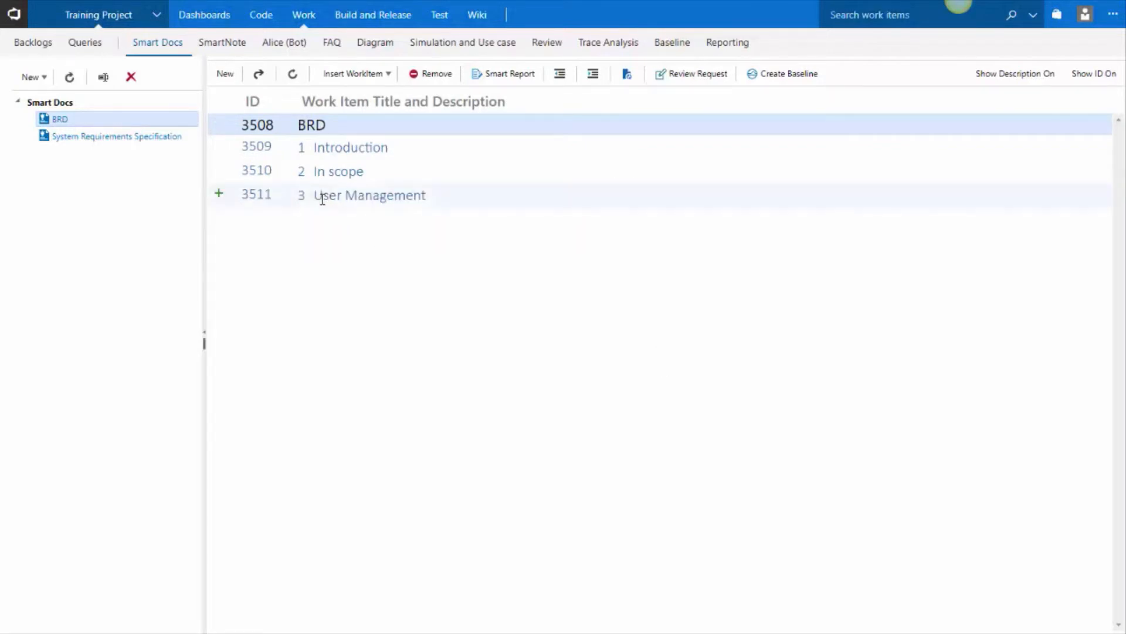
Add a User step feature beneath the User Management section
left_click(218, 193)
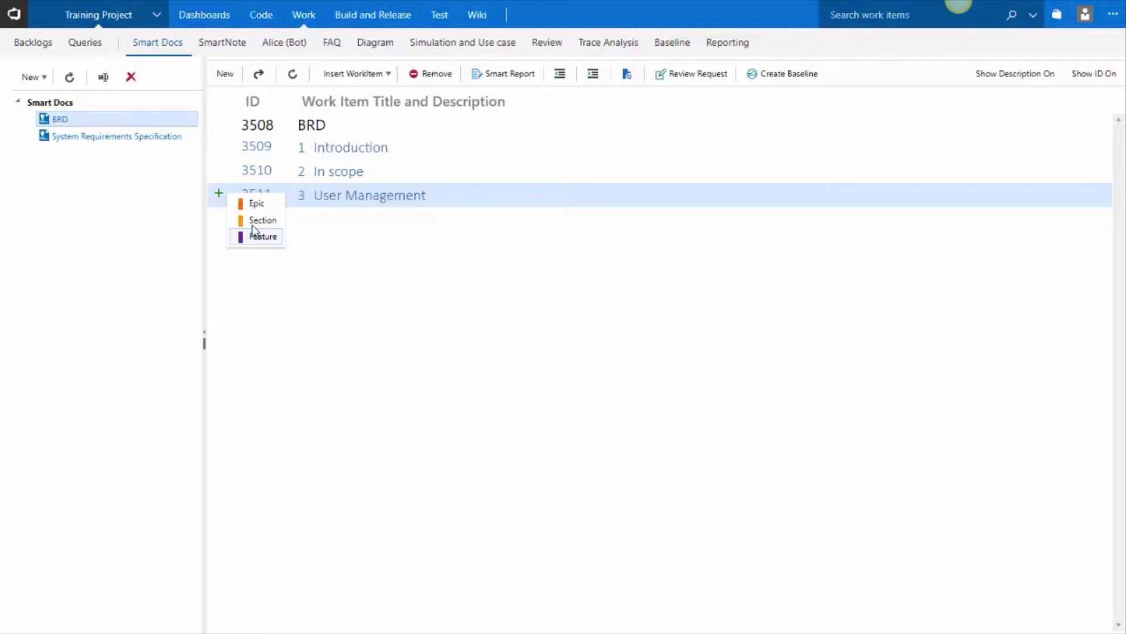
mouse_move(262, 241)
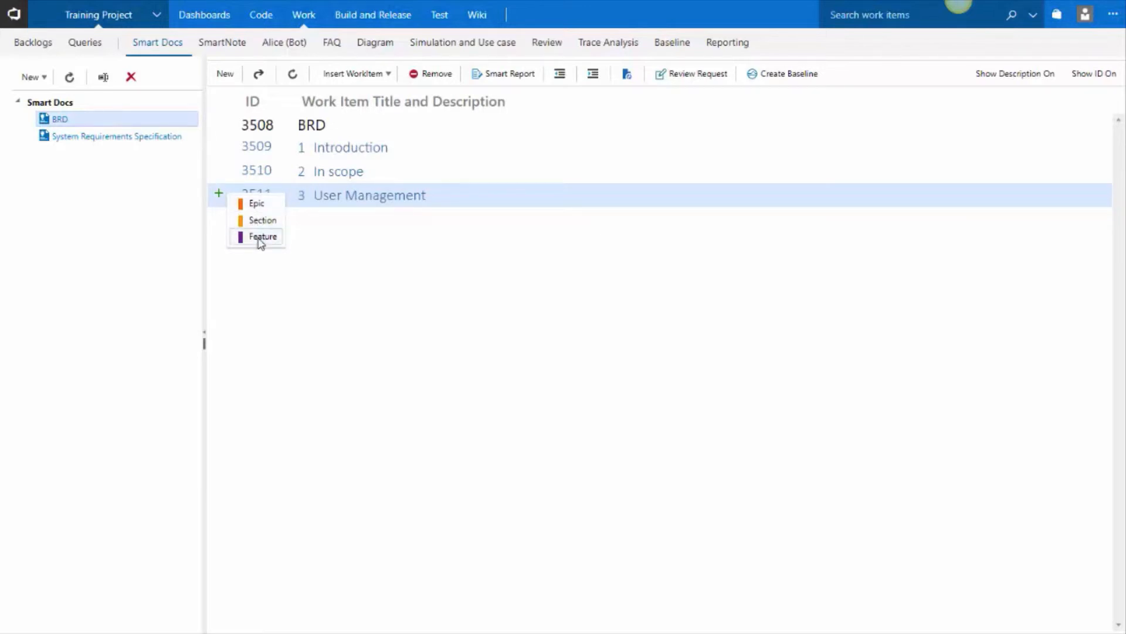
left_click(264, 237)
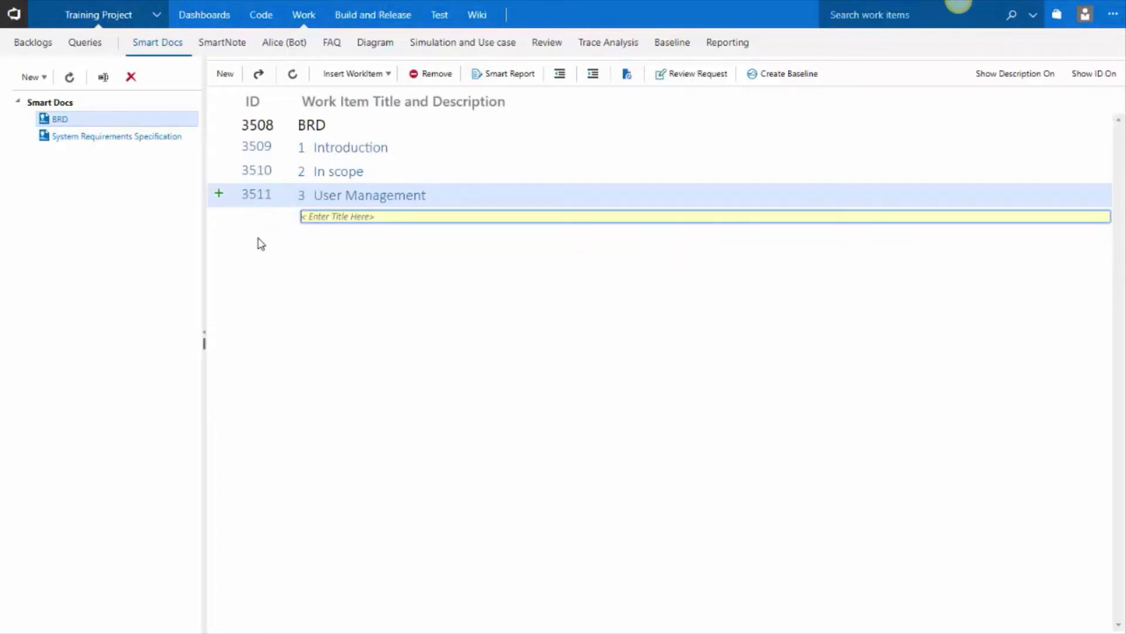
type("User step")
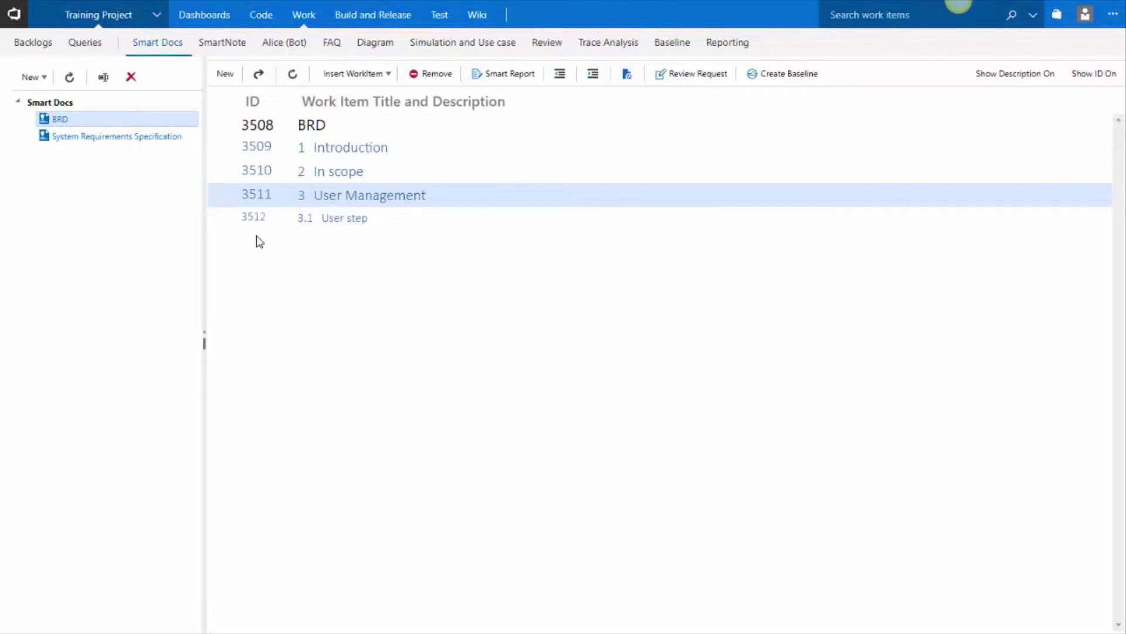
Add the user story 'As a user I can register an account' under User step
left_click(219, 217)
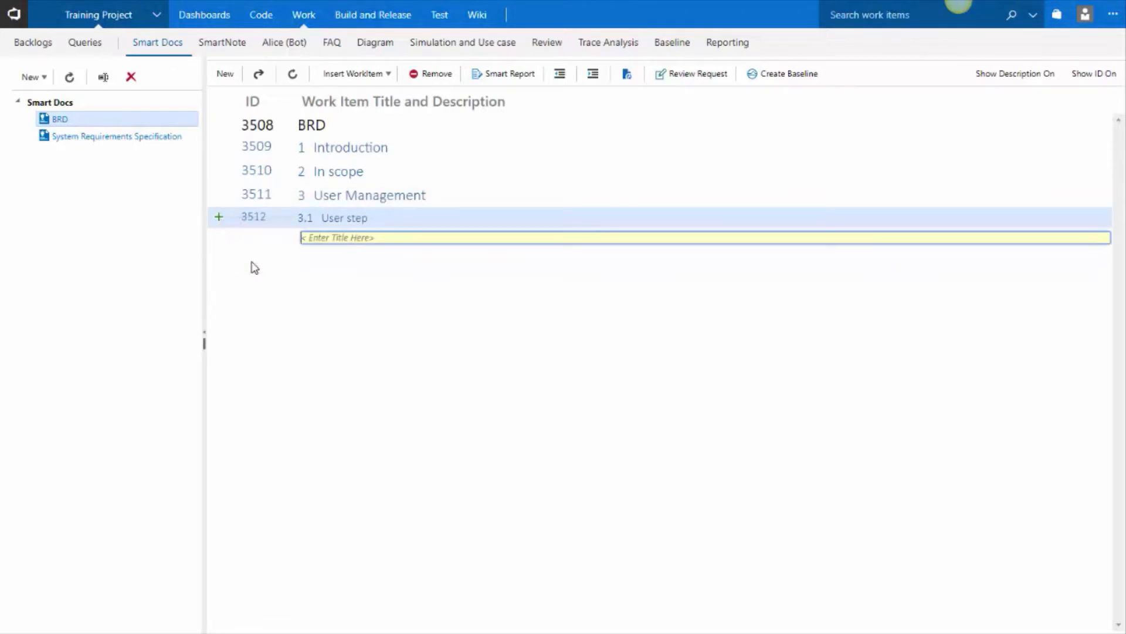
type("As a user I c")
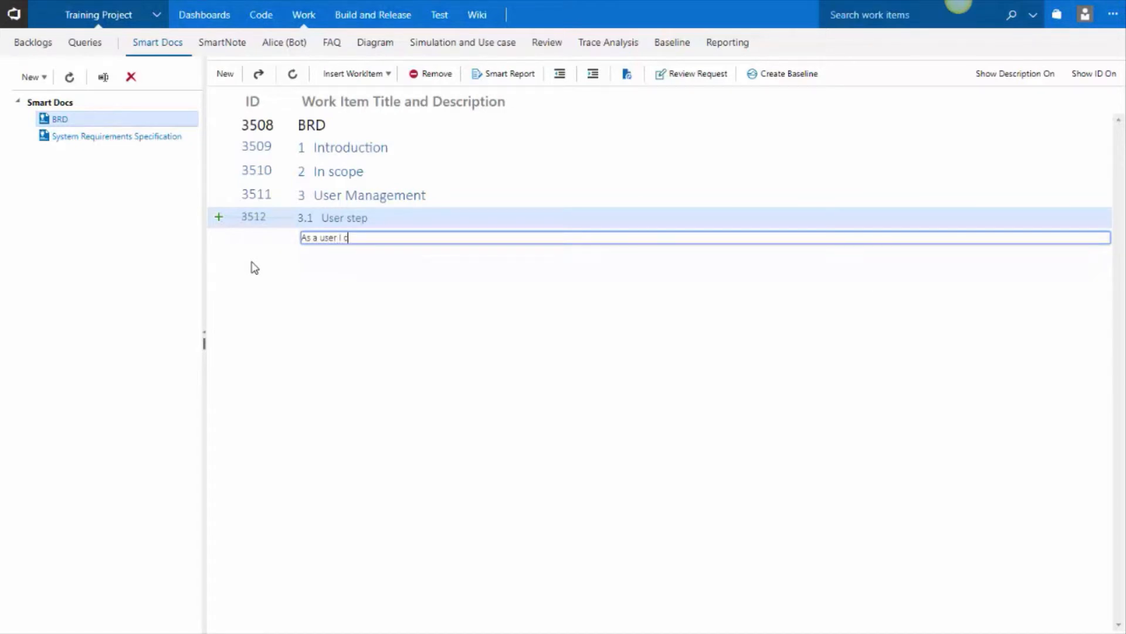
type("n register so that I have a")
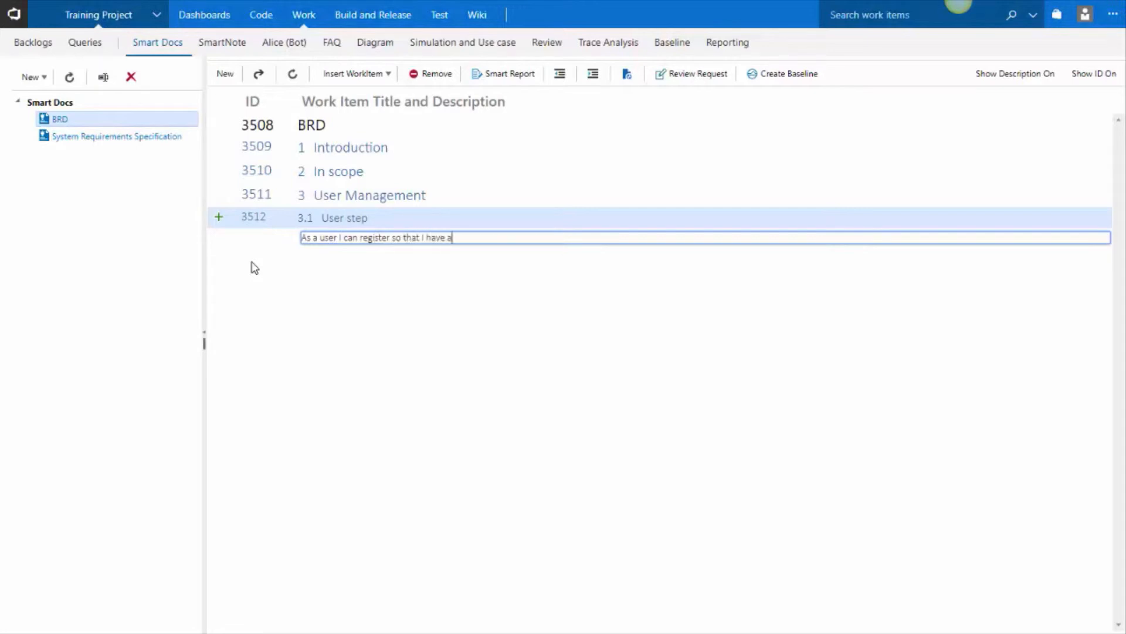
type("n account")
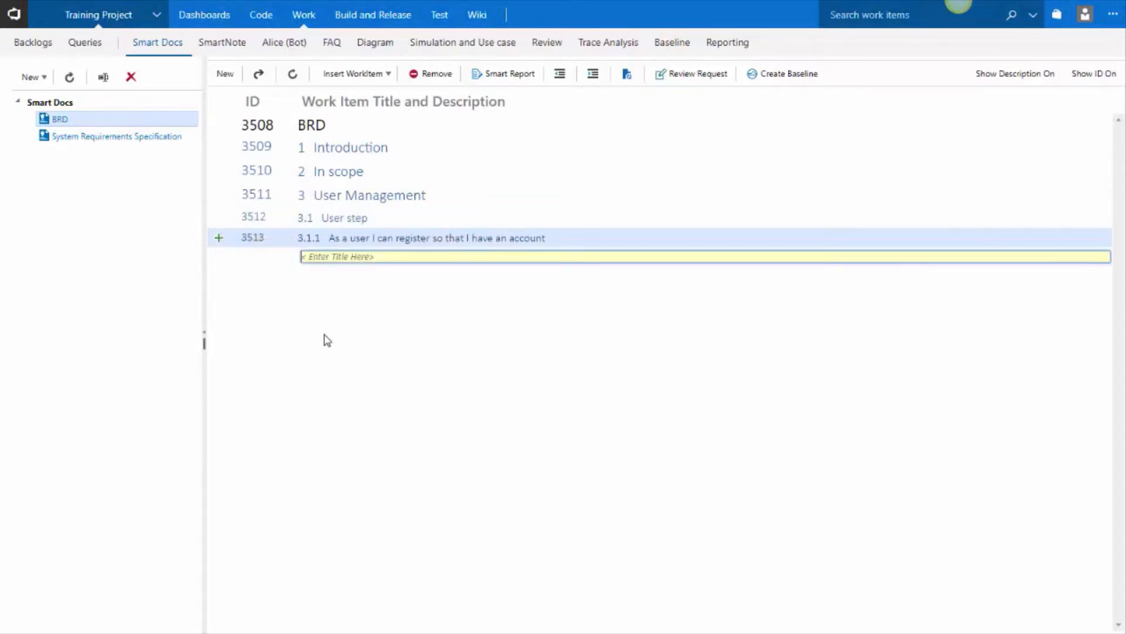
Add child item 'If I have a user account AD that I can simply enable myself'
type("if")
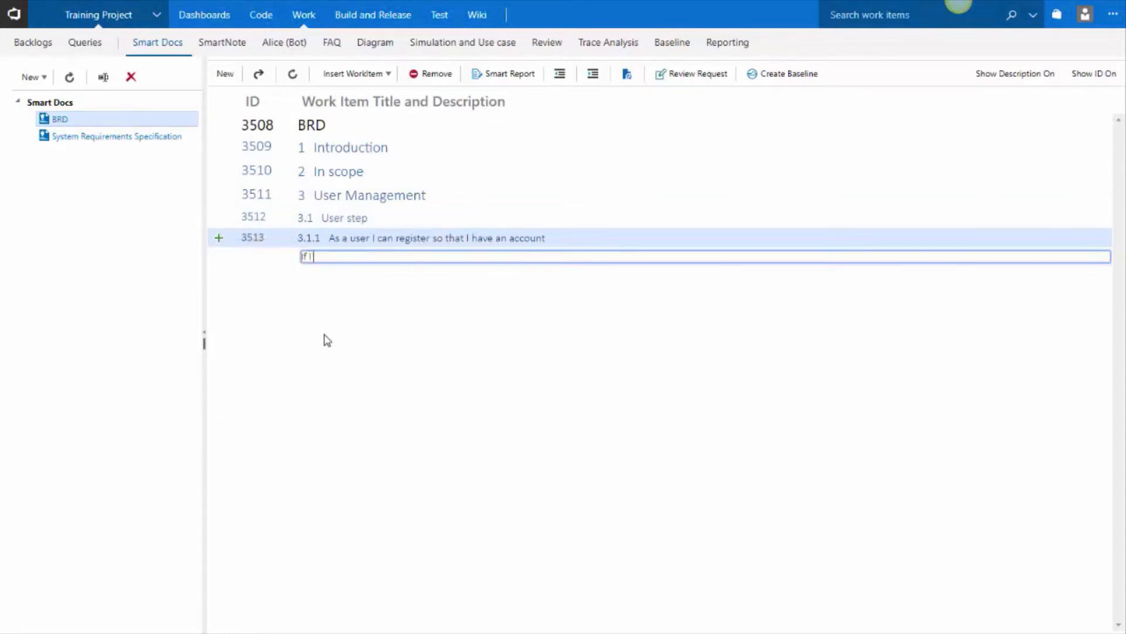
type("If I have a u")
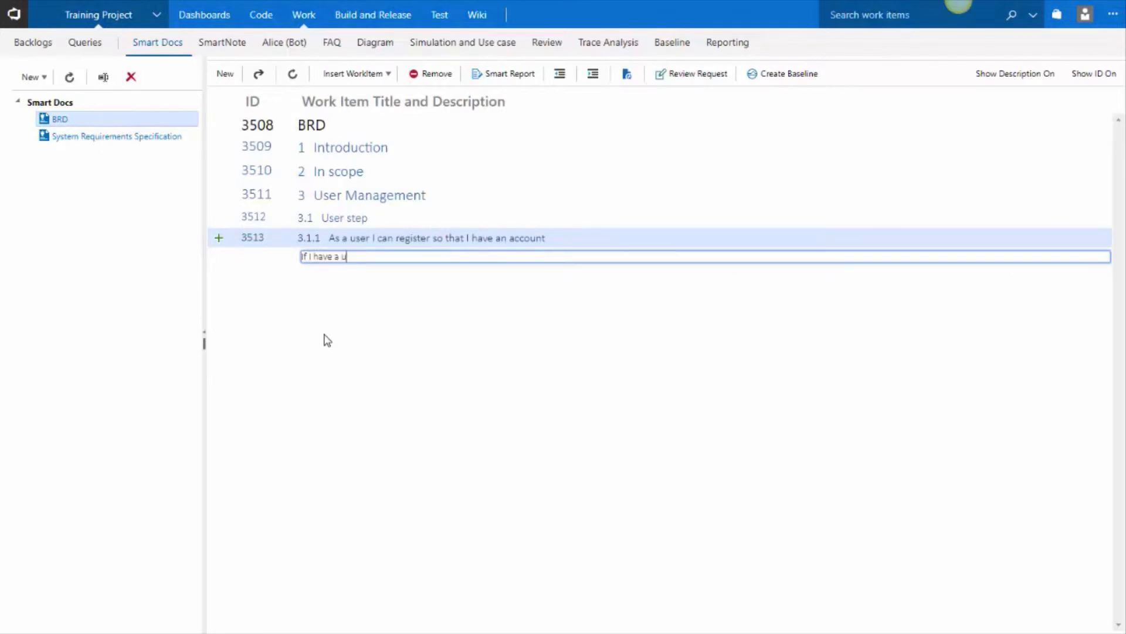
type("ser account")
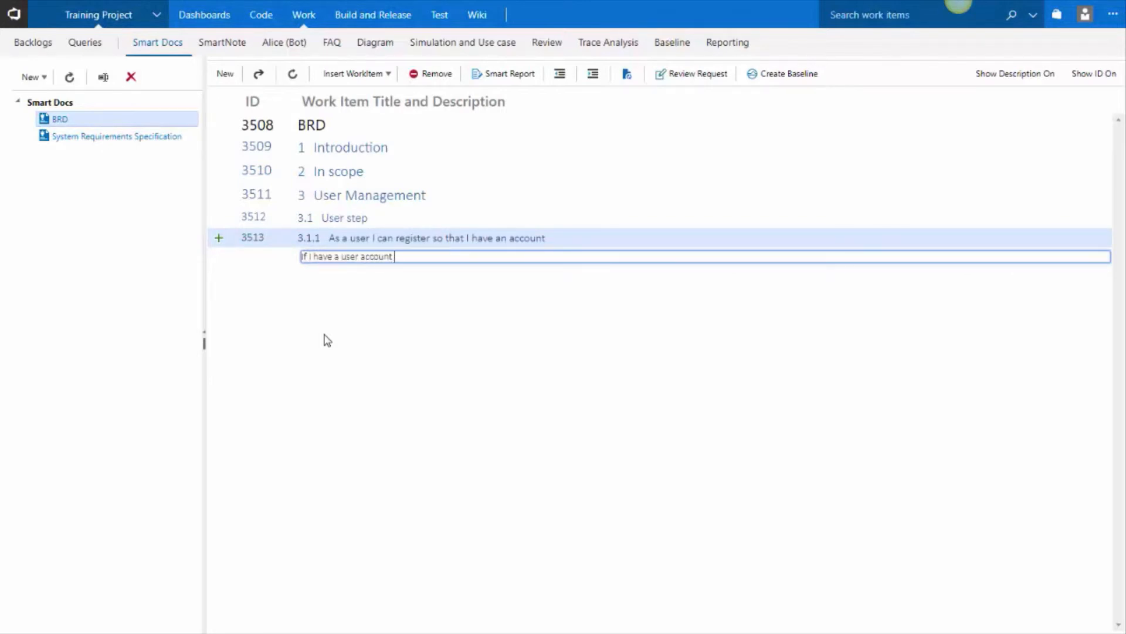
type("AD")
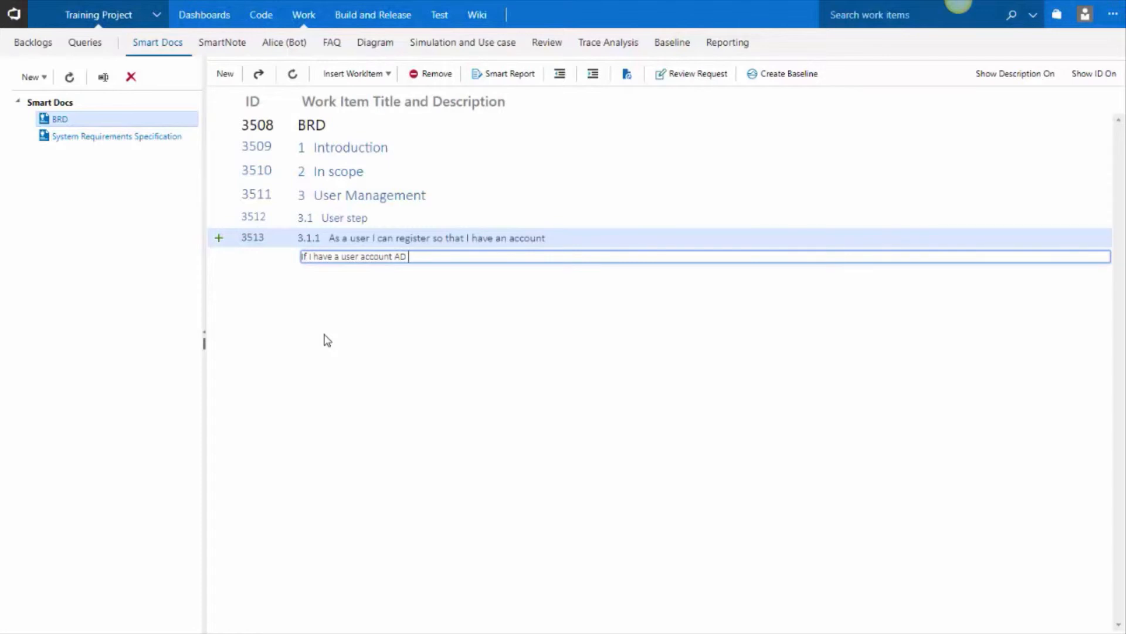
type("that I can s")
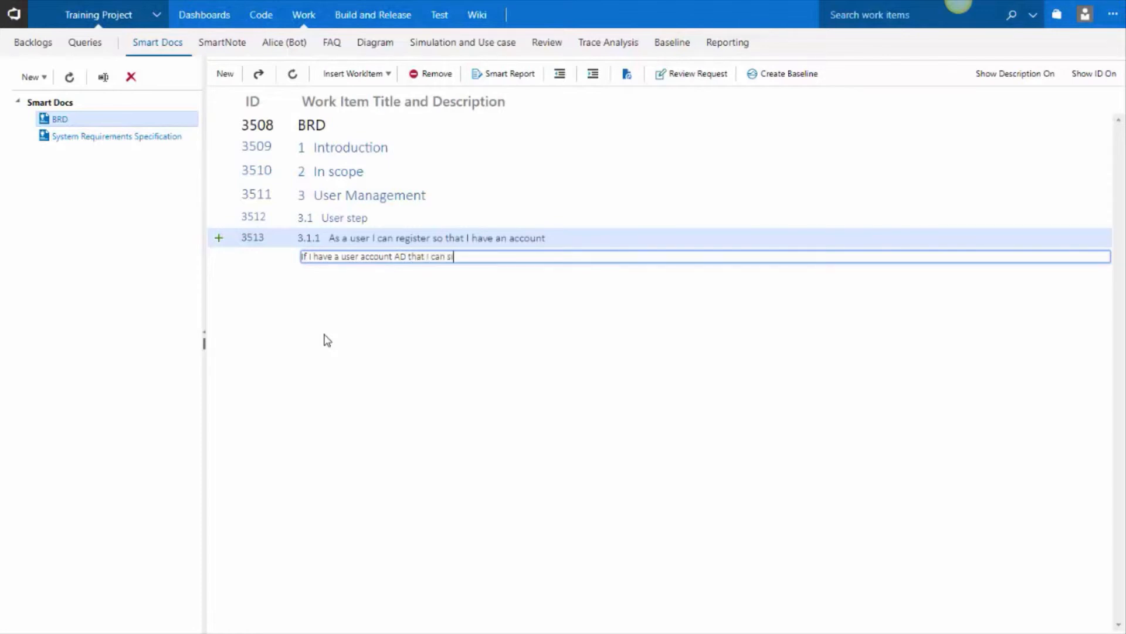
type("imply enable my")
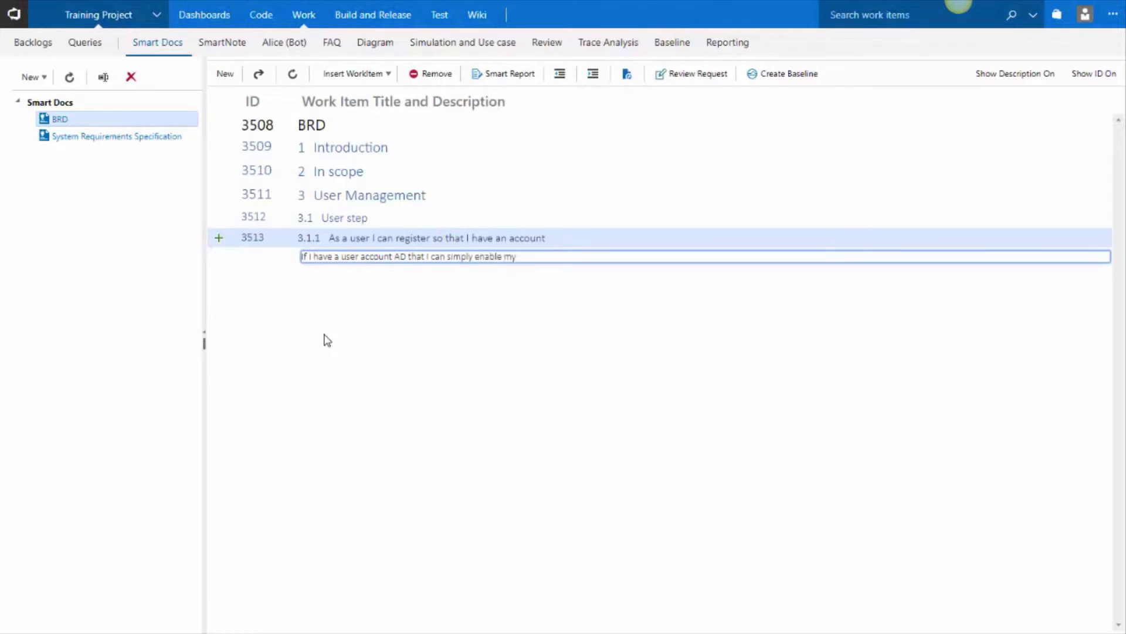
type("self")
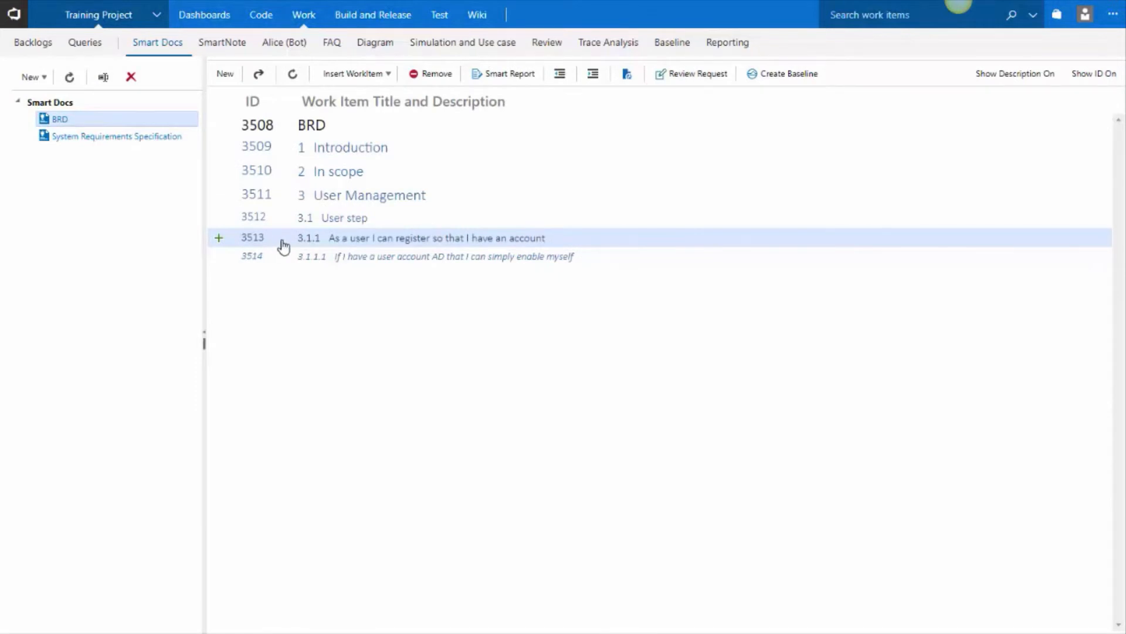
Give the registration story a bold size-24 description 'Provide all the details.' and save
double_click(439, 237)
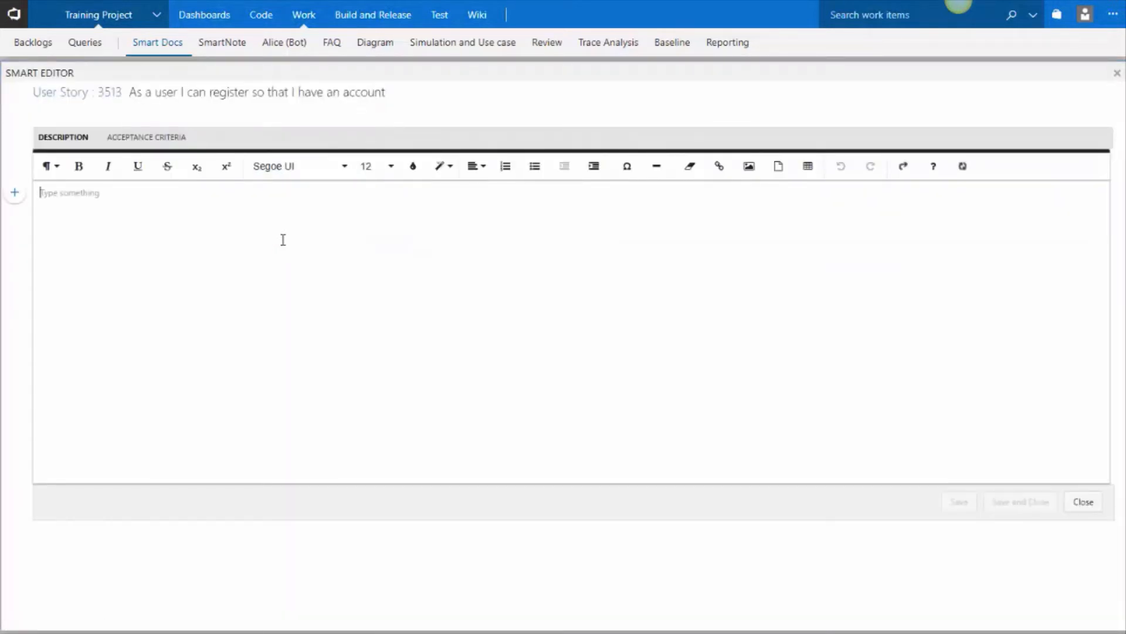
type("Provide all")
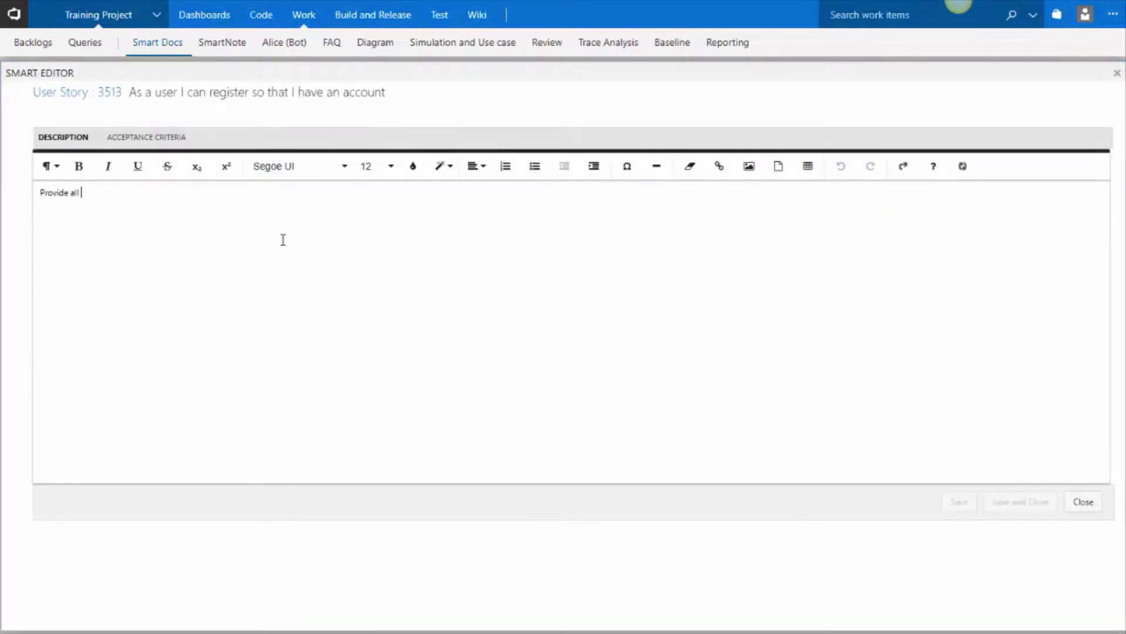
type("the details.")
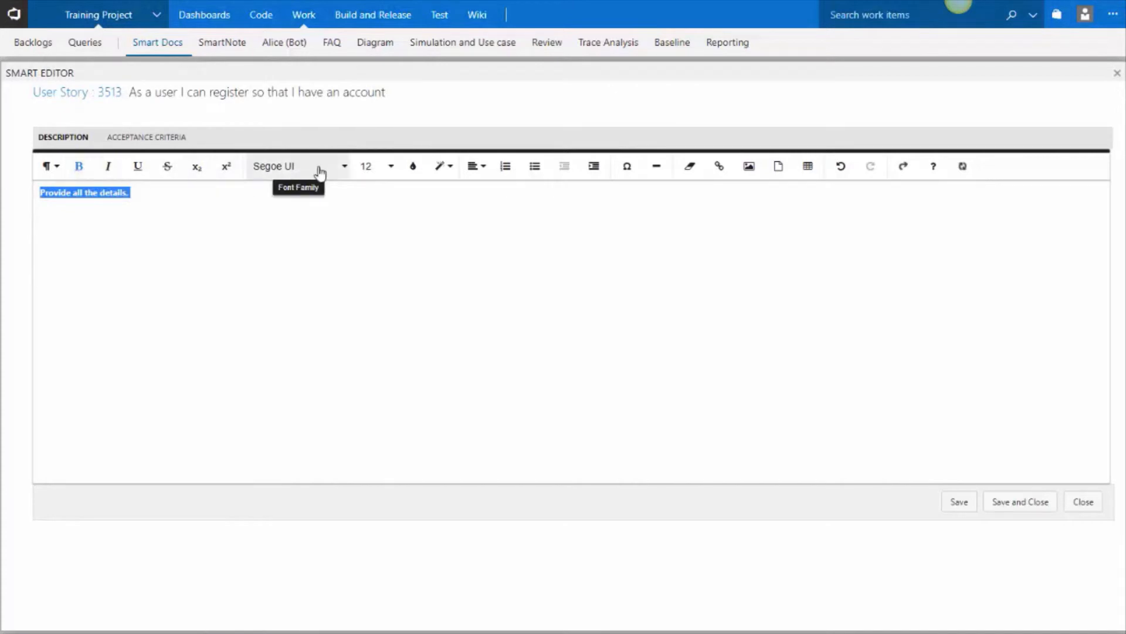
left_click(392, 166)
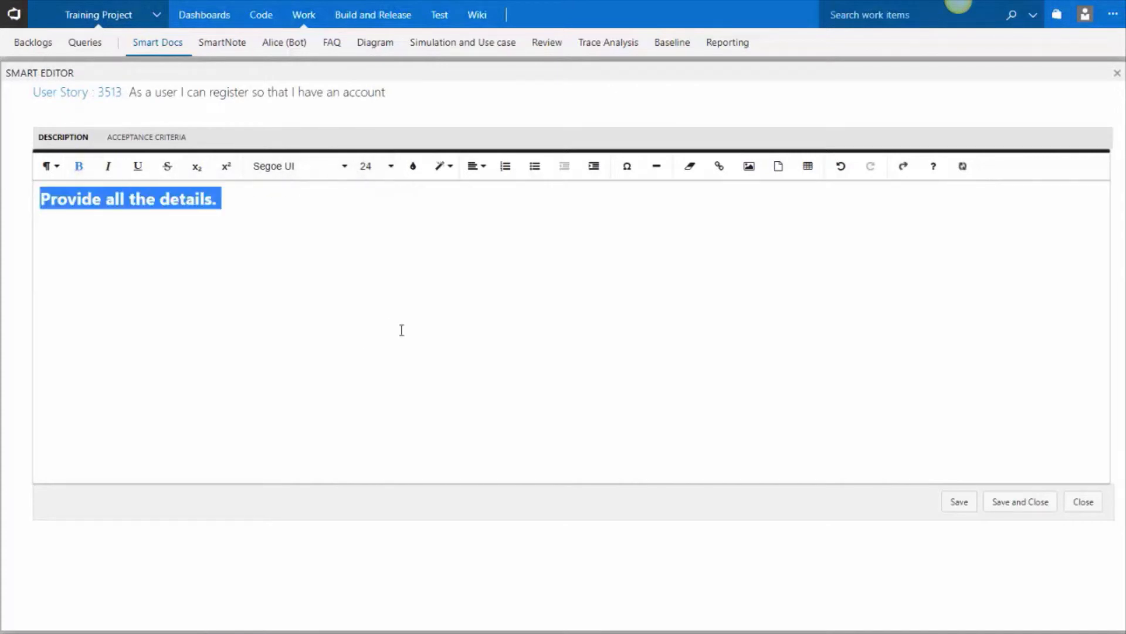
left_click(1021, 501)
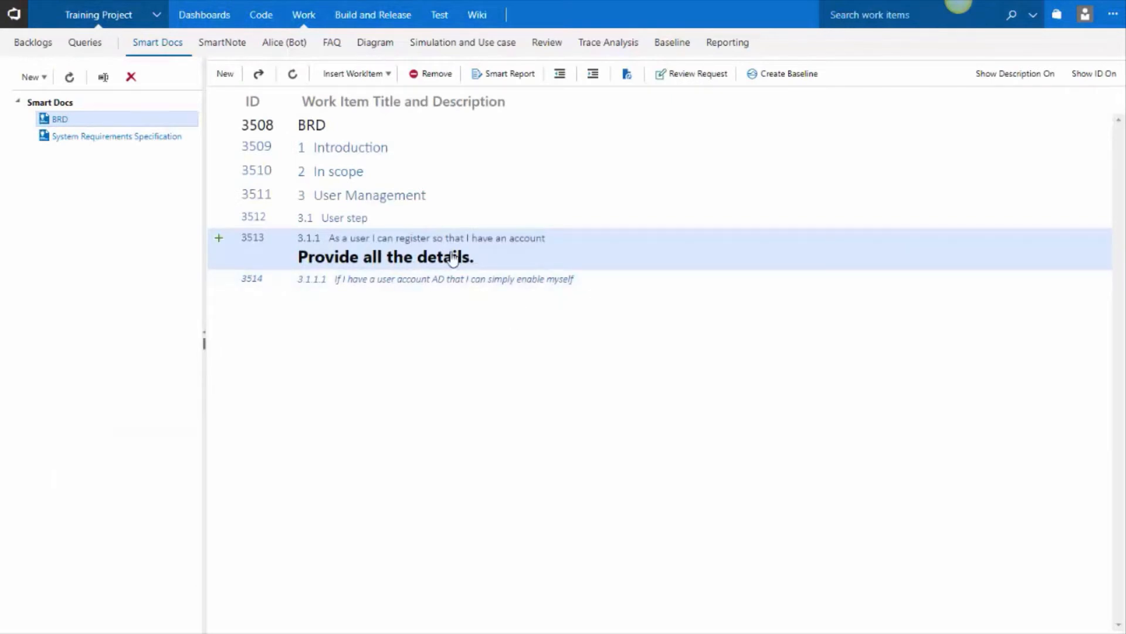
Create a new Smart Doc named SRS from the Basic template
left_click(30, 78)
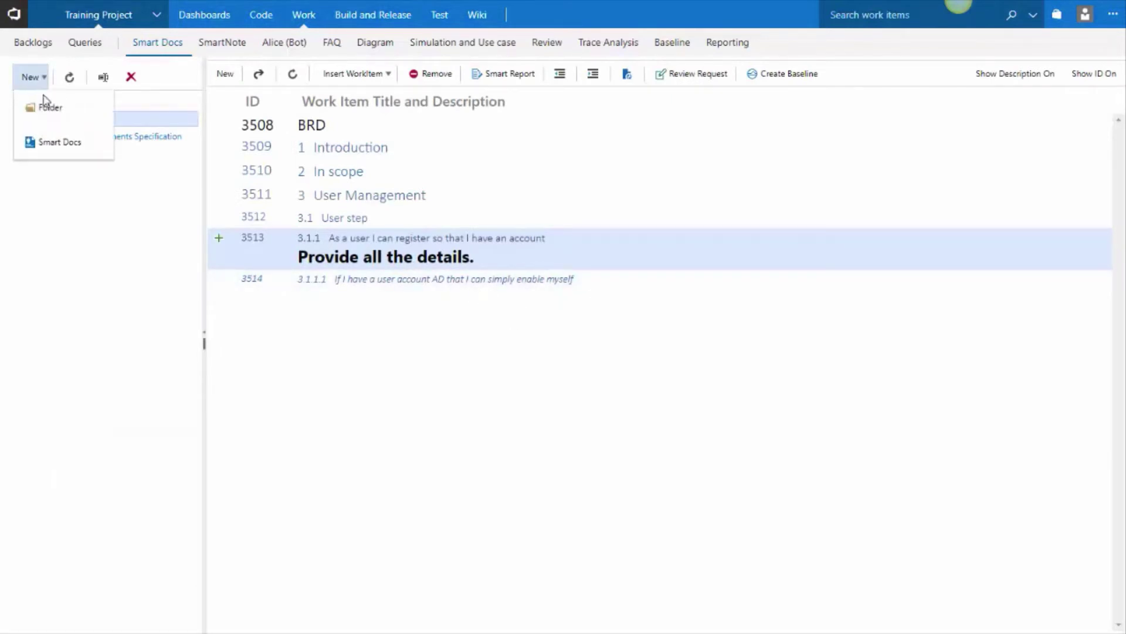
left_click(58, 140)
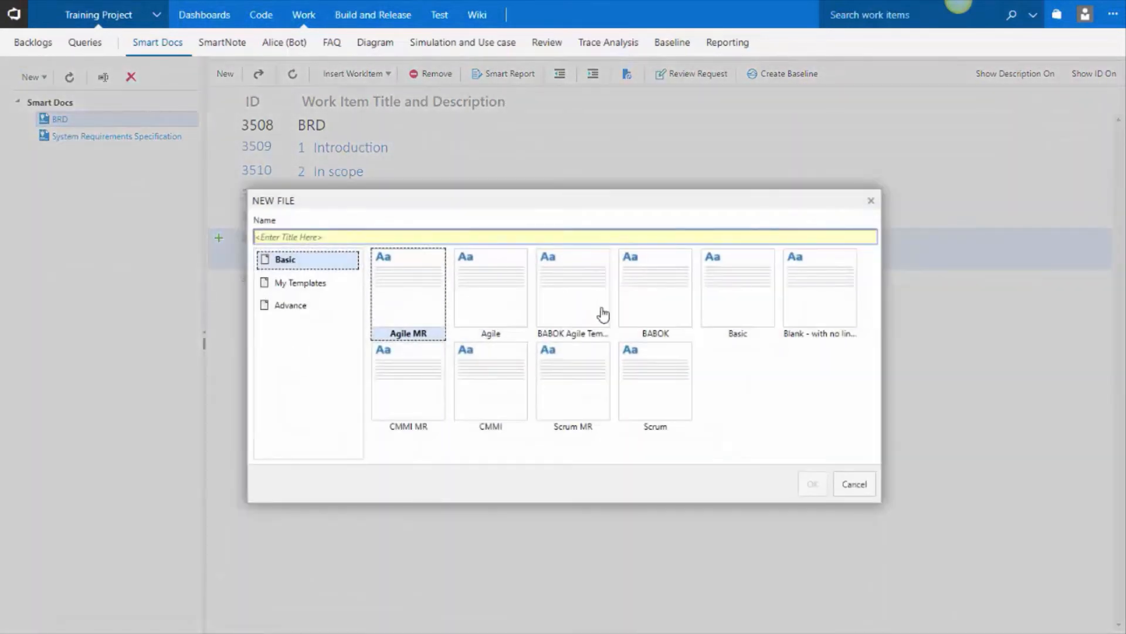
left_click(737, 289)
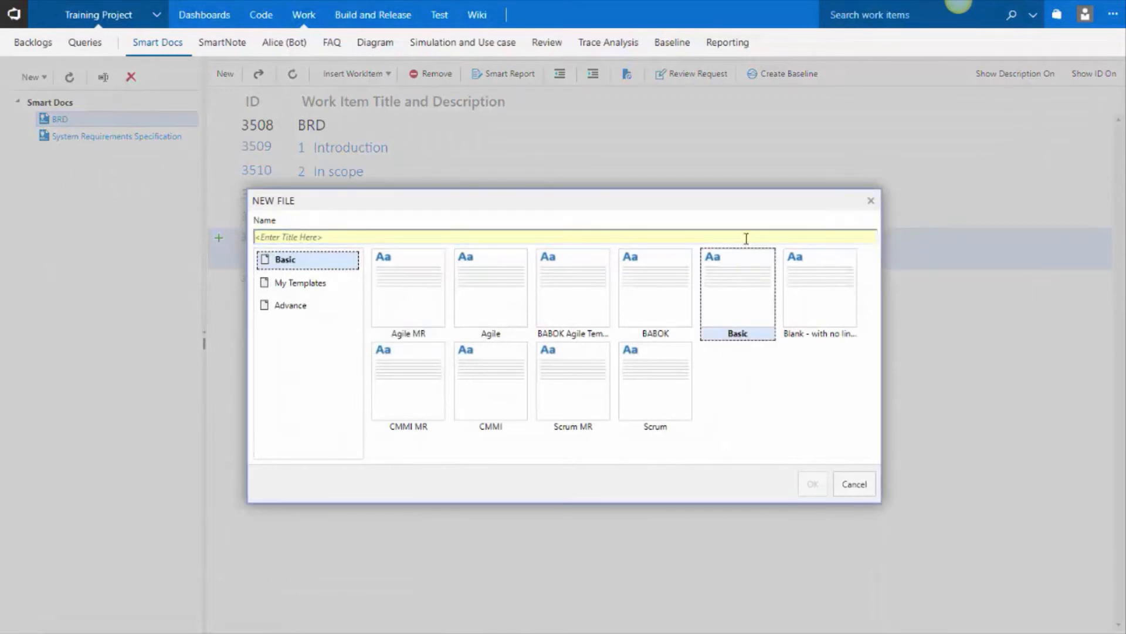
type("SR")
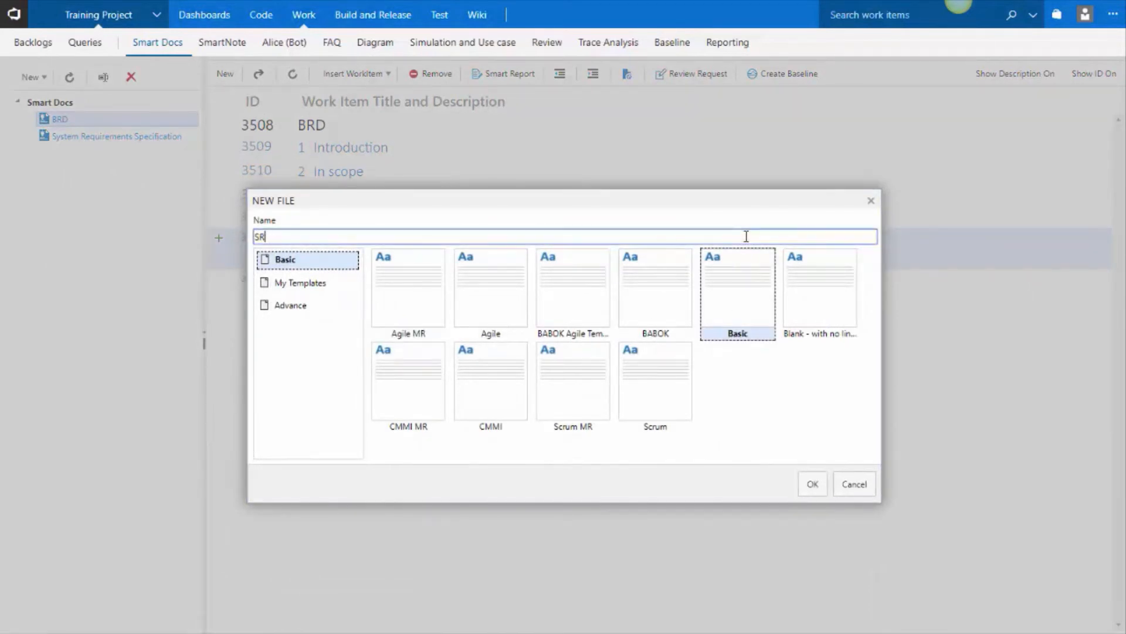
left_click(812, 483)
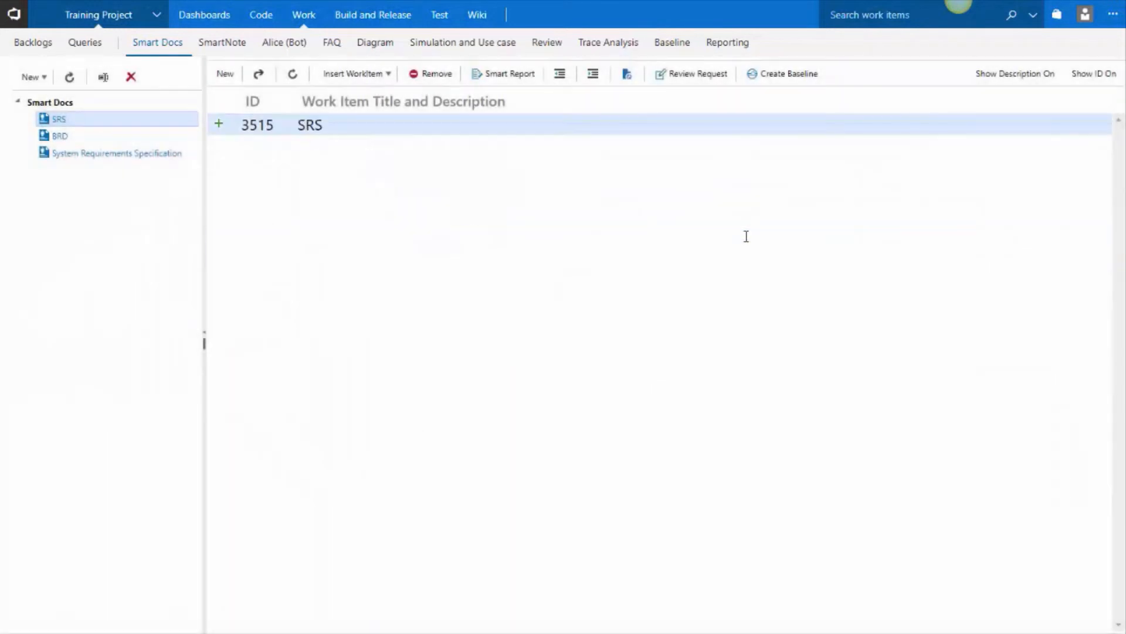
Add user stories My user story ONE, TWO and THREE under SRS
left_click(218, 124)
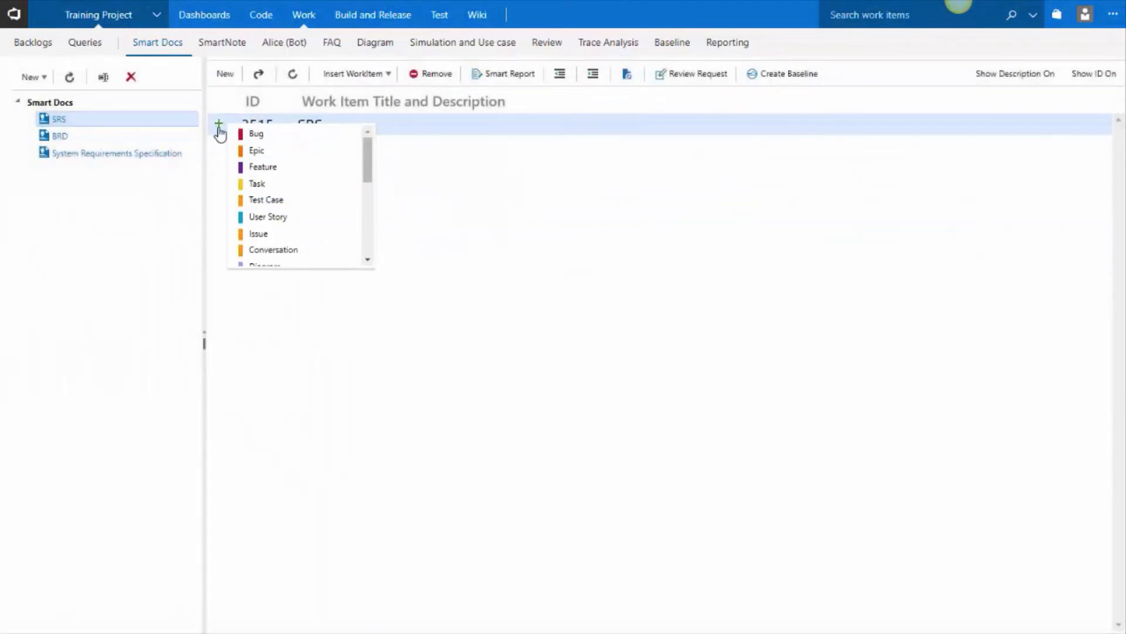
scroll("down", 3)
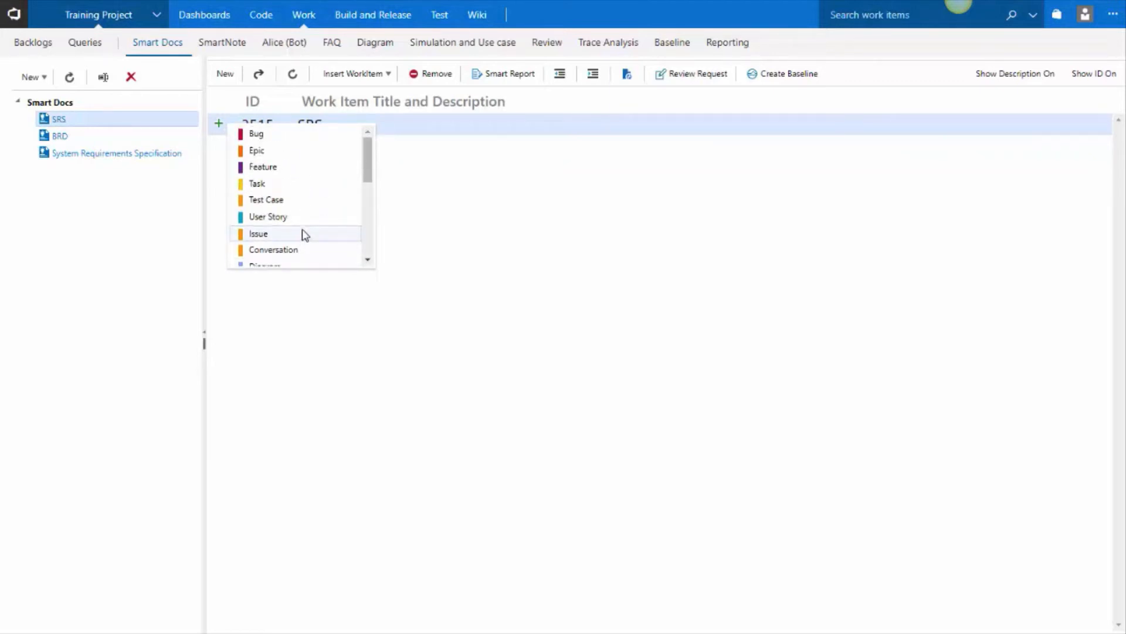
left_click(258, 233)
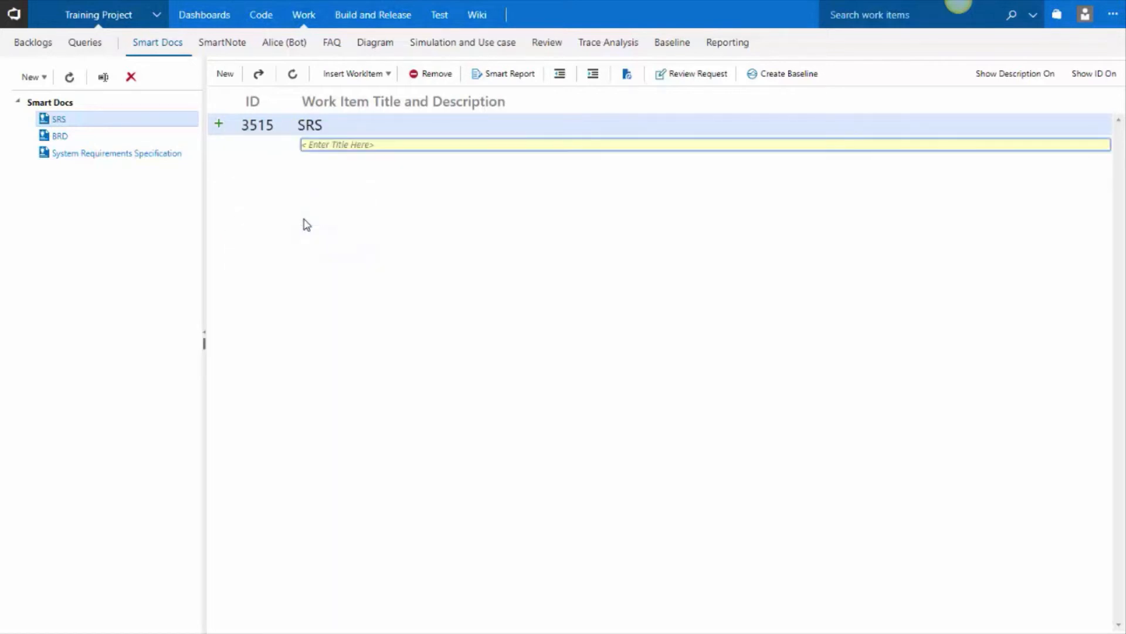
type("My")
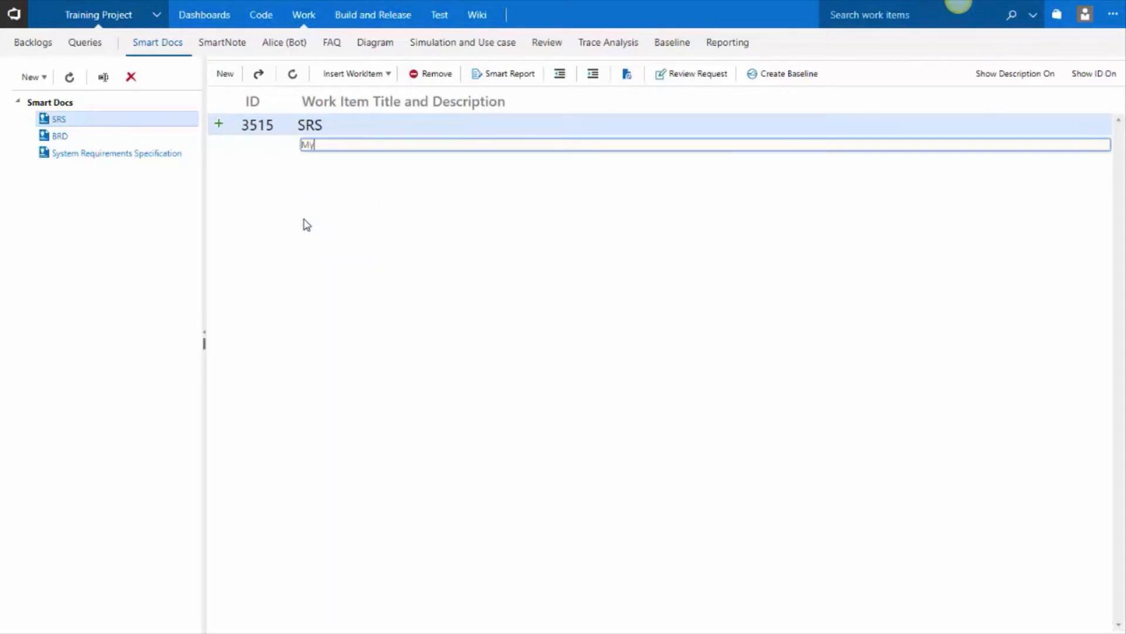
type("user story C")
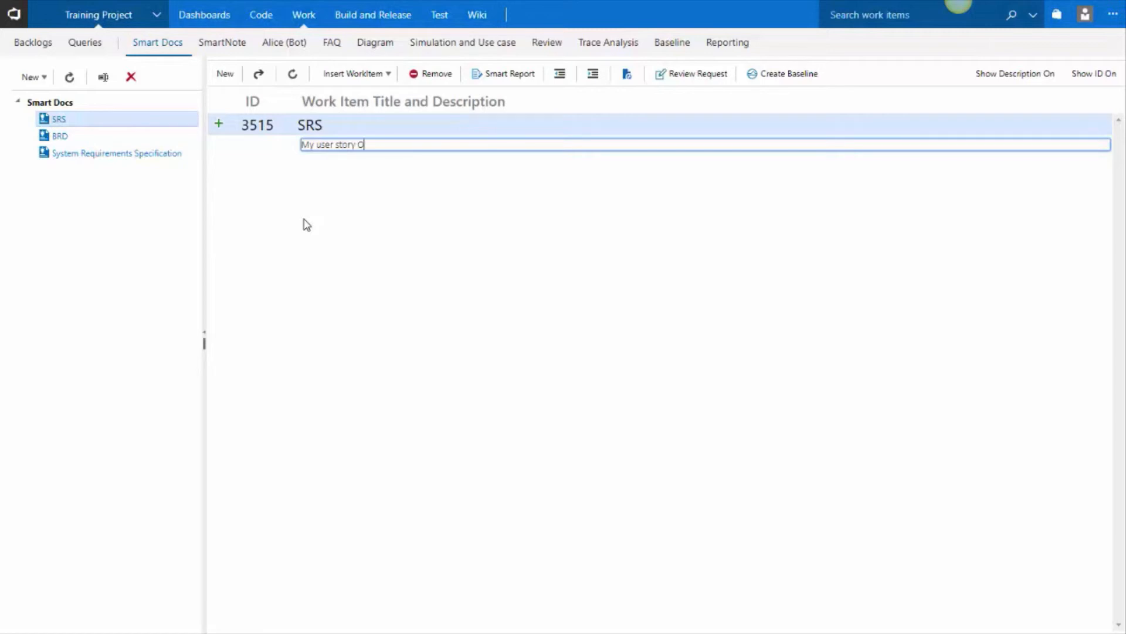
type("NE")
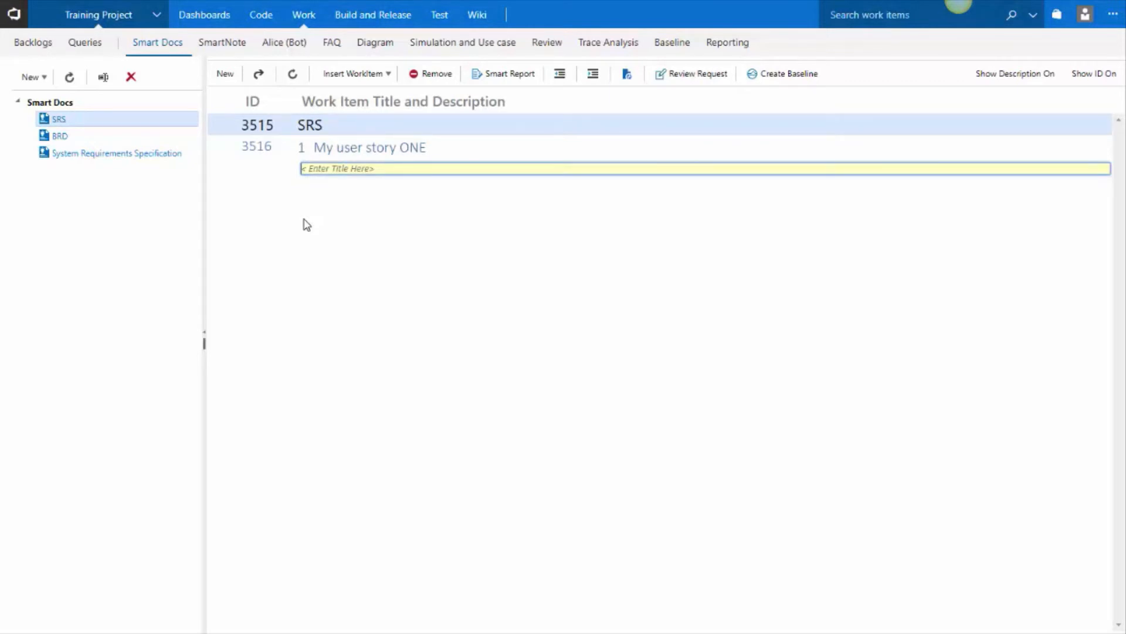
type("My user st")
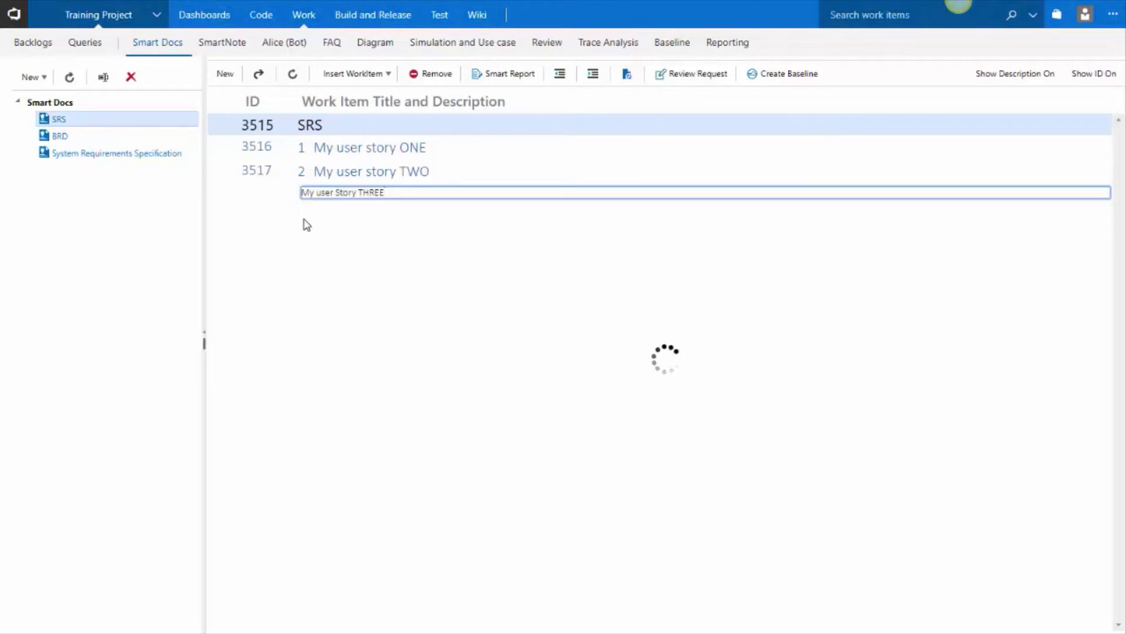
key("Enter")
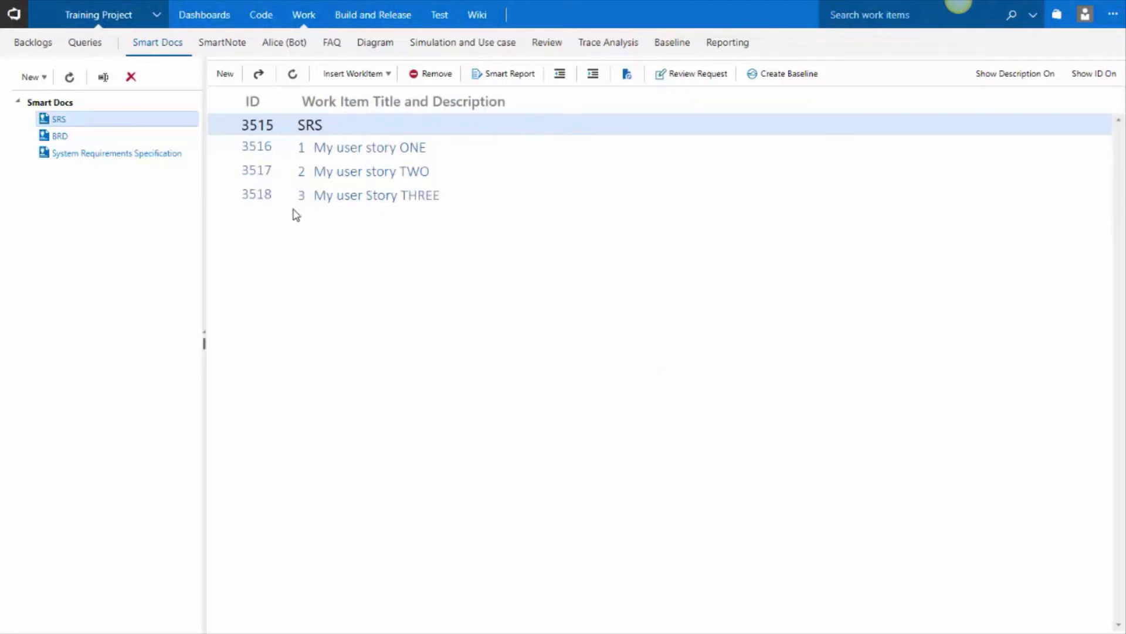
Add Task 1 and Task 2 under My user story ONE, then Issue ONE under Task 1
left_click(219, 147)
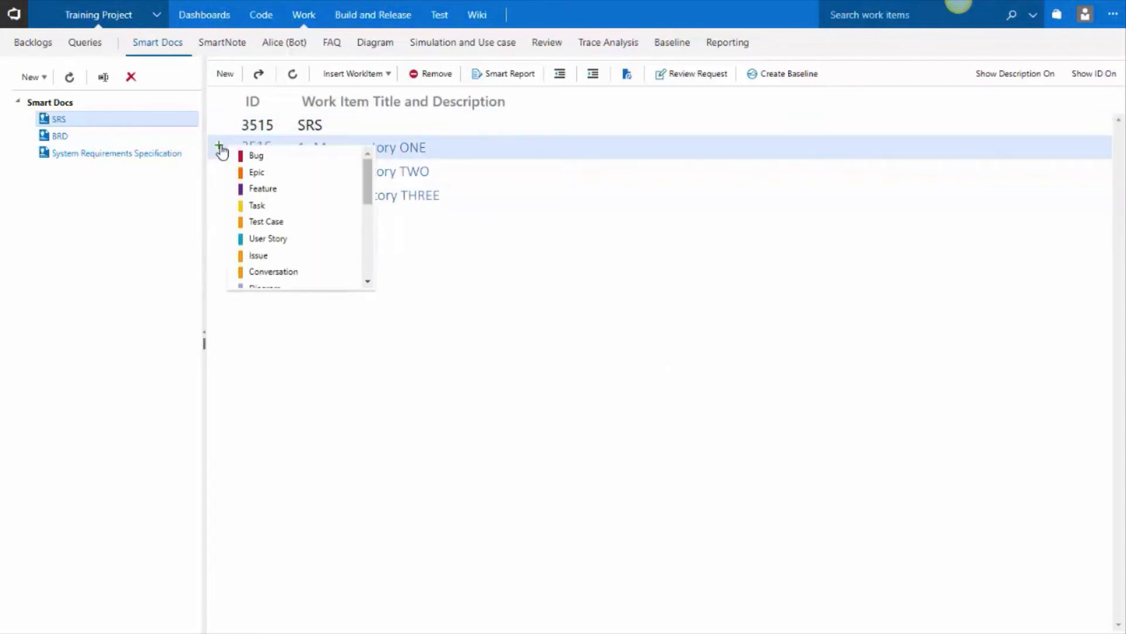
mouse_move(242, 198)
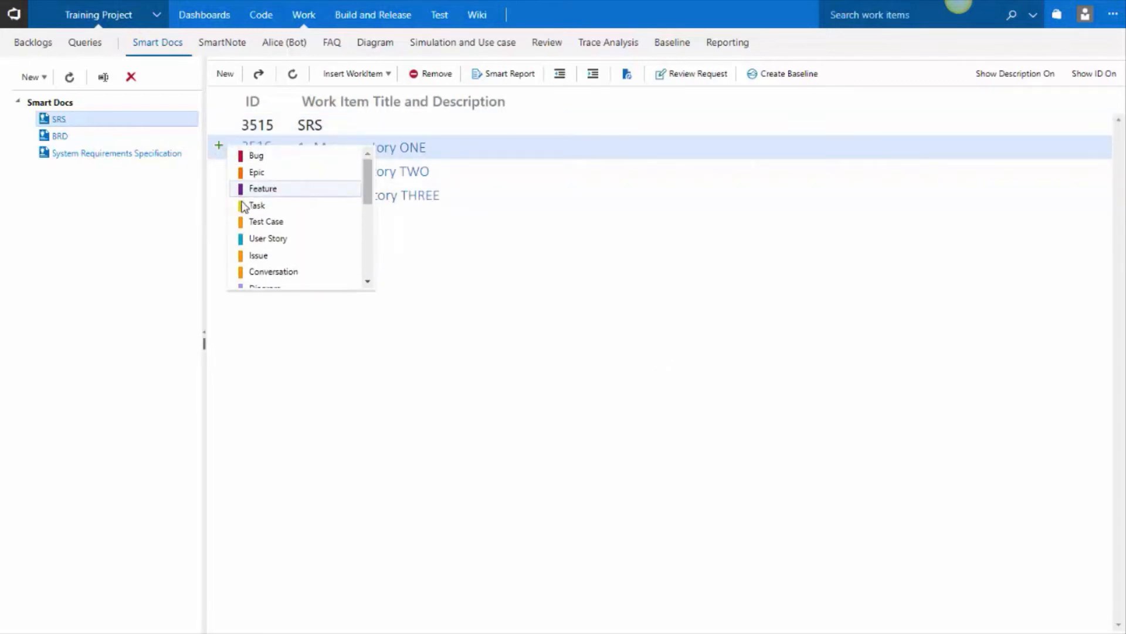
left_click(258, 205)
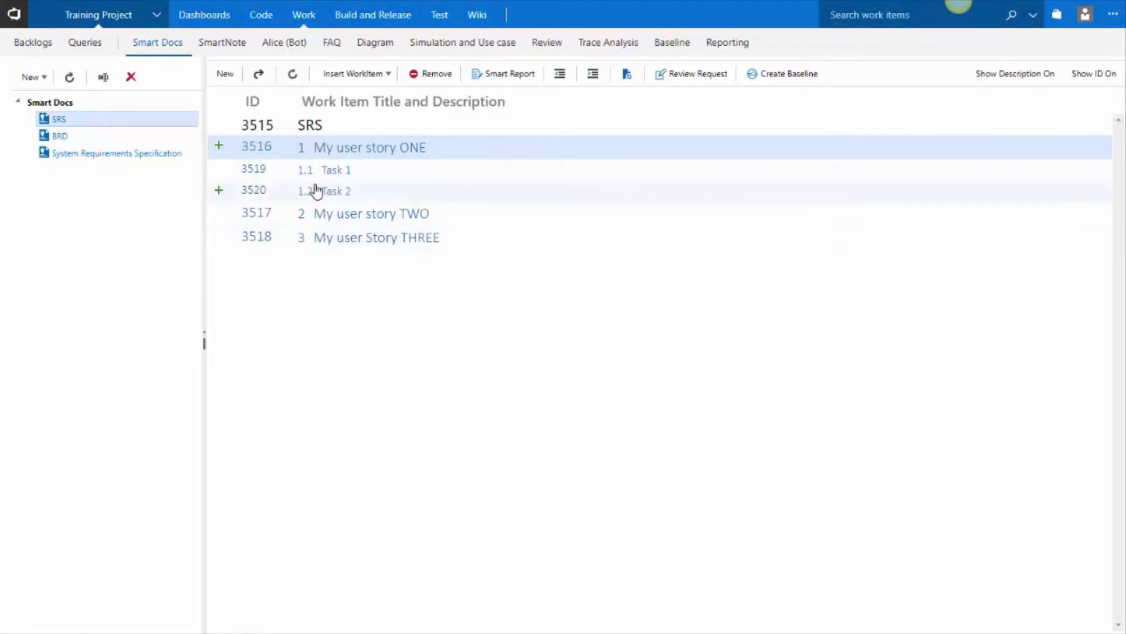
left_click(219, 169)
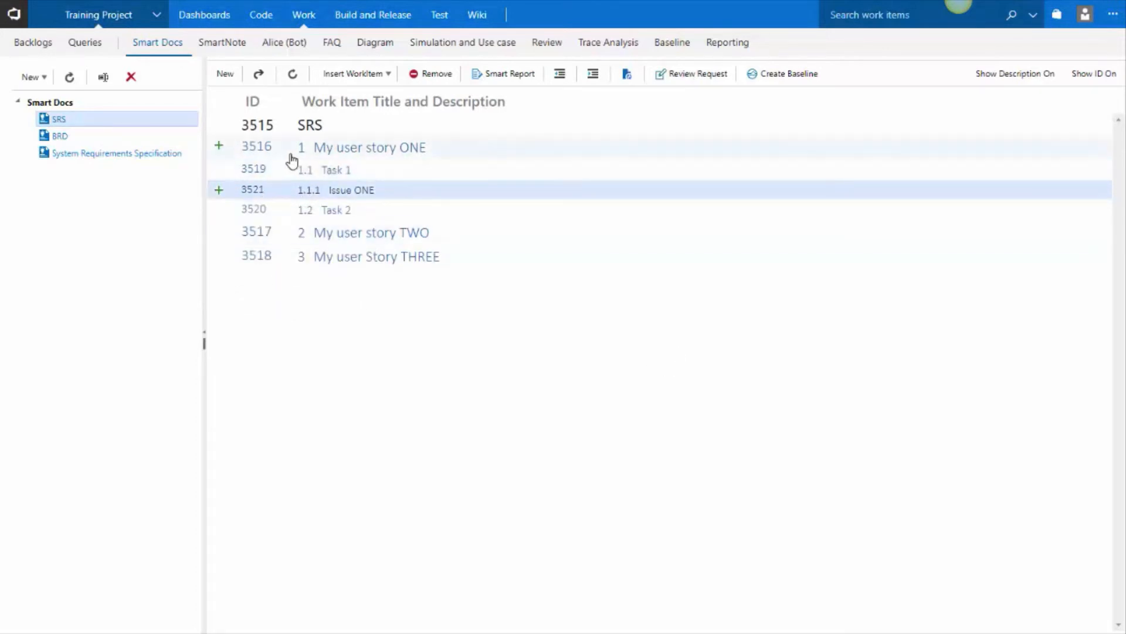
mouse_move(310, 153)
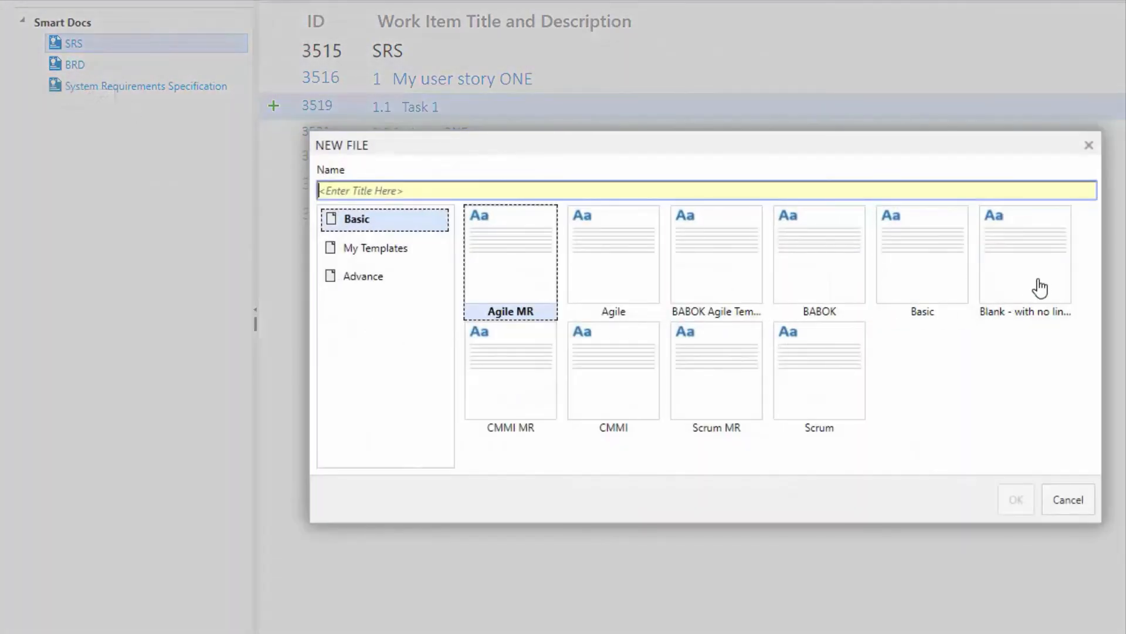
Create Smart Doc 'No link doc' from the 'Blank - with no links' template
left_click(1026, 255)
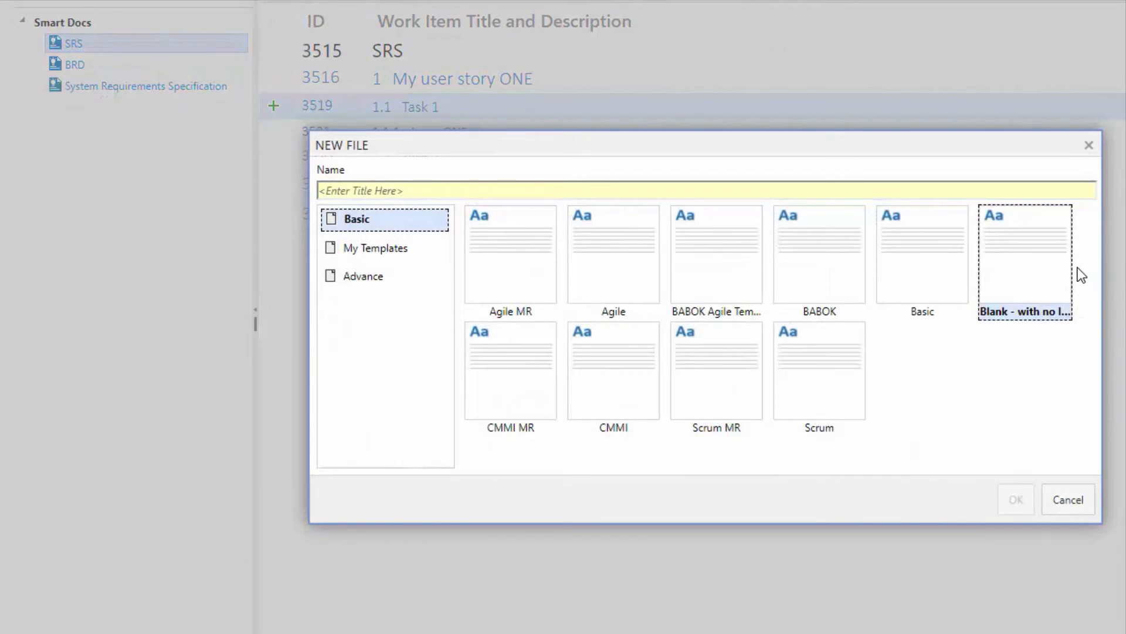
mouse_move(1052, 275)
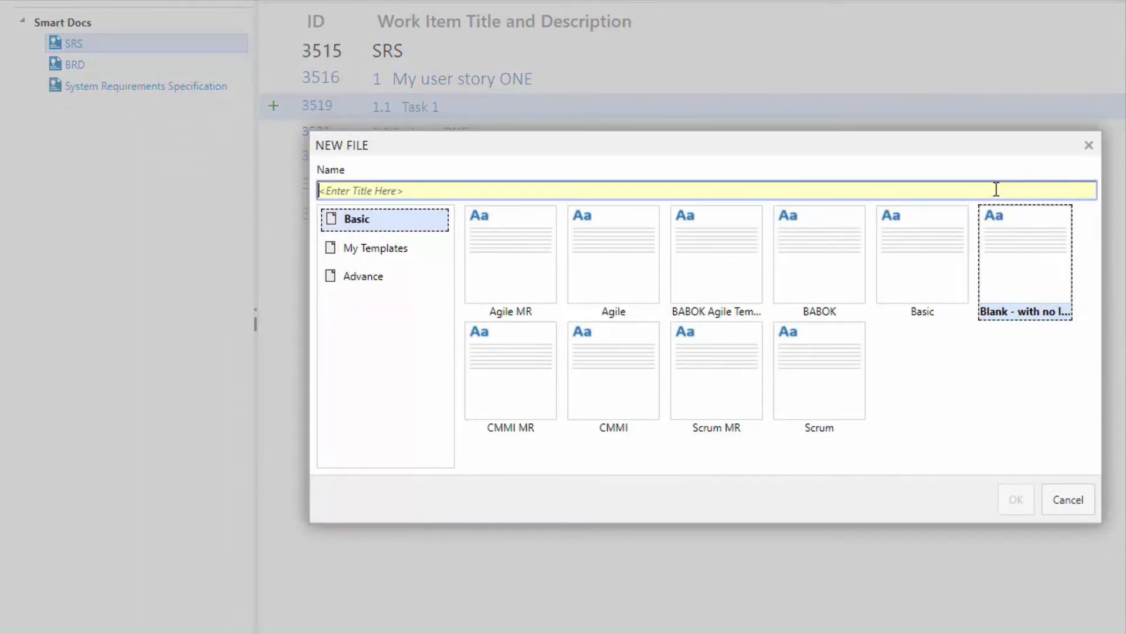
type("No link doc")
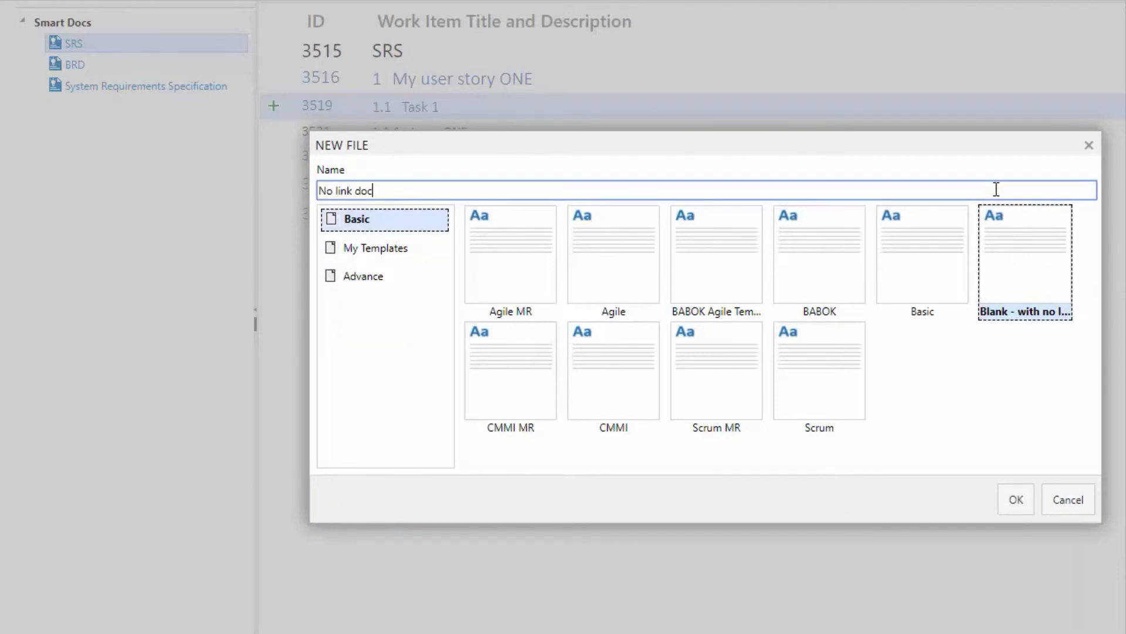
left_click(1015, 500)
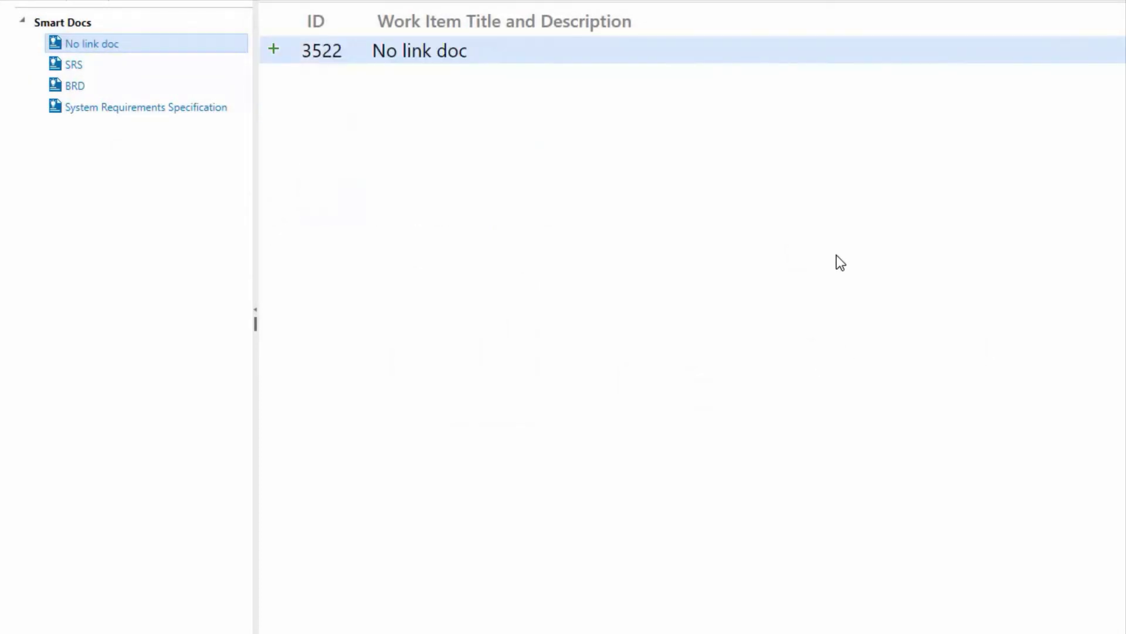
Insert Epic ONE into No link doc with child Feature TWO beneath it
left_click(277, 48)
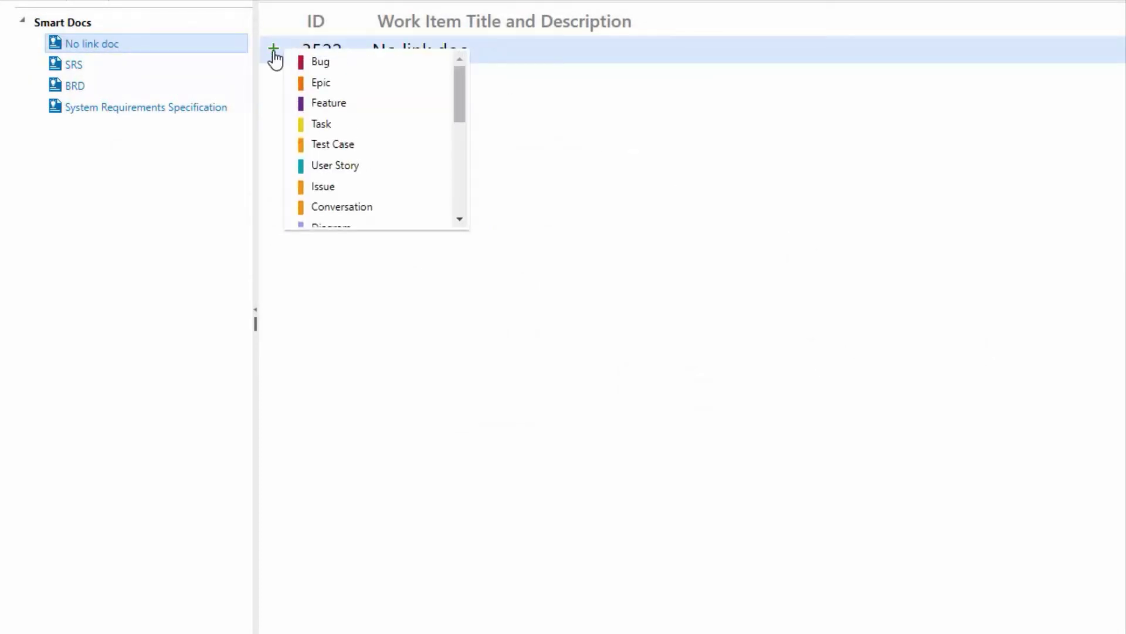
mouse_move(292, 71)
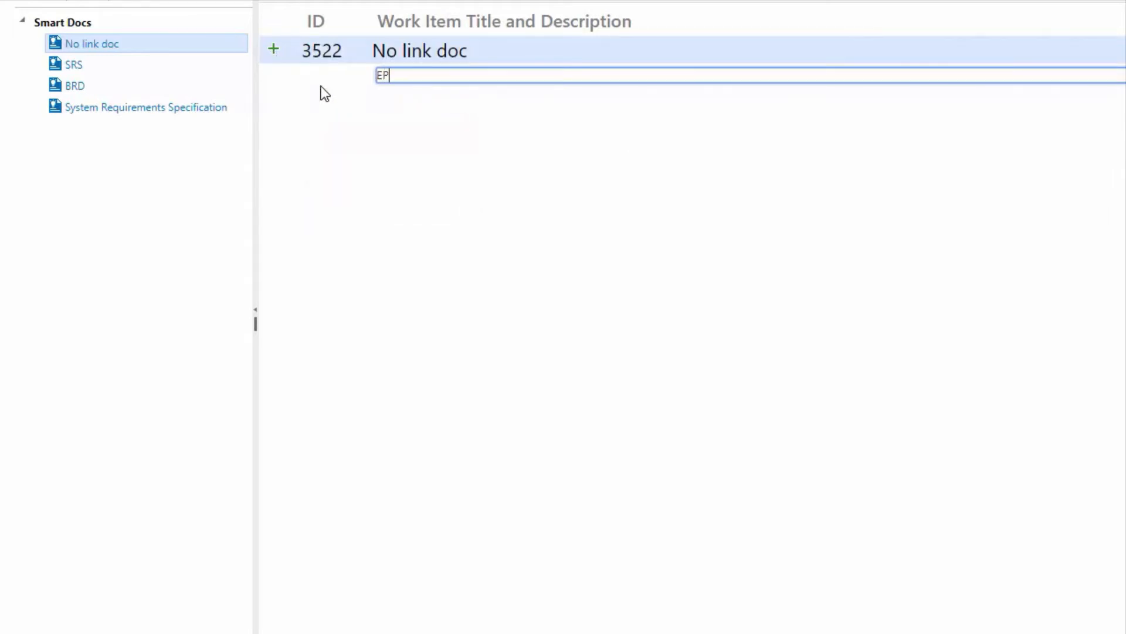
type("Epic ONE")
type("M")
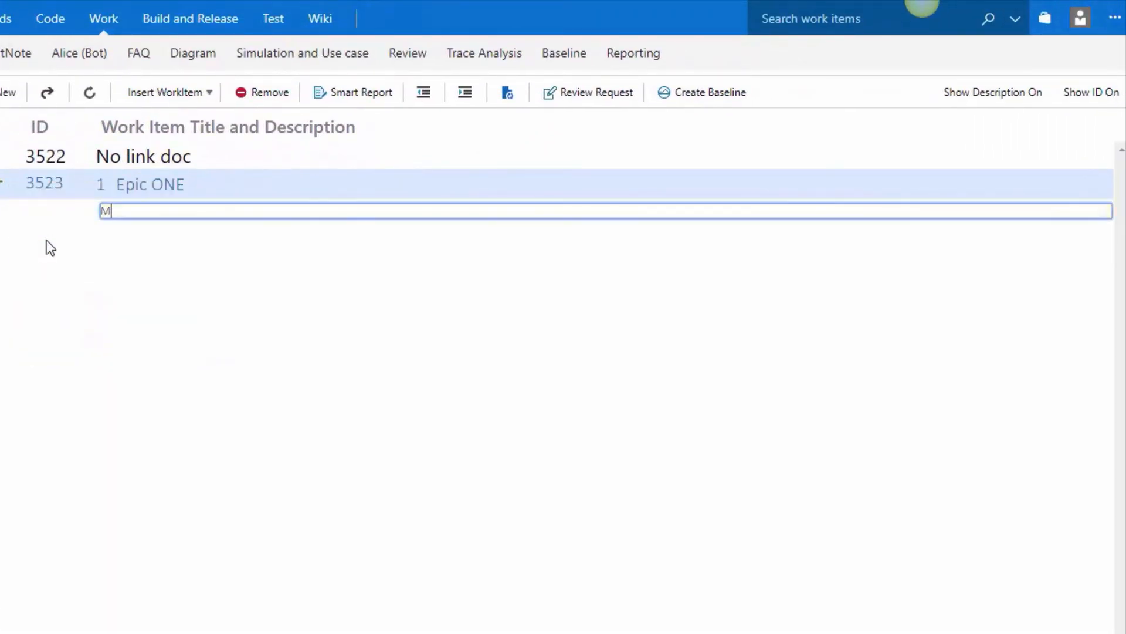
type("Feature")
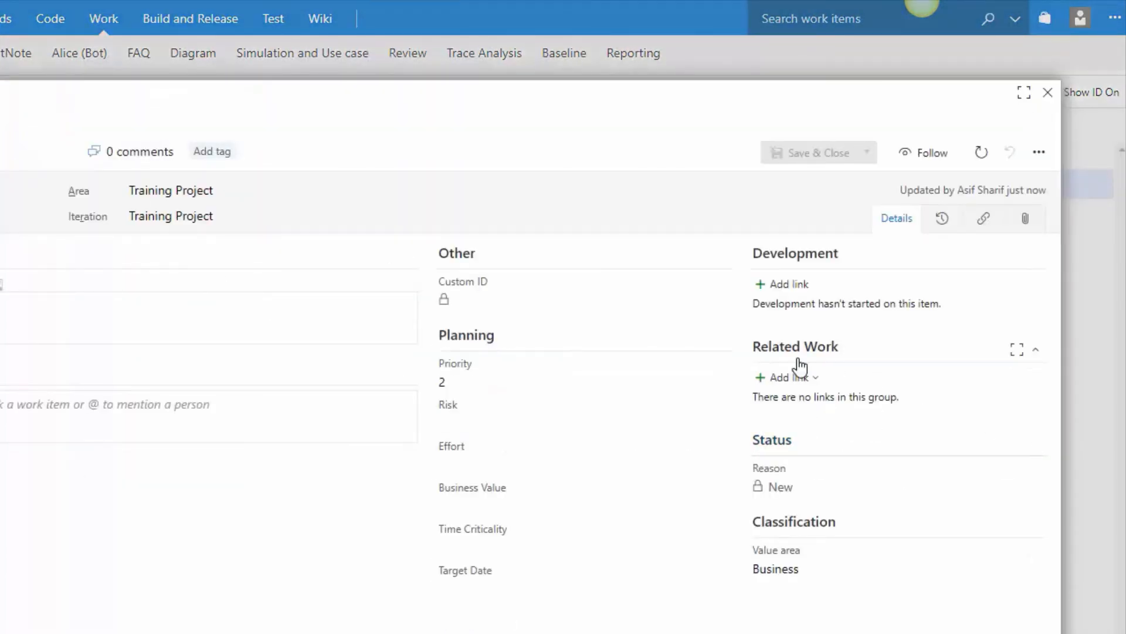
mouse_move(830, 409)
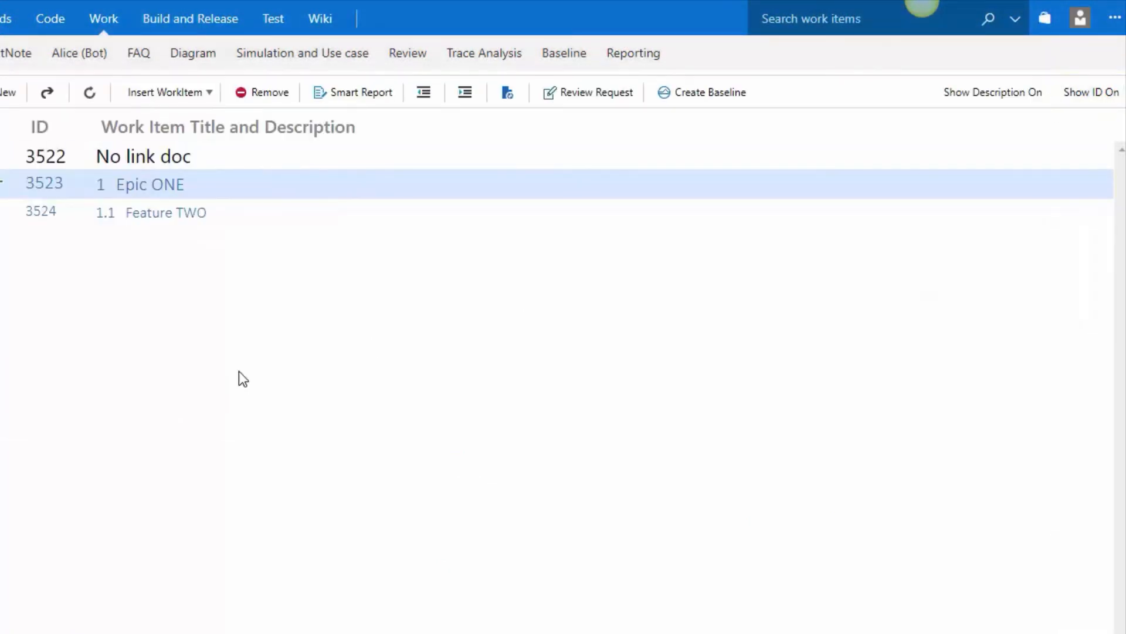
mouse_move(298, 503)
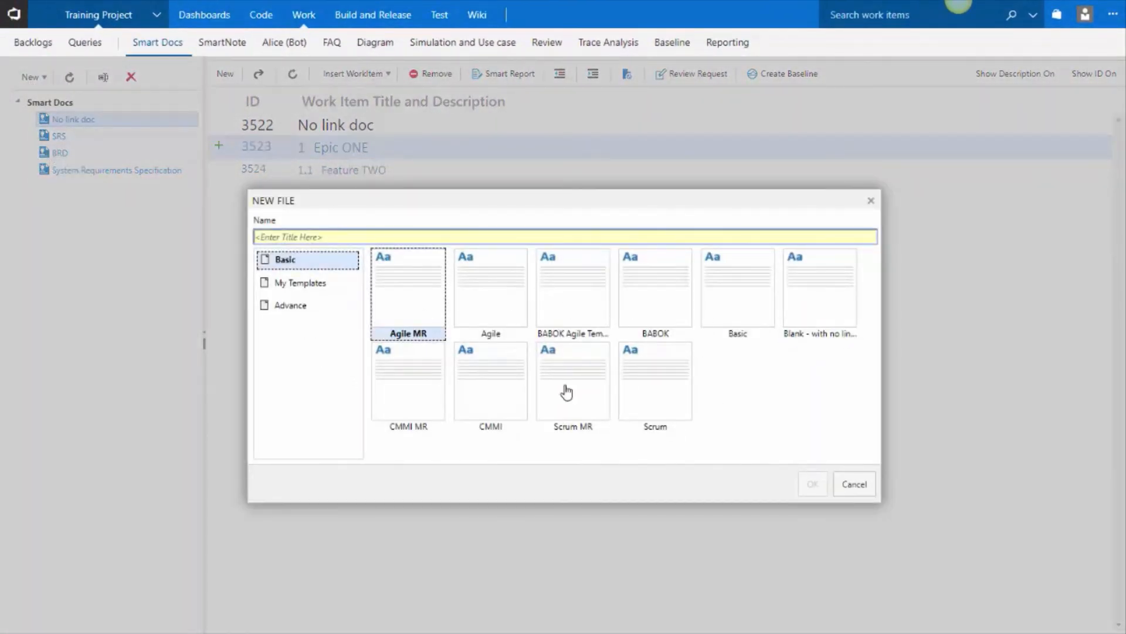
mouse_move(463, 391)
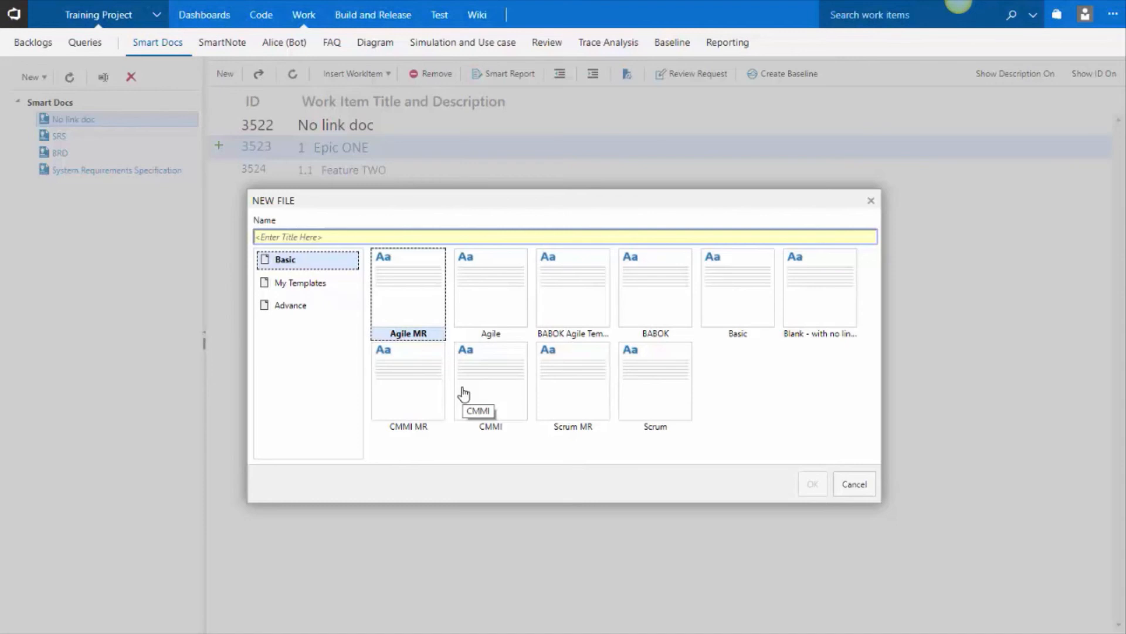
mouse_move(859, 490)
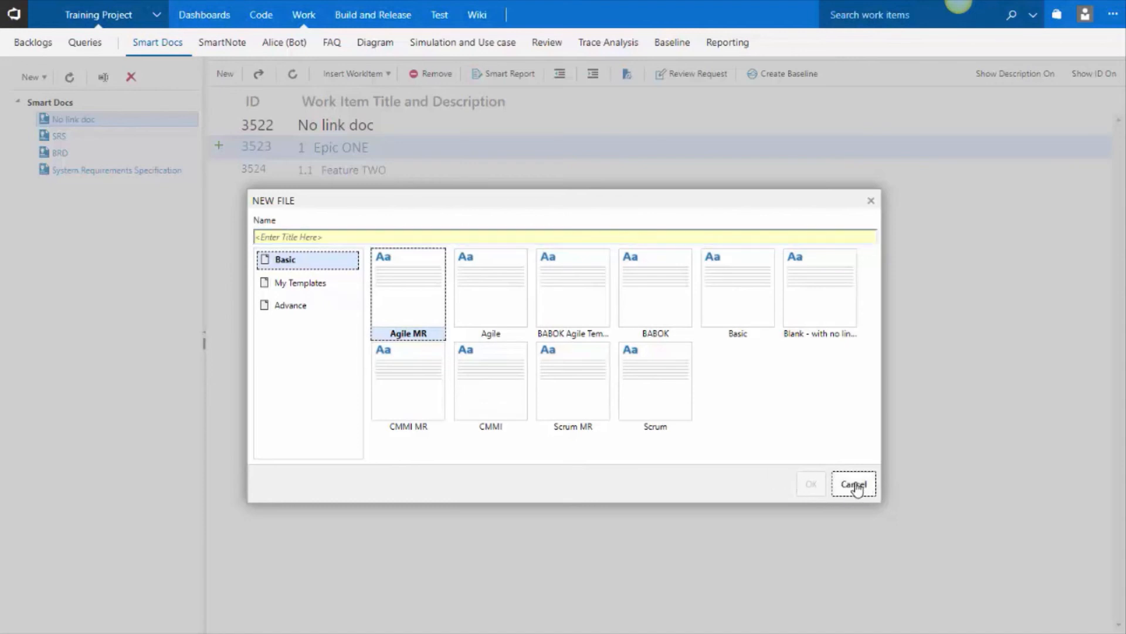
Cancel New File, view System Requirements Specification (3492) in the standard work item form, then close it
left_click(854, 483)
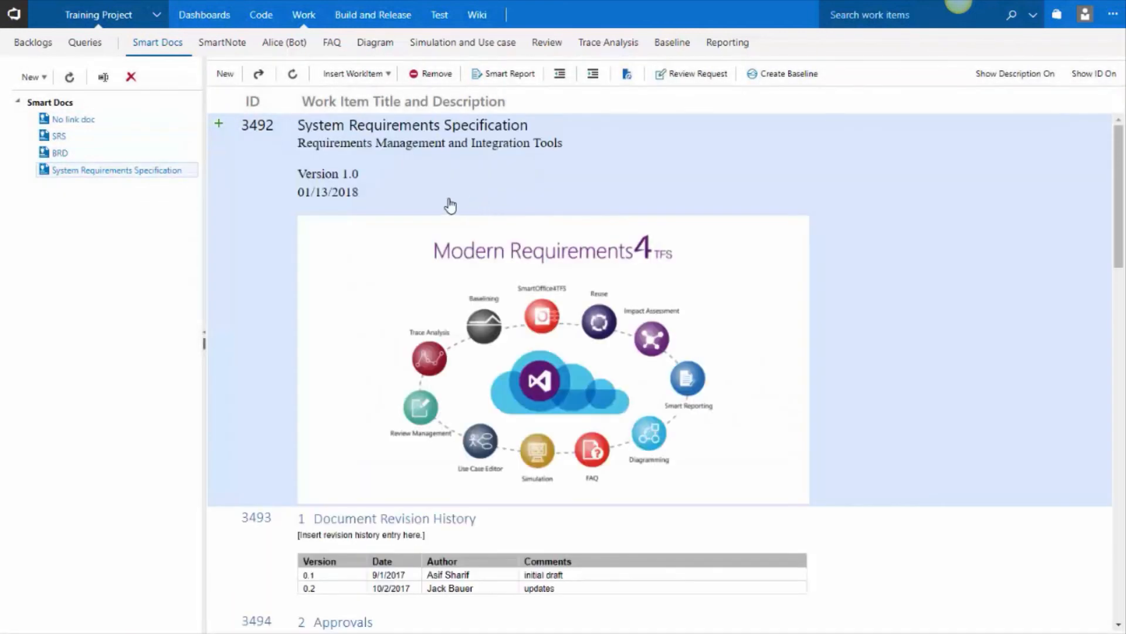
mouse_move(281, 192)
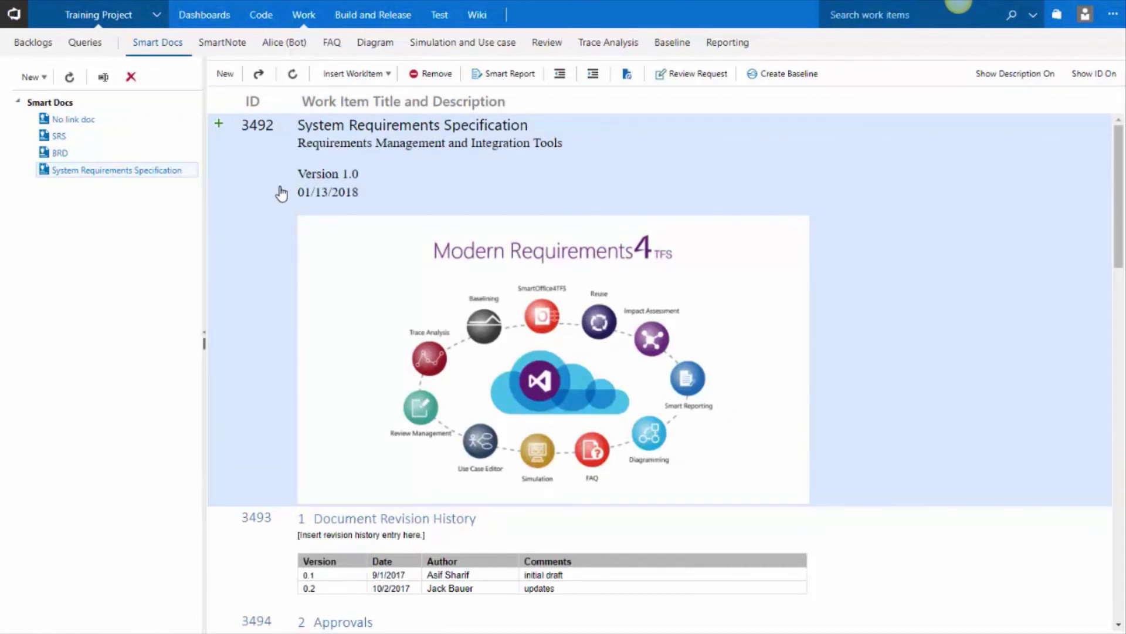
mouse_move(259, 75)
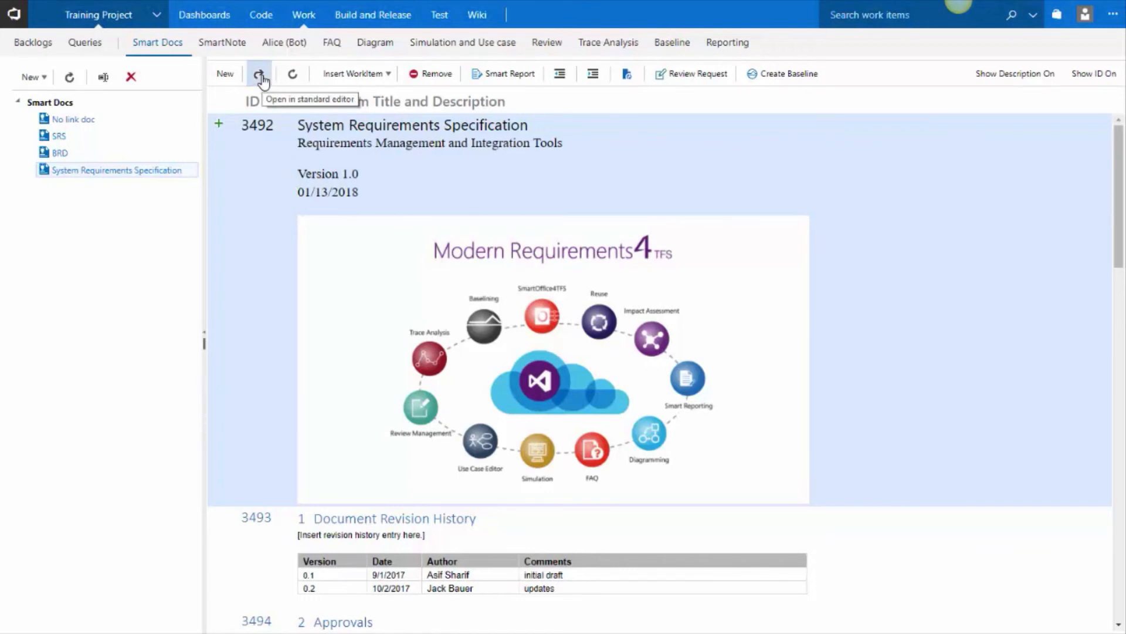
left_click(260, 73)
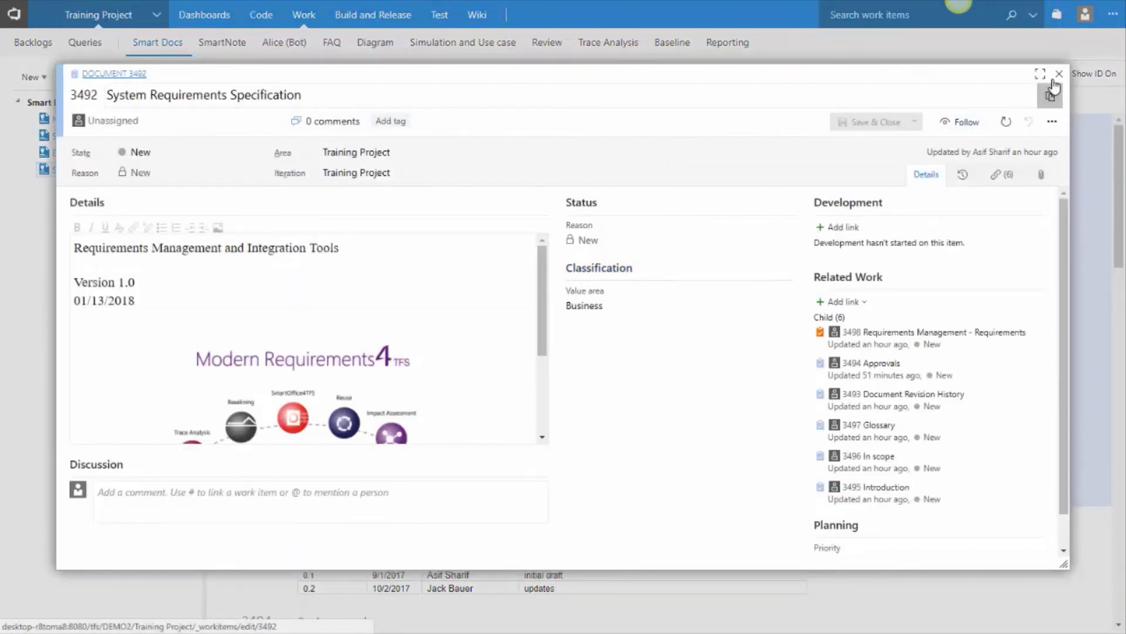
left_click(1060, 74)
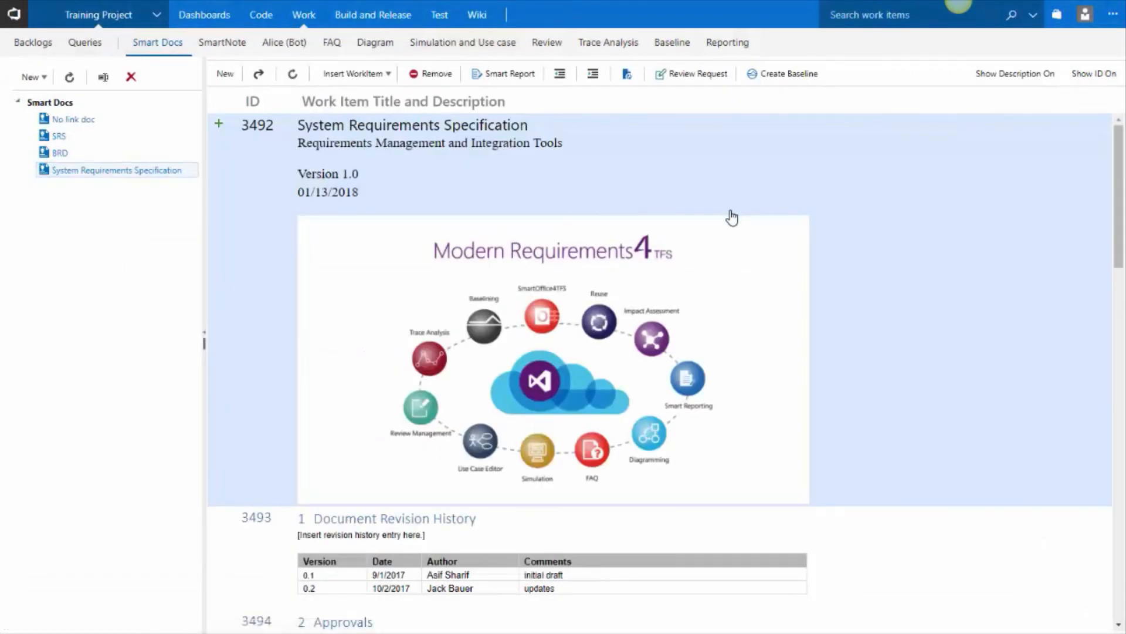
mouse_move(586, 186)
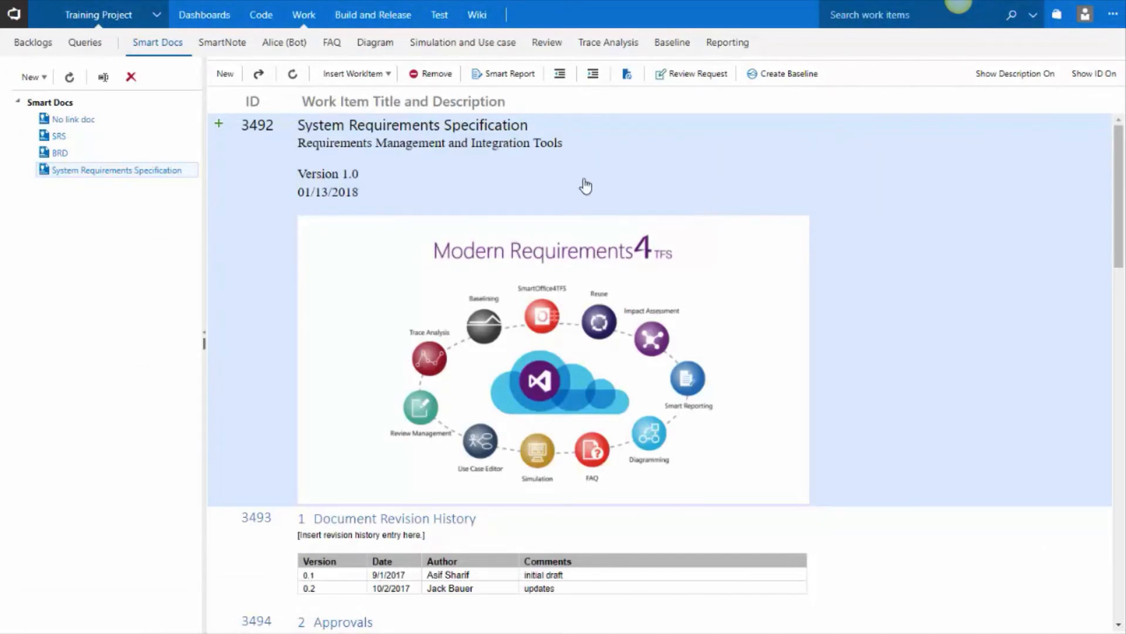
mouse_move(709, 75)
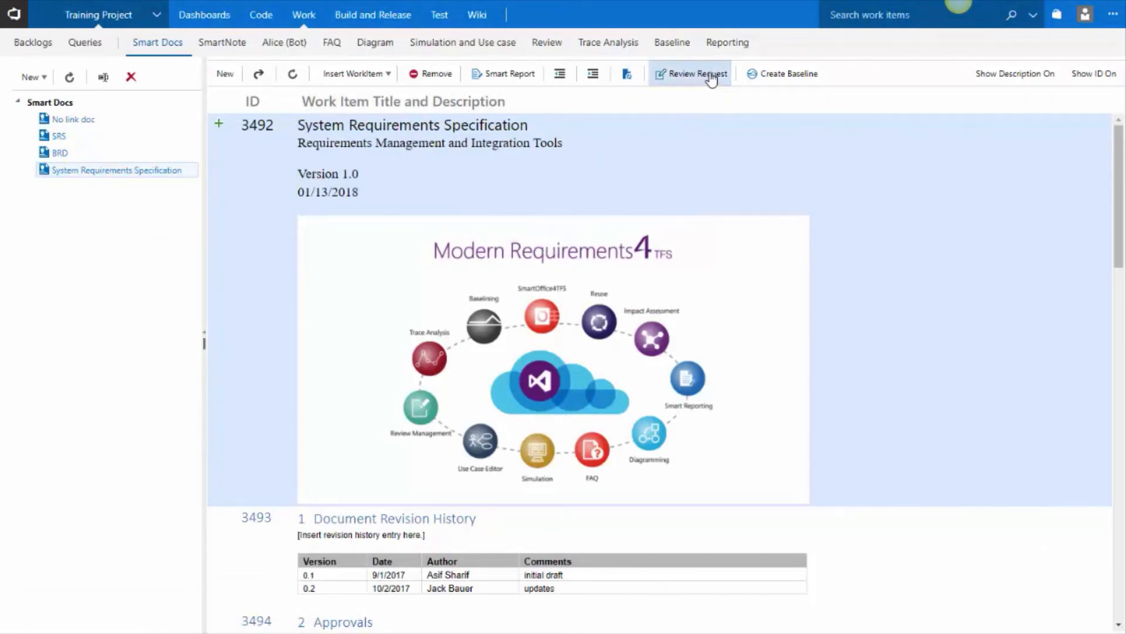
mouse_move(711, 75)
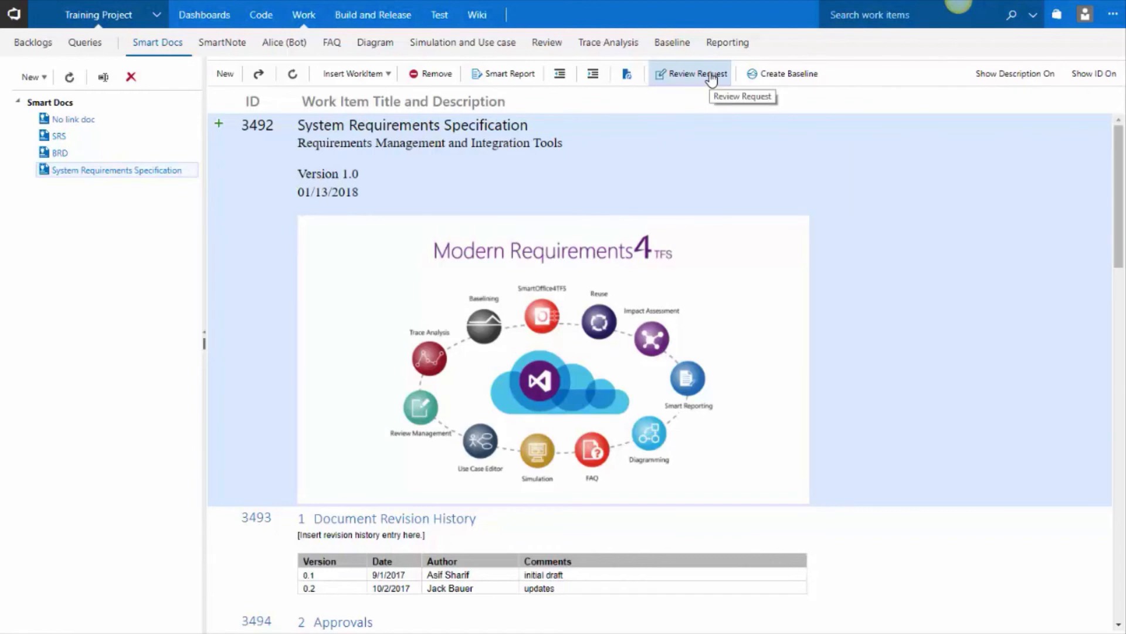
Start and discard a review request for the document, then bring up the Create Baseline form
left_click(695, 73)
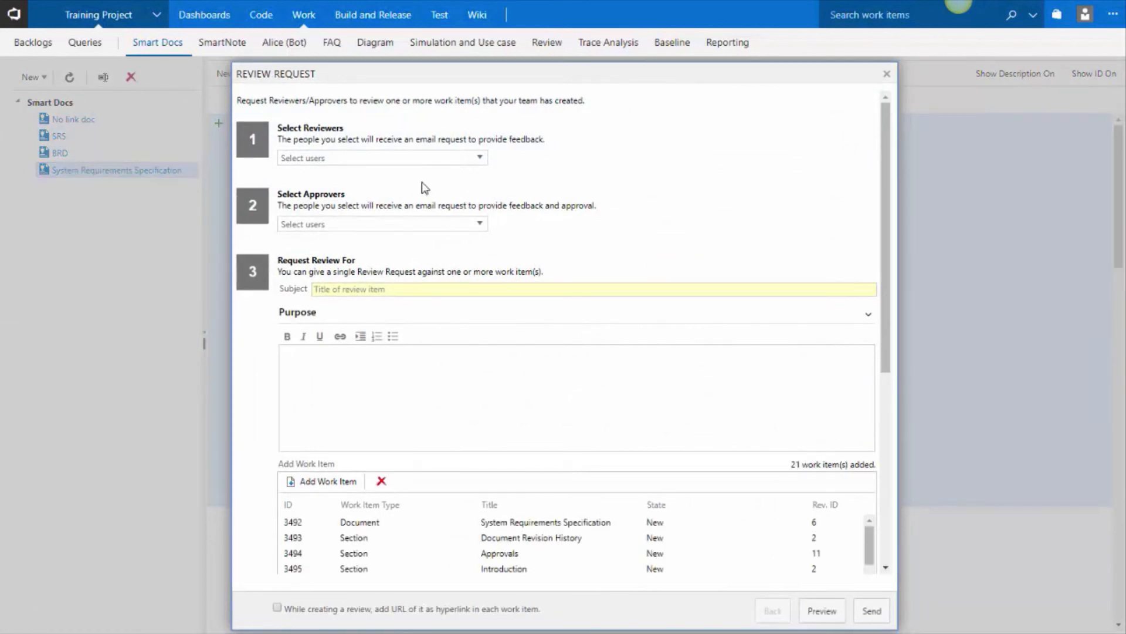
mouse_move(474, 218)
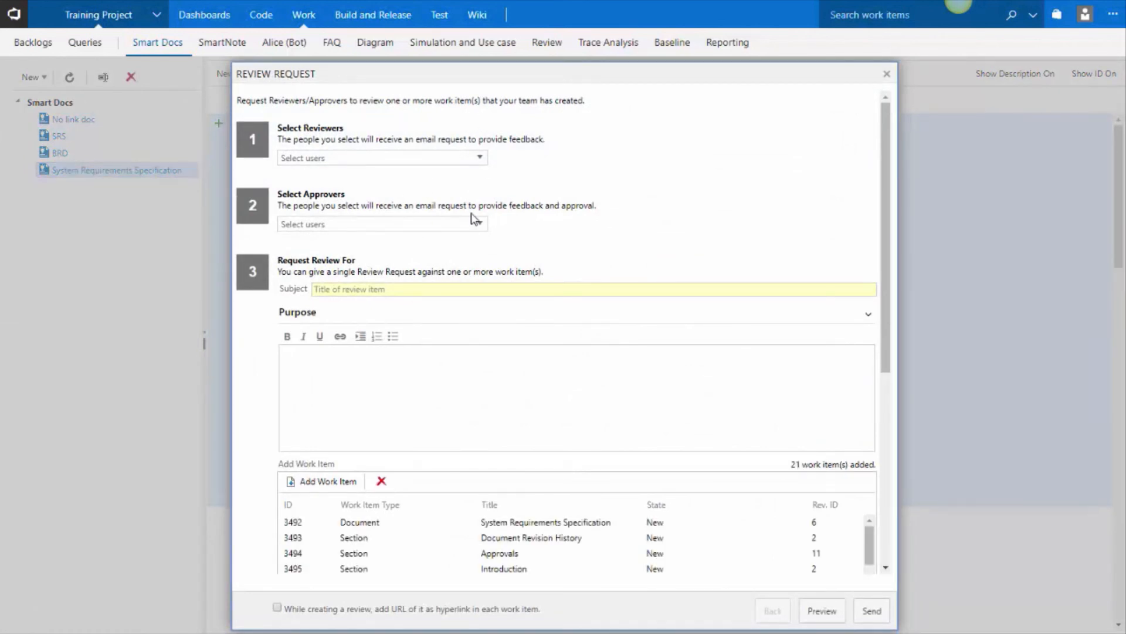
left_click(887, 72)
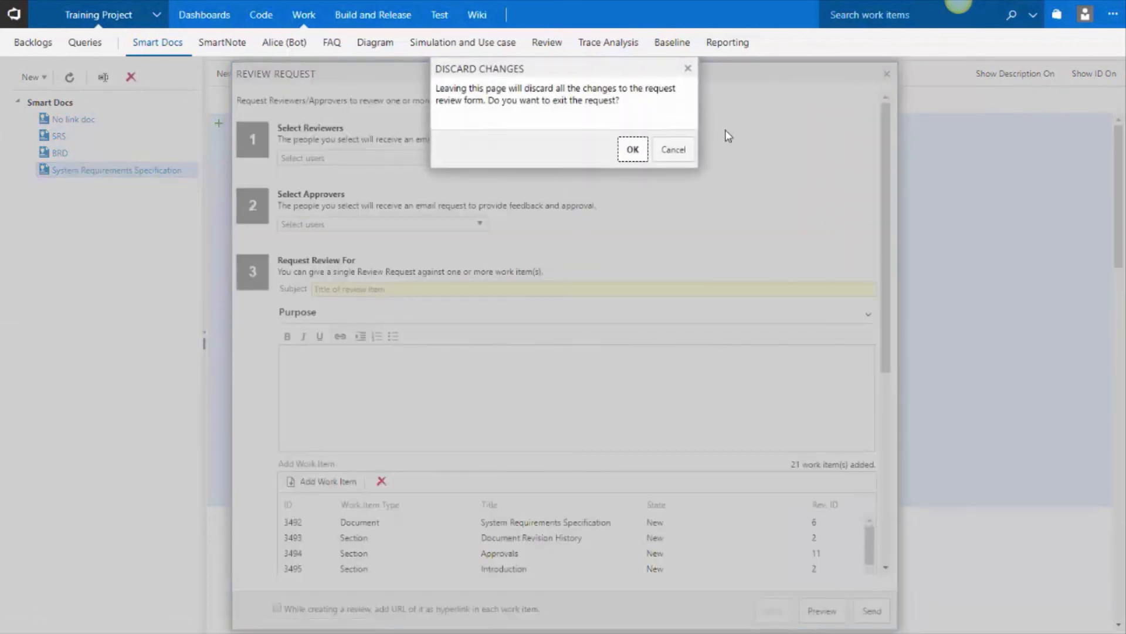
left_click(633, 149)
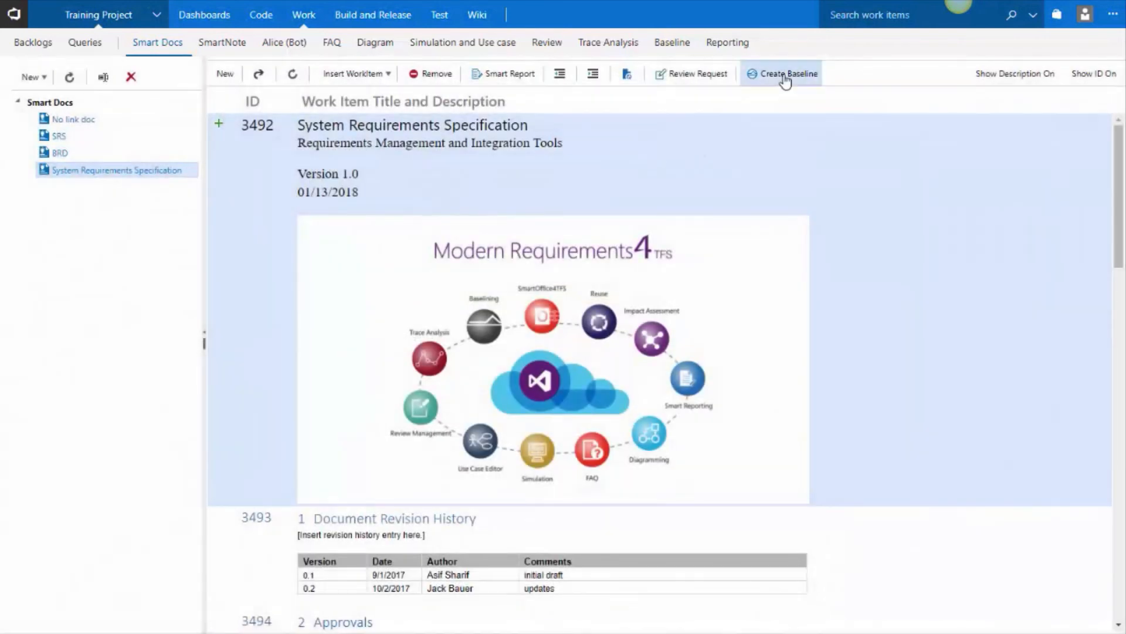
left_click(786, 73)
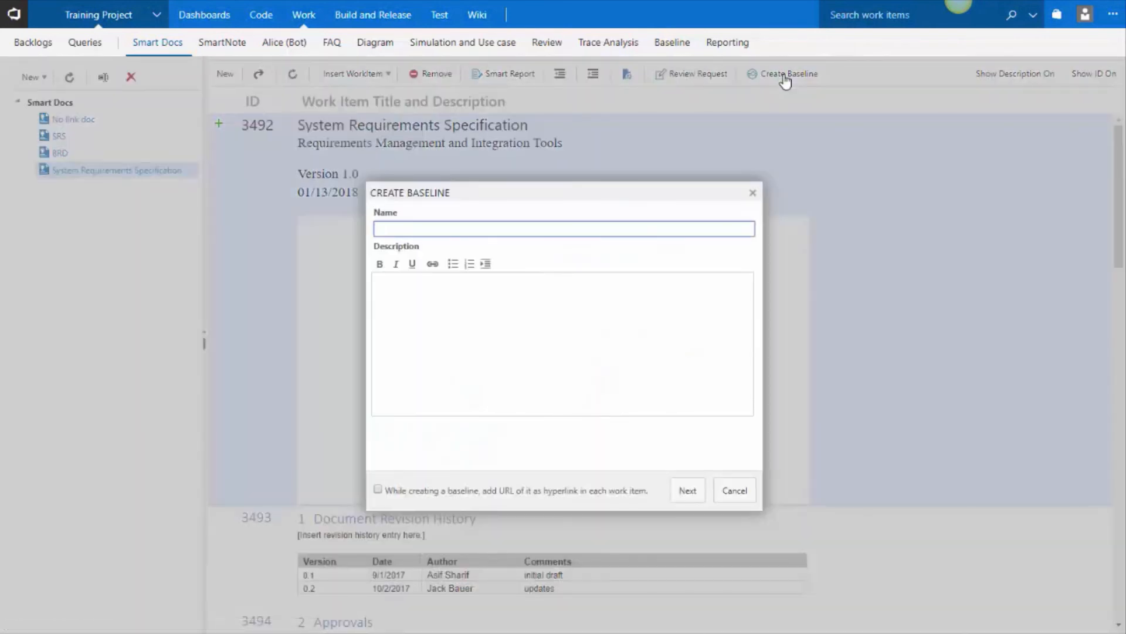